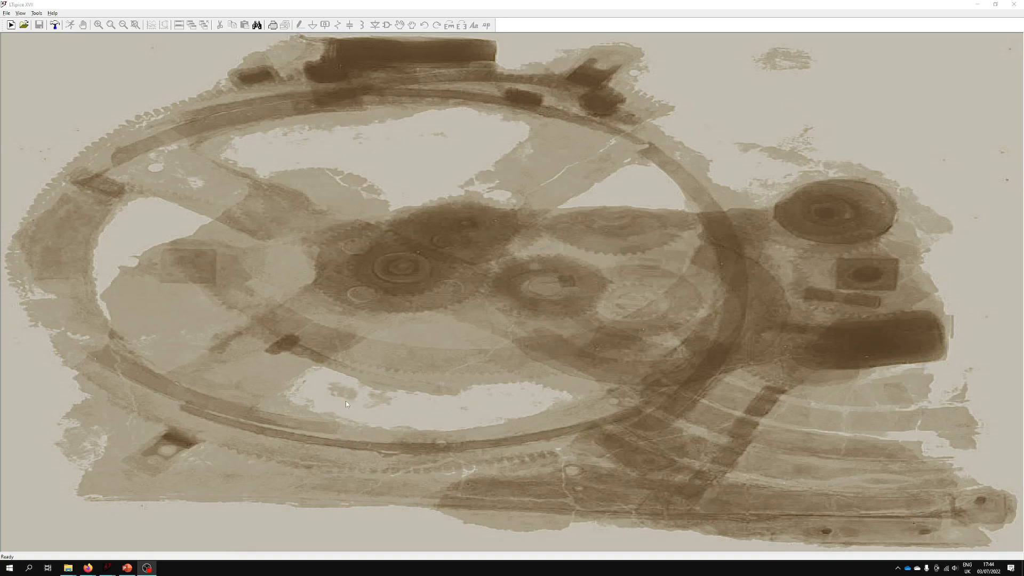
mouse_move(486, 408)
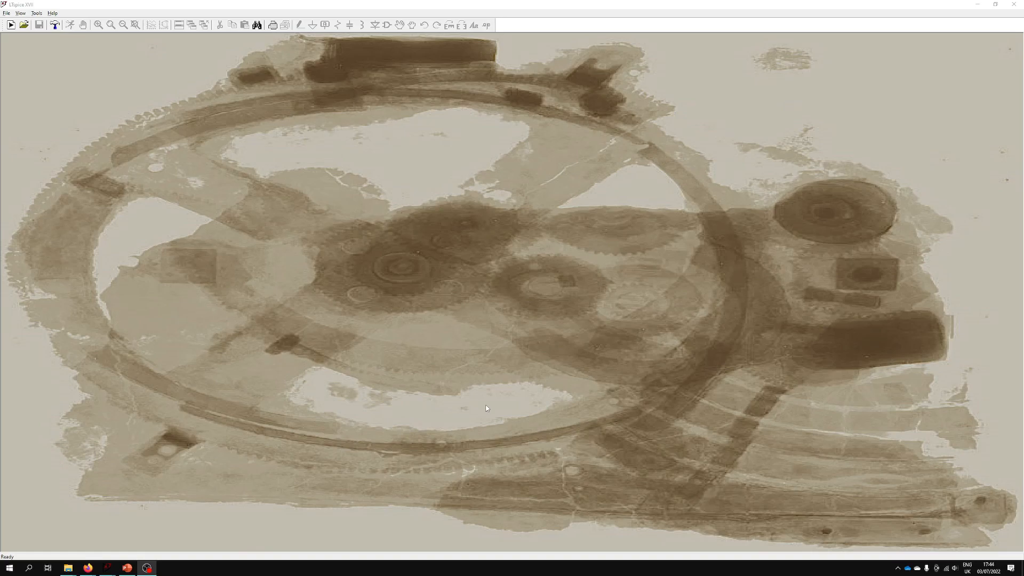
mouse_move(457, 155)
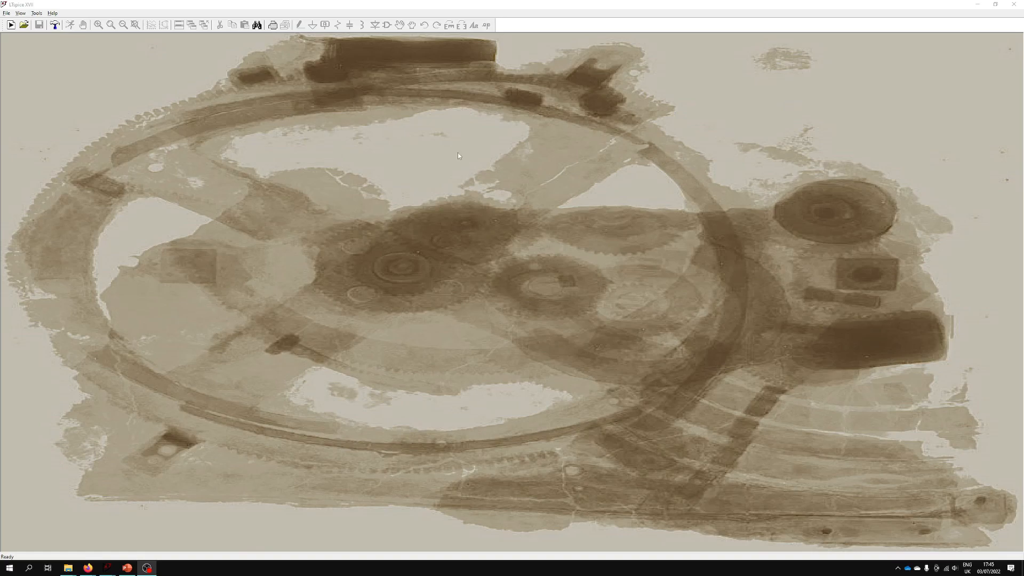
mouse_move(545, 370)
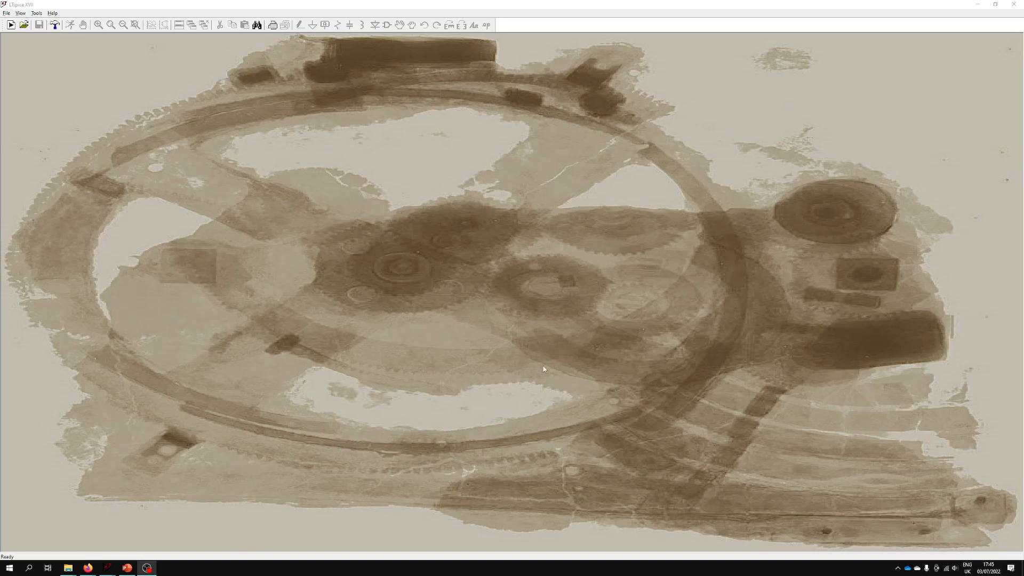
mouse_move(17, 111)
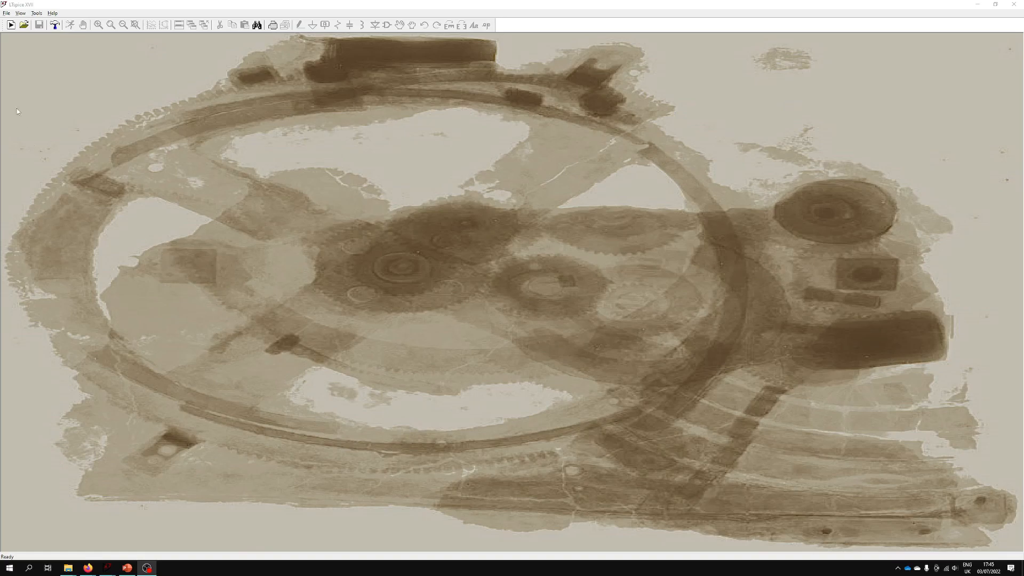
mouse_move(11, 25)
text(vol)
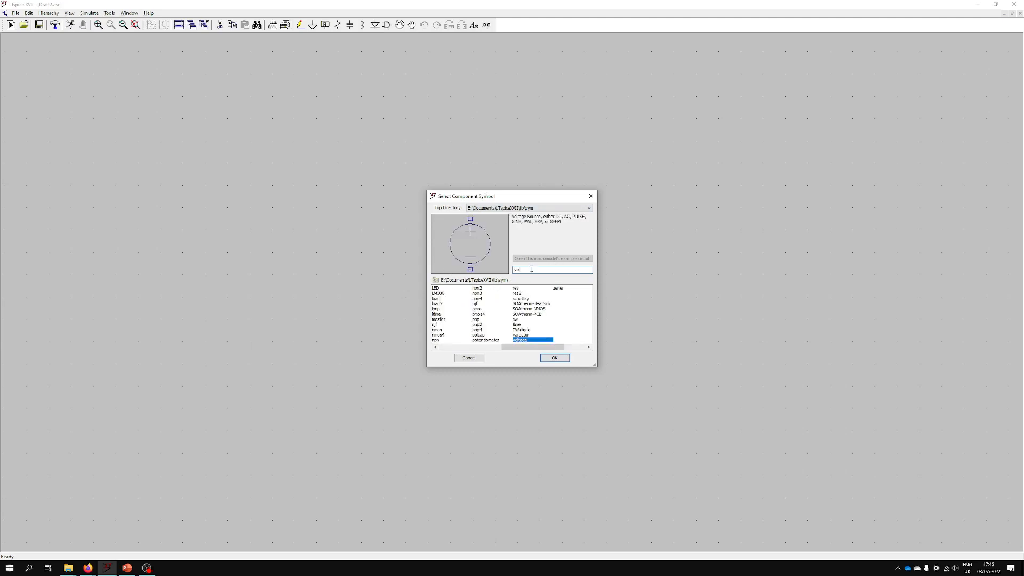
- Confirm the voltage symbol and drop source V1 onto the schematic
click(553, 357)
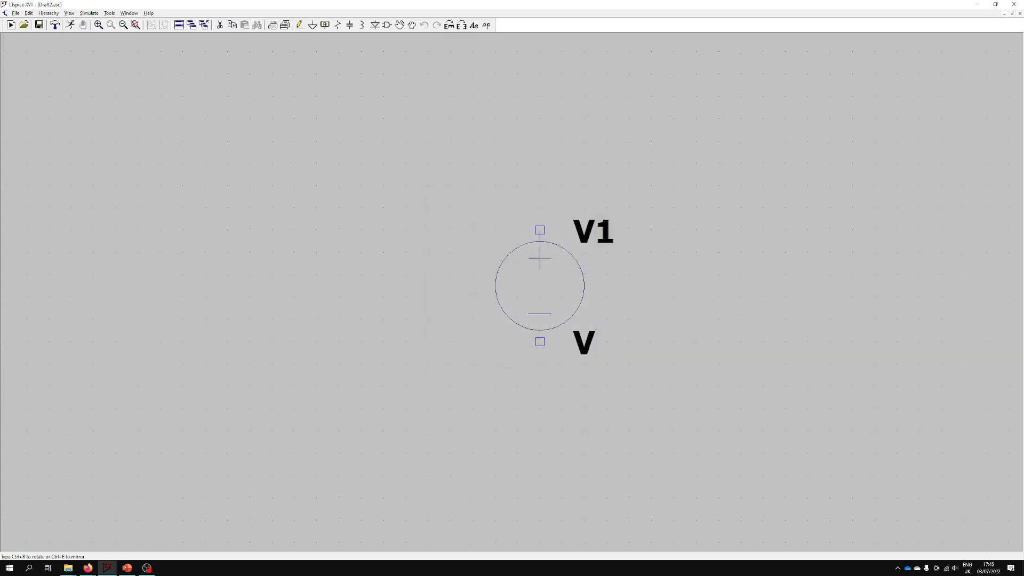
click(451, 307)
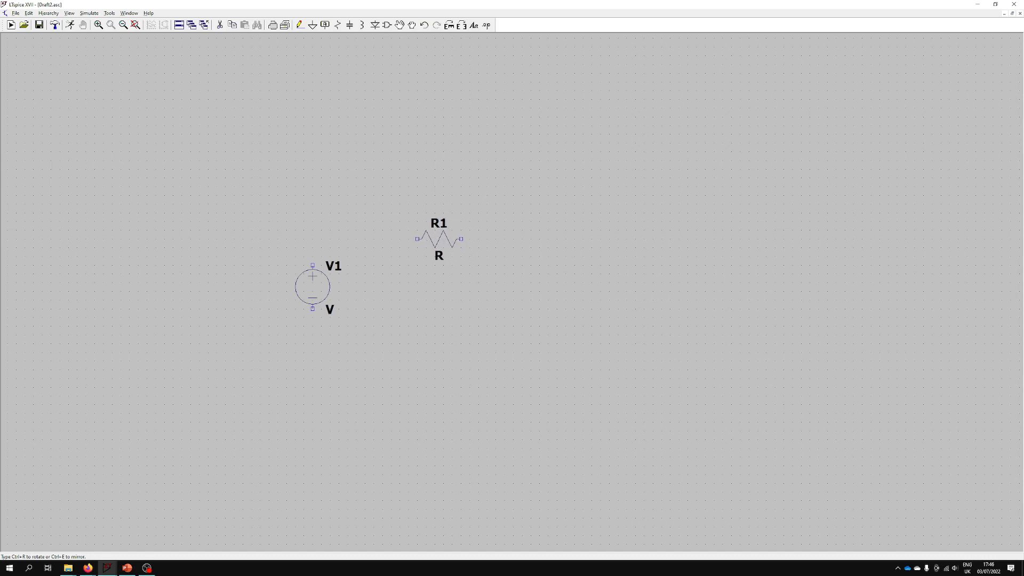
- Place resistor R1 right of V1 and load resistor R2 further right
click(689, 281)
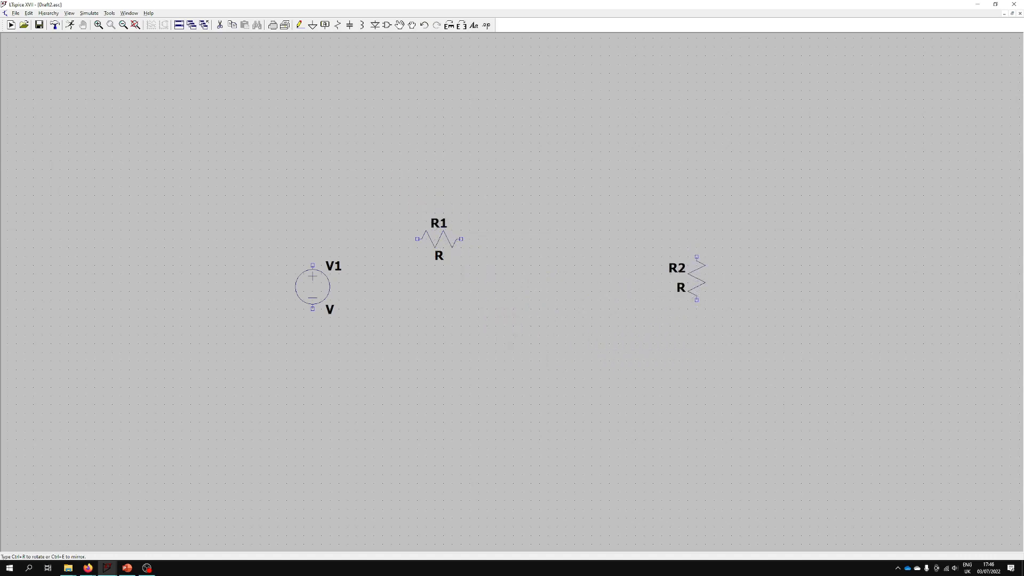
click(507, 281)
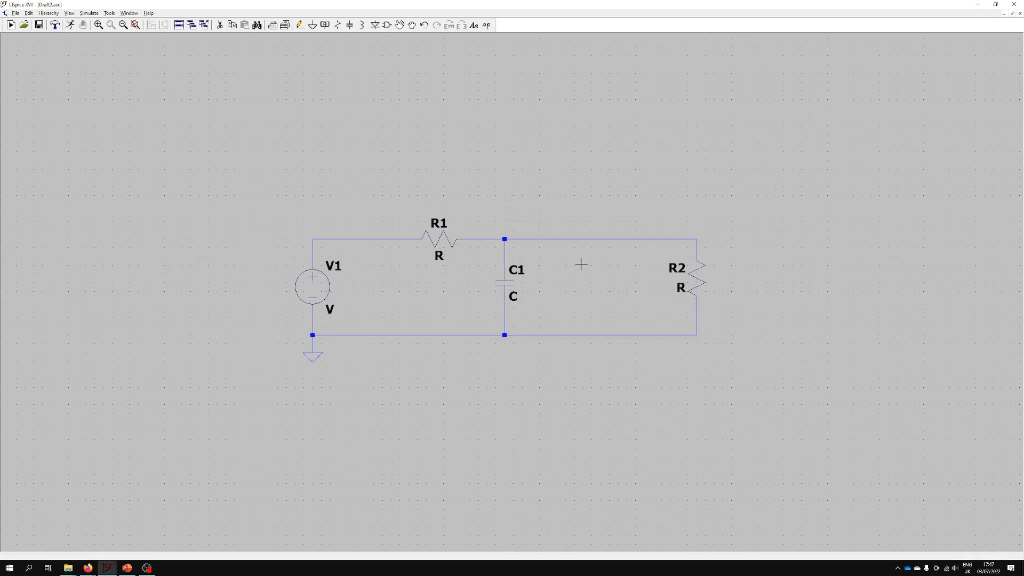
mouse_move(439, 241)
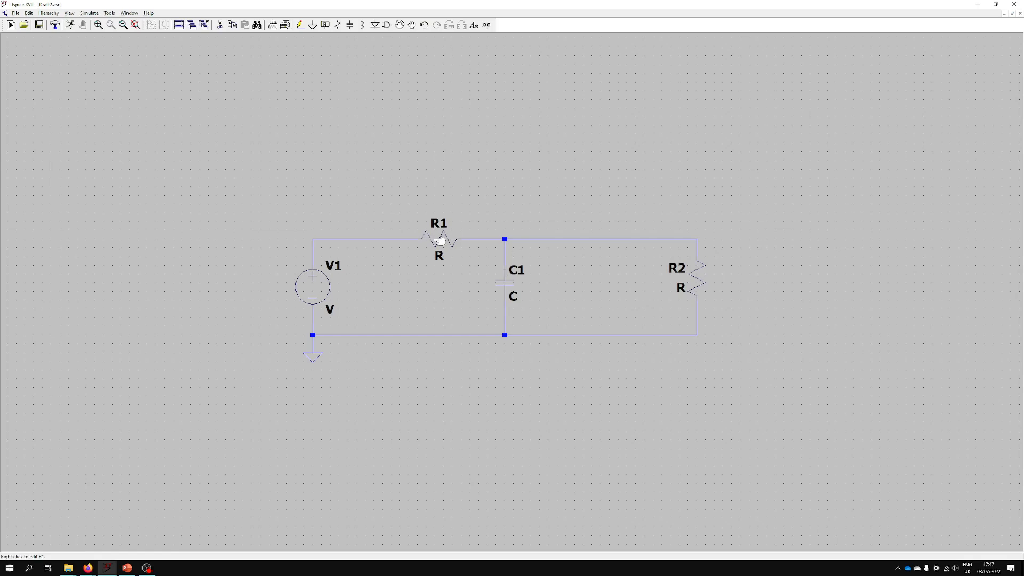
mouse_move(443, 240)
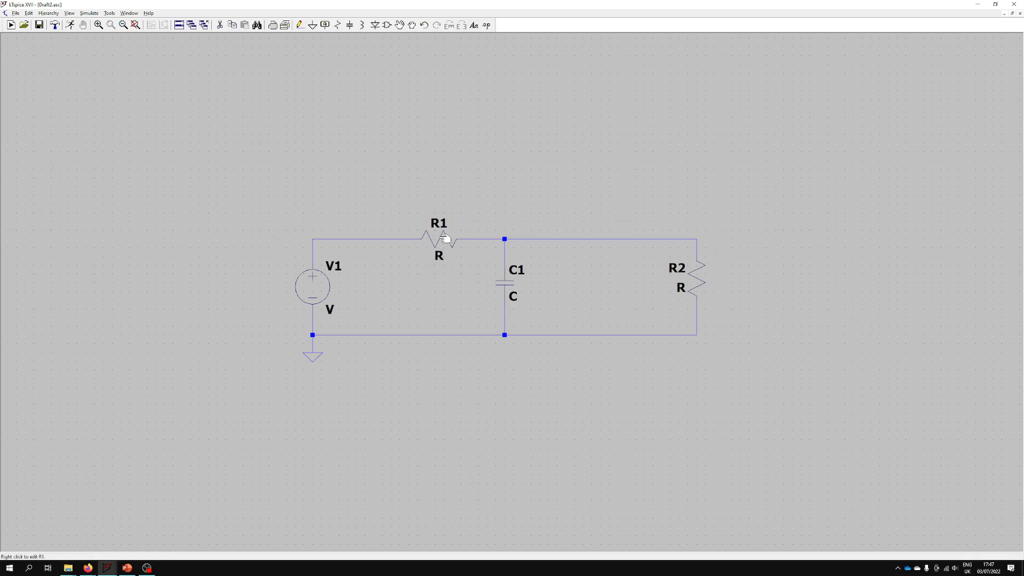
- Set the resistance of R1 and R2 to 1k
right_click(438, 239)
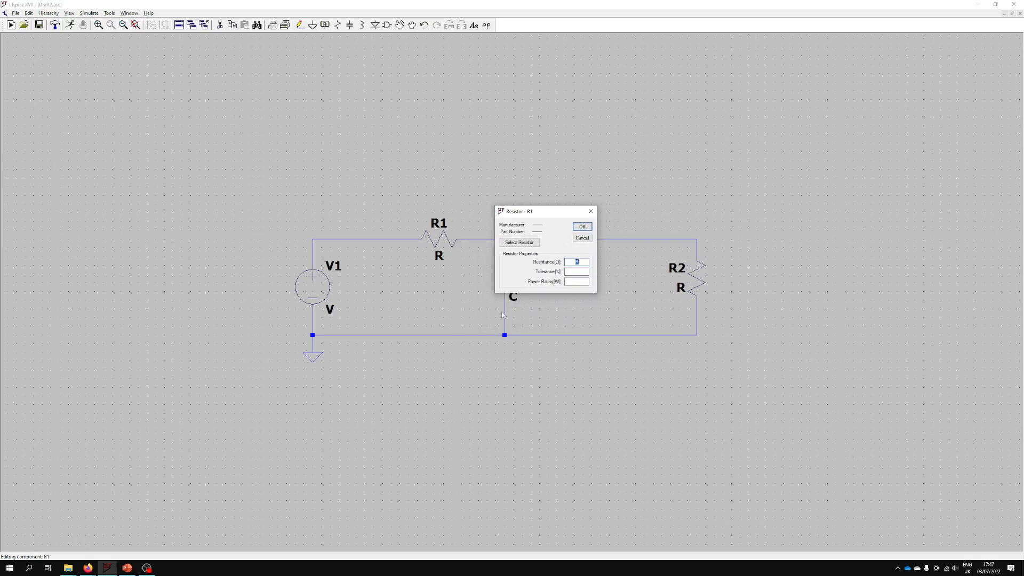
mouse_move(583, 288)
text(1)
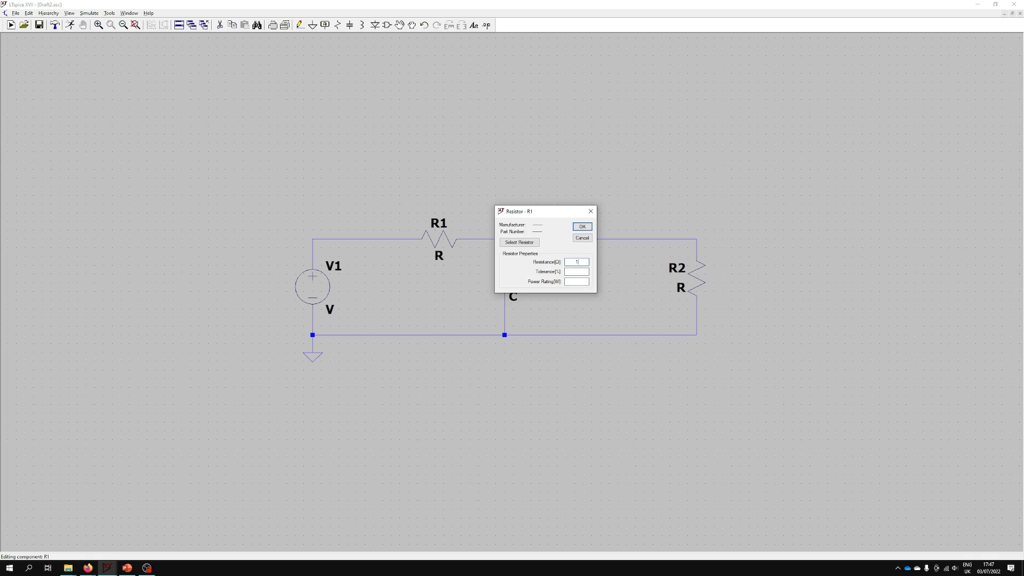
click(581, 226)
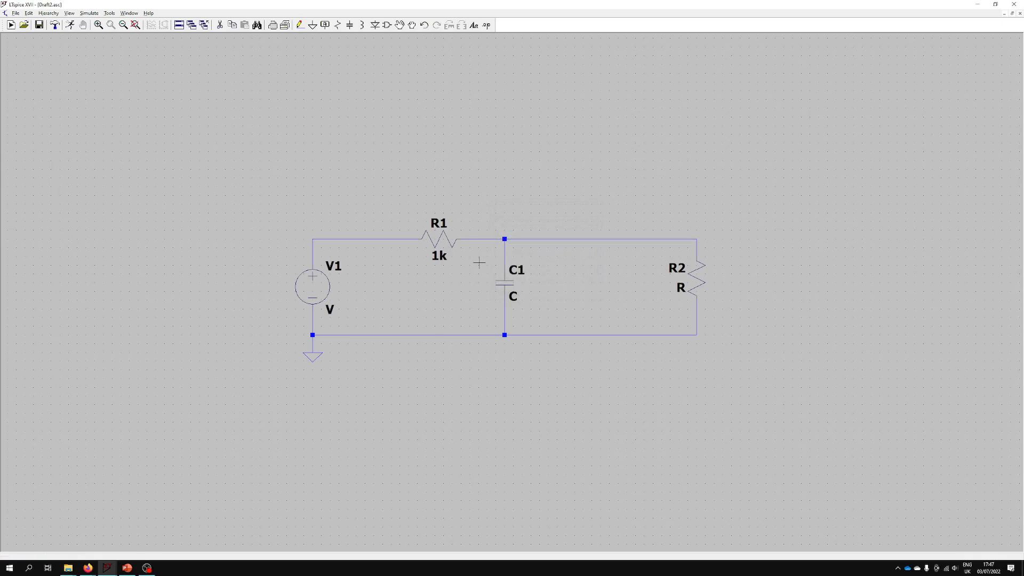
mouse_move(695, 273)
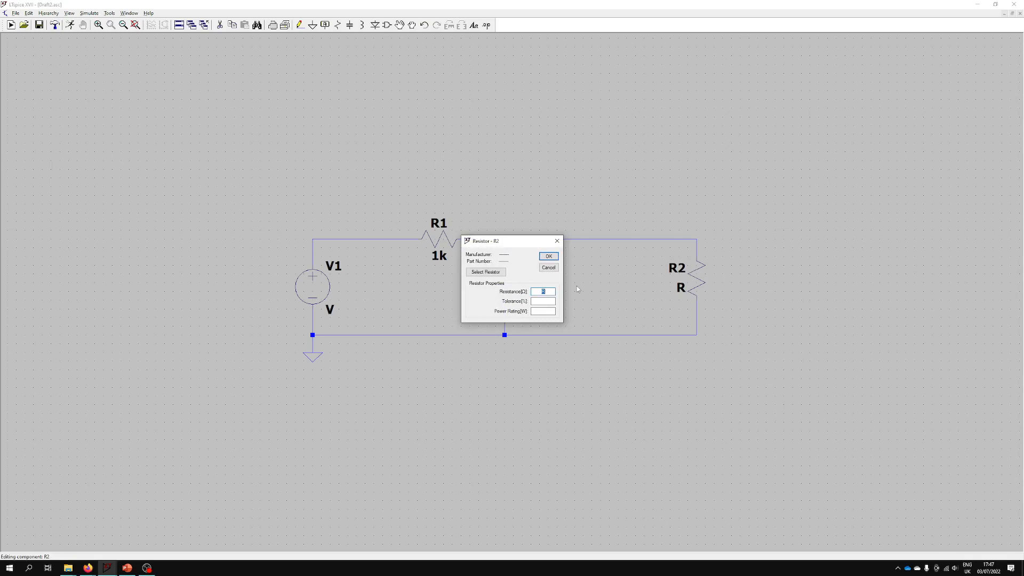
text(1k)
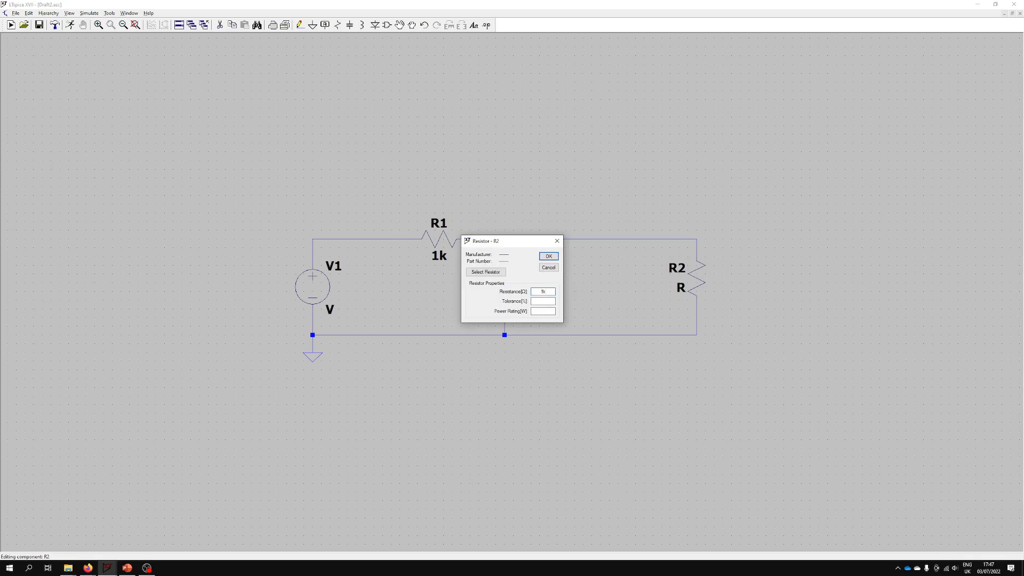
click(547, 256)
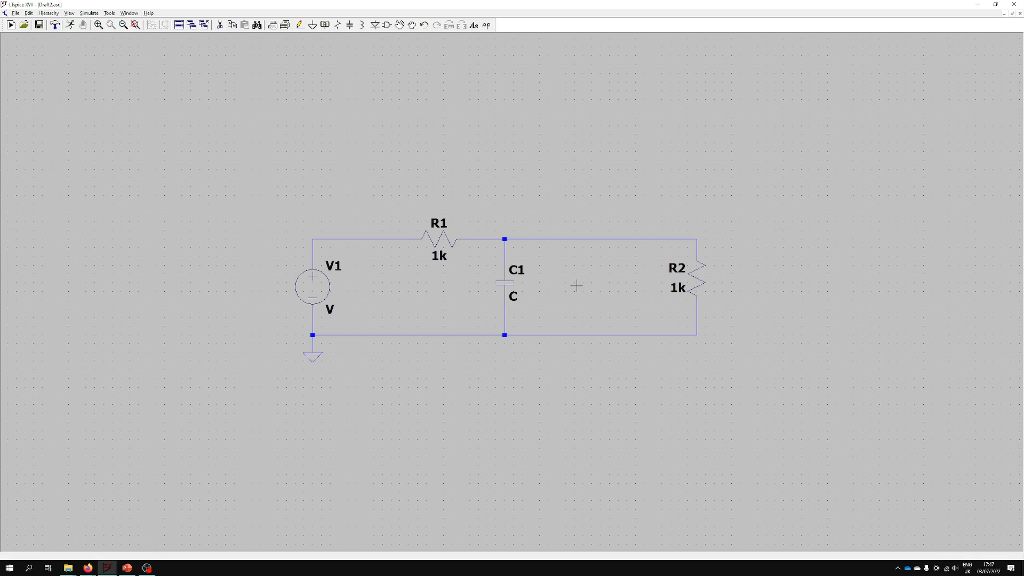
- Recheck R2 keeping 1k, then give C1 a capacitance of 10n
double_click(686, 271)
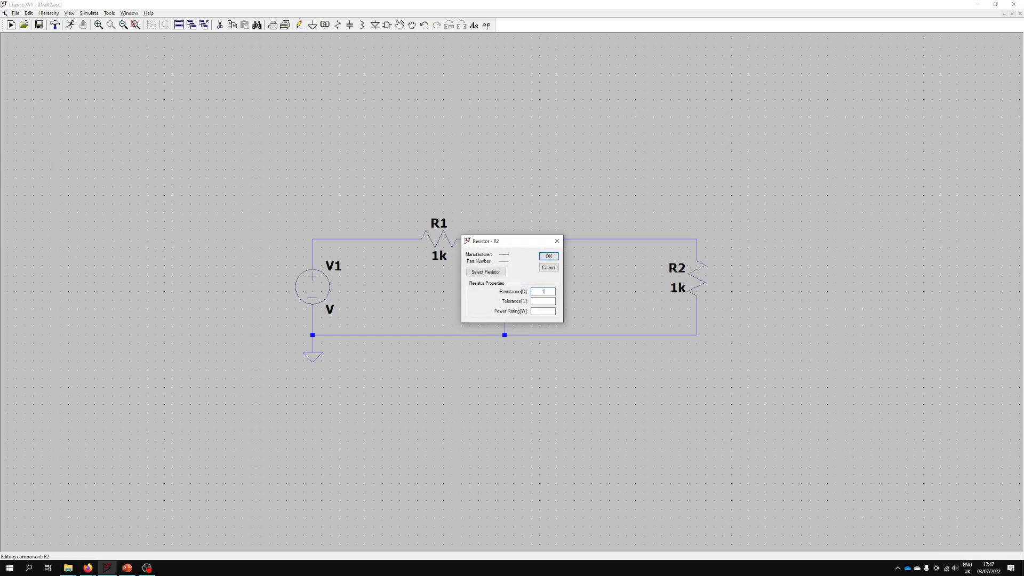
text(1Meg)
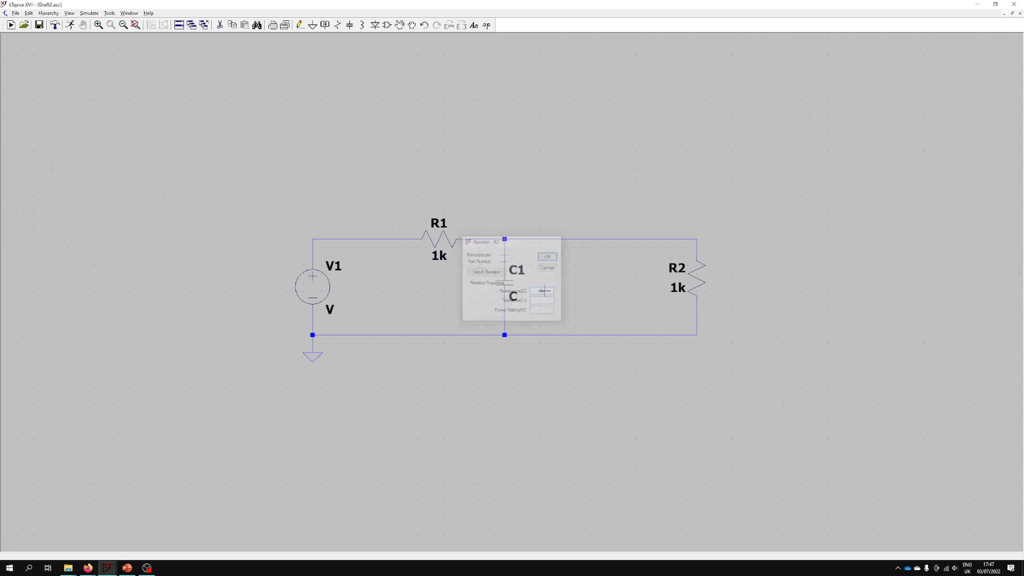
click(547, 255)
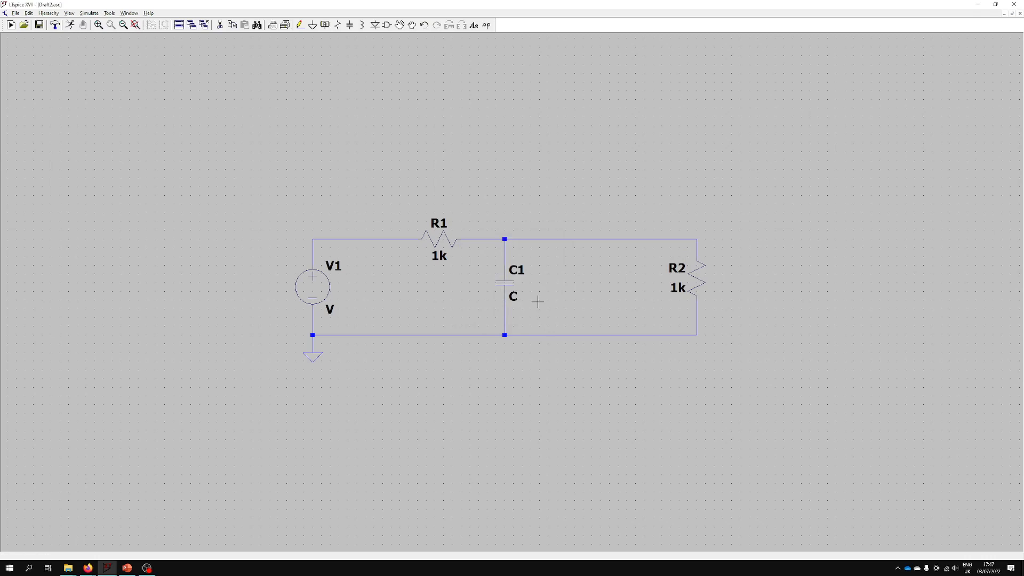
mouse_move(517, 311)
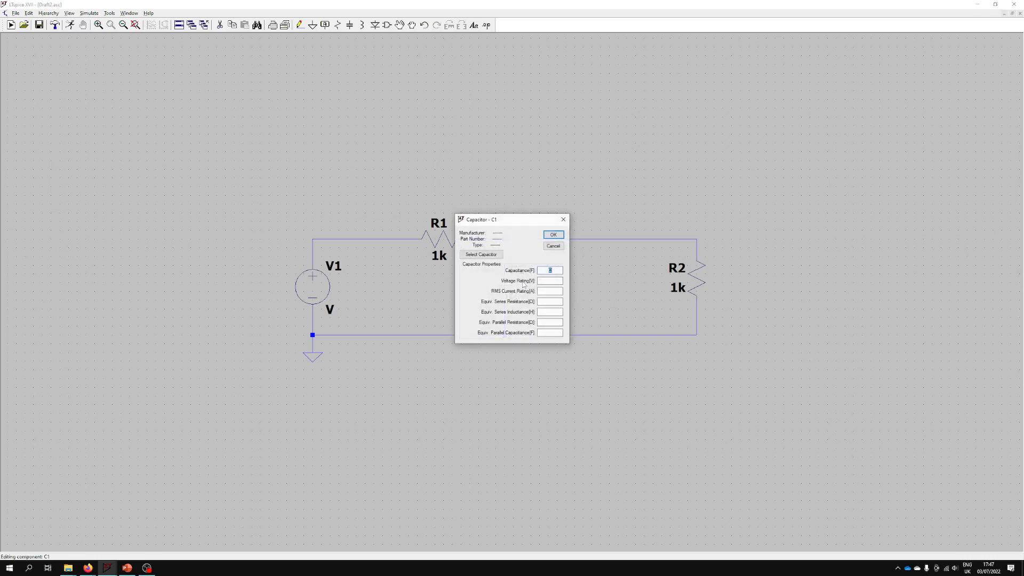
text(10)
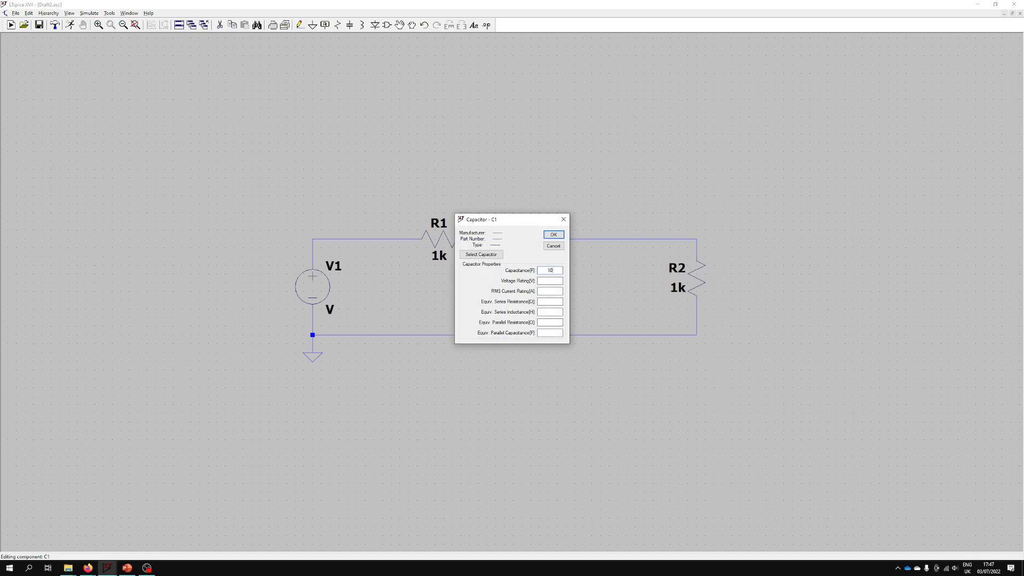
click(553, 234)
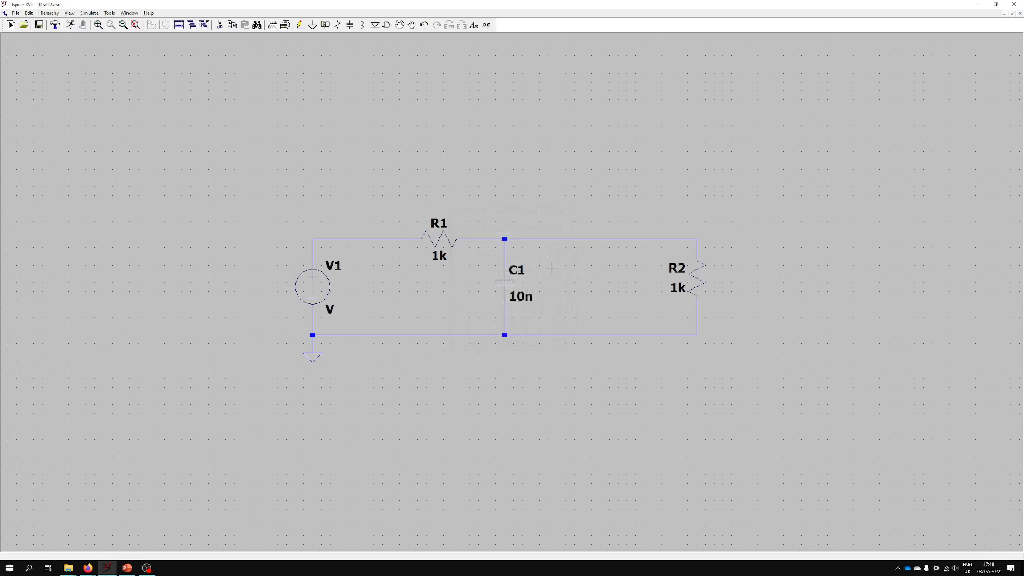
mouse_move(362, 366)
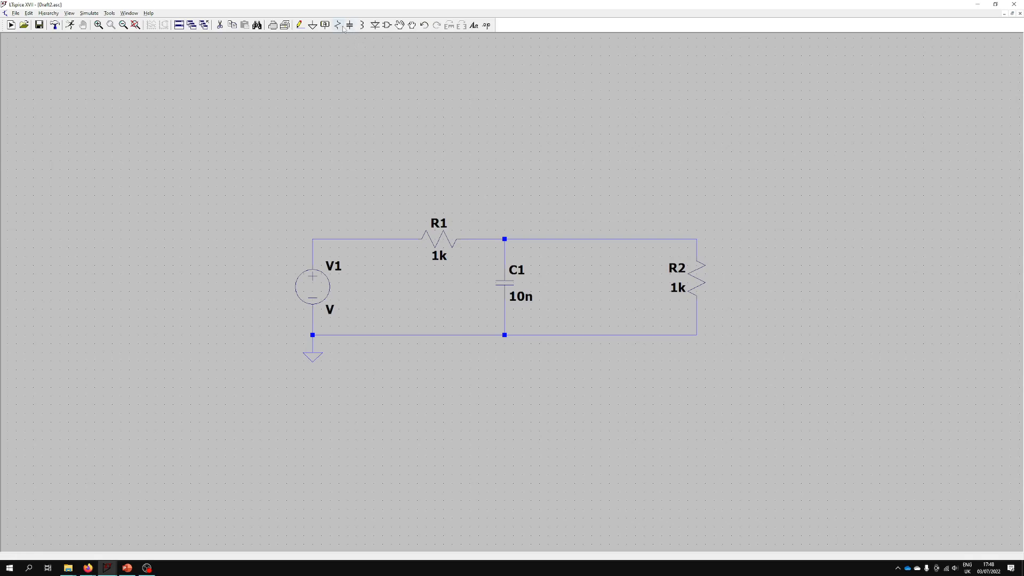
click(335, 25)
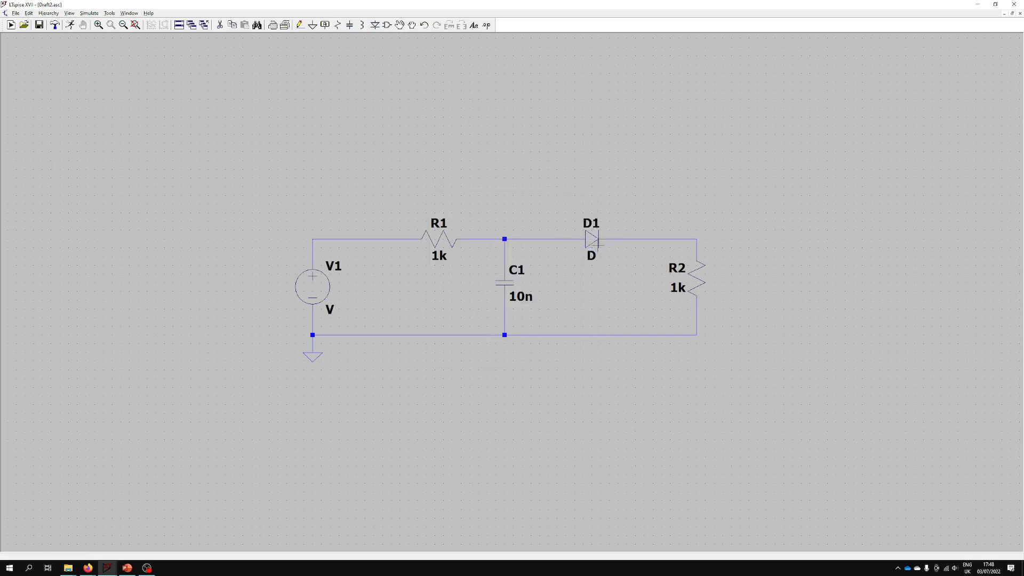
mouse_move(222, 254)
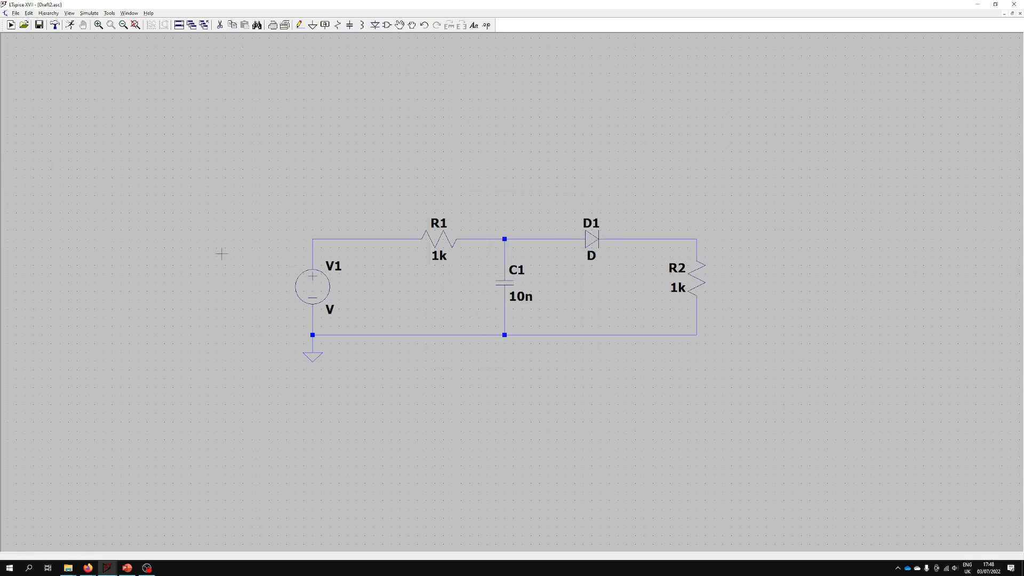
mouse_move(304, 123)
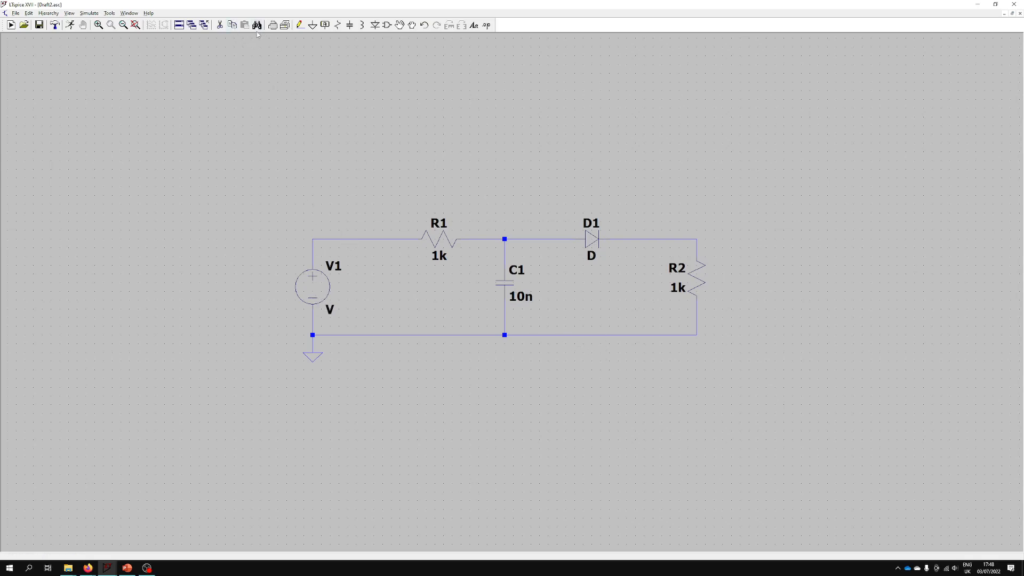
mouse_move(233, 25)
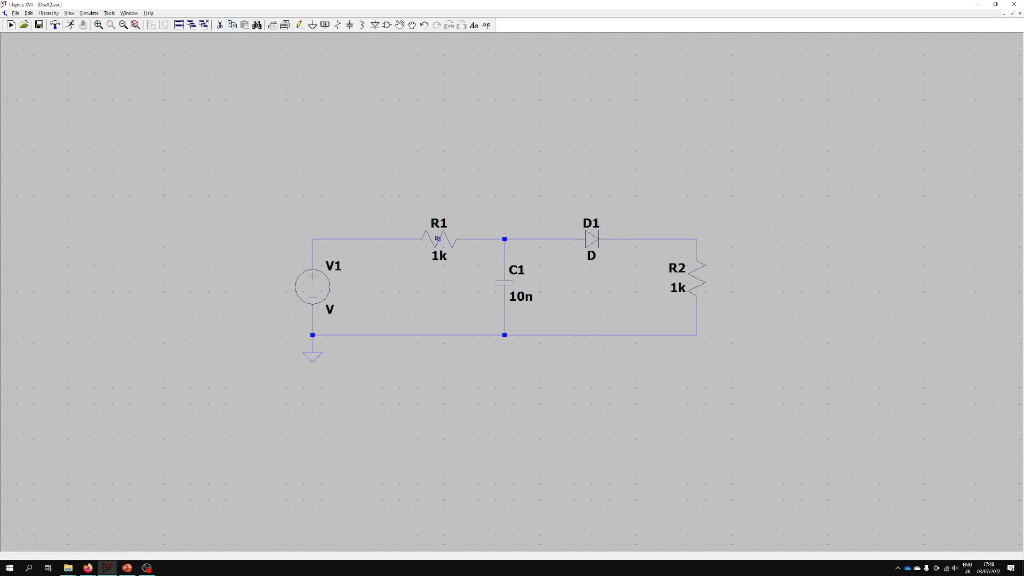
click(456, 169)
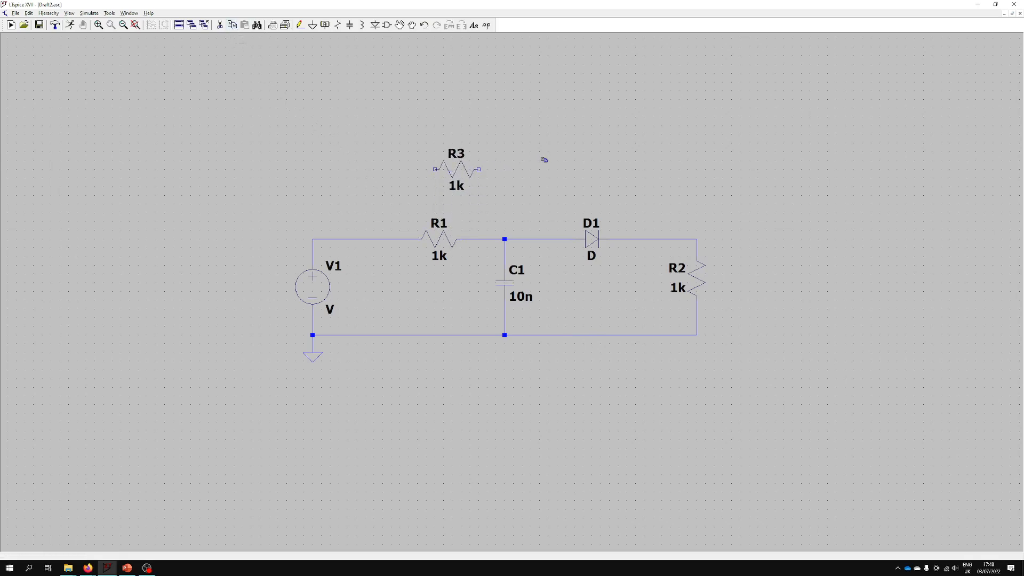
mouse_move(253, 112)
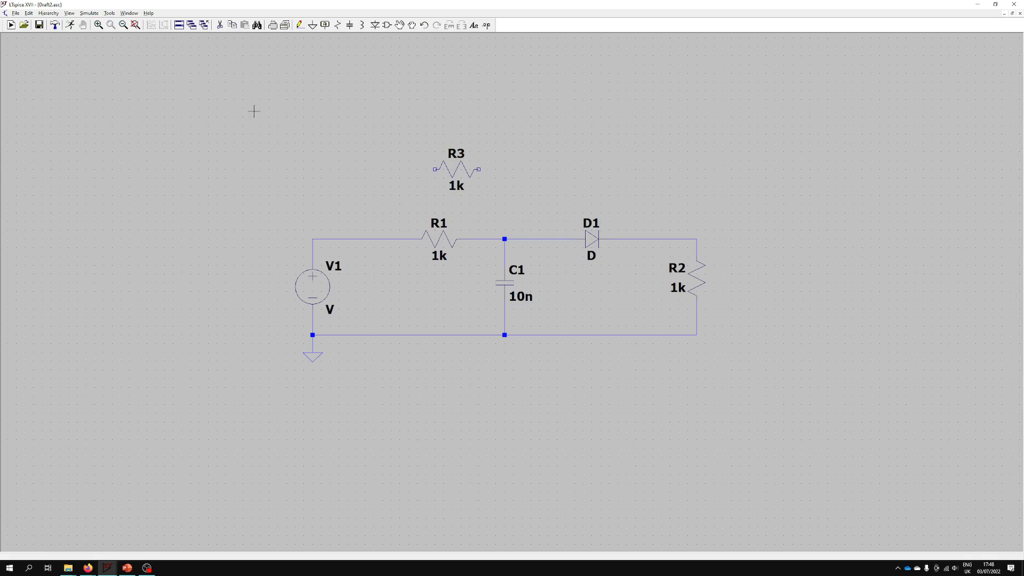
click(221, 25)
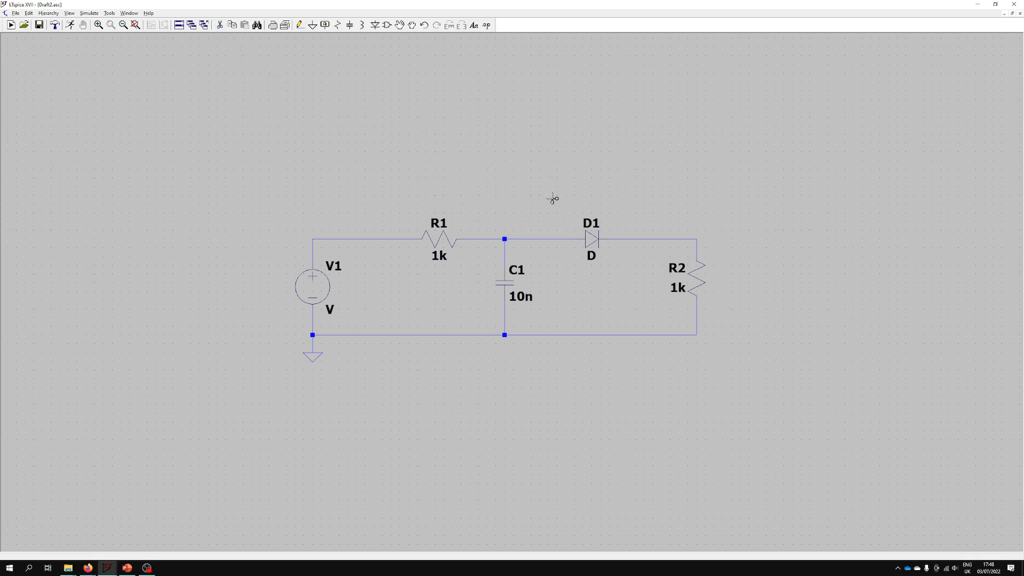
mouse_move(320, 137)
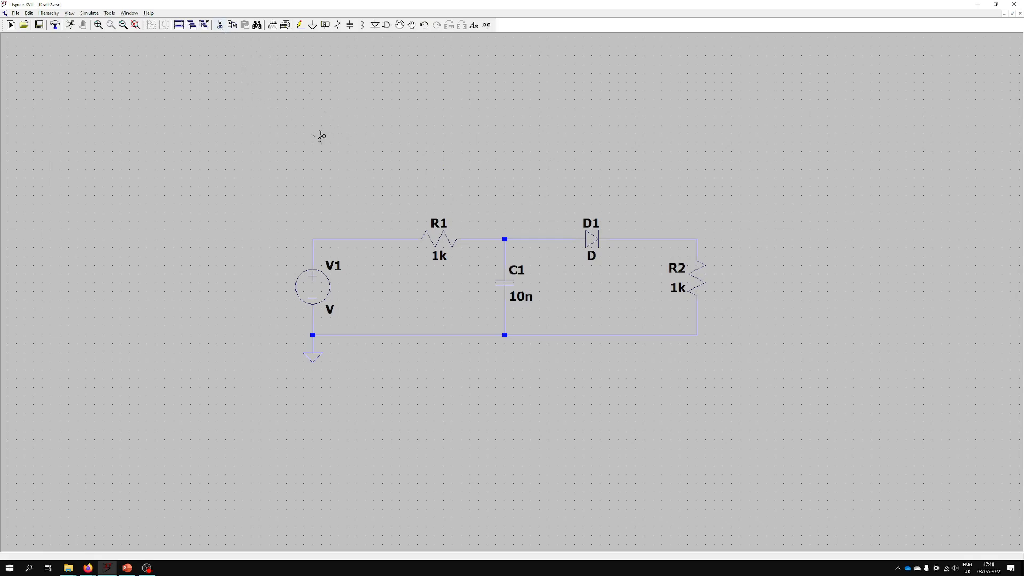
mouse_move(391, 132)
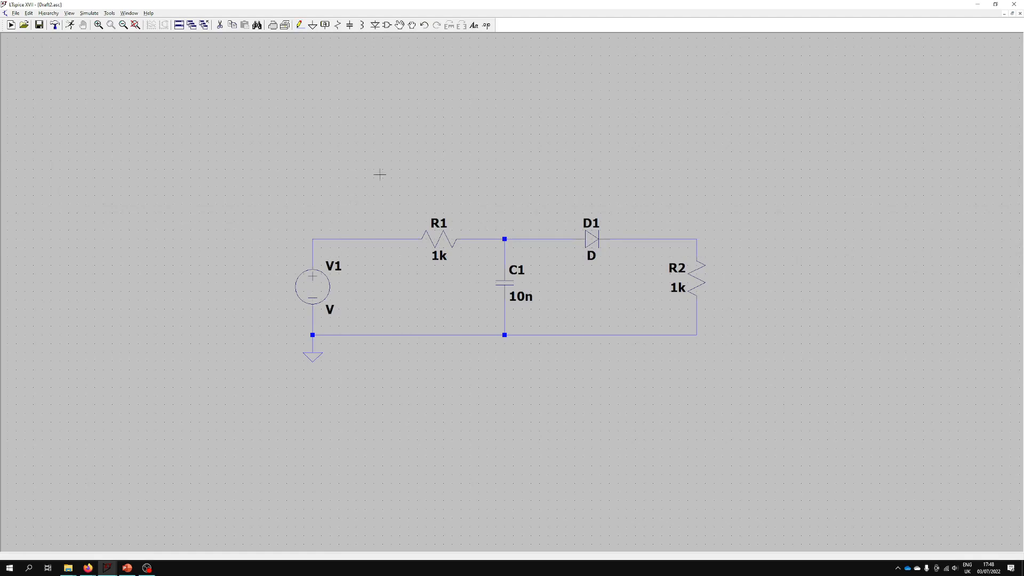
mouse_move(386, 85)
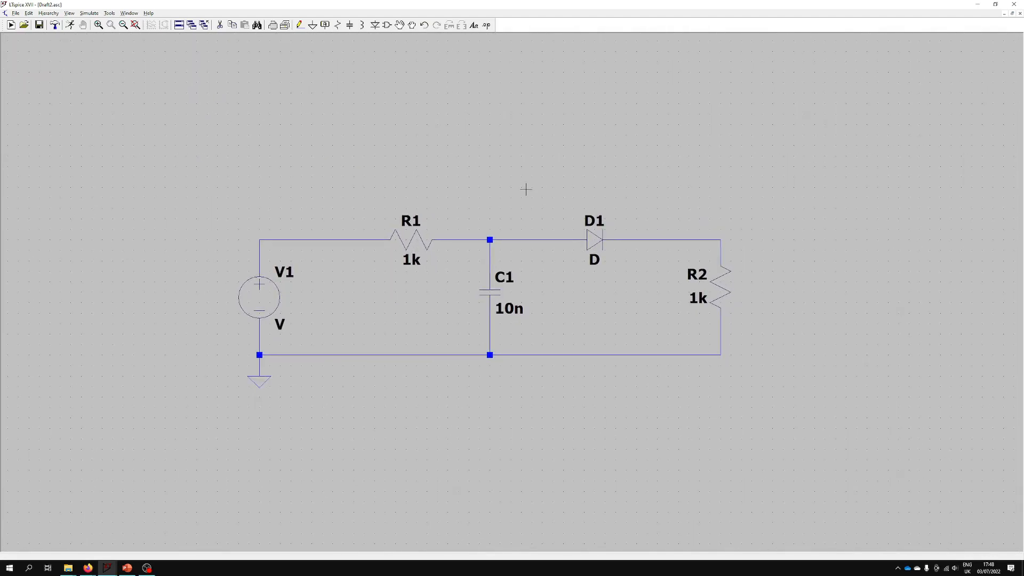
mouse_move(756, 409)
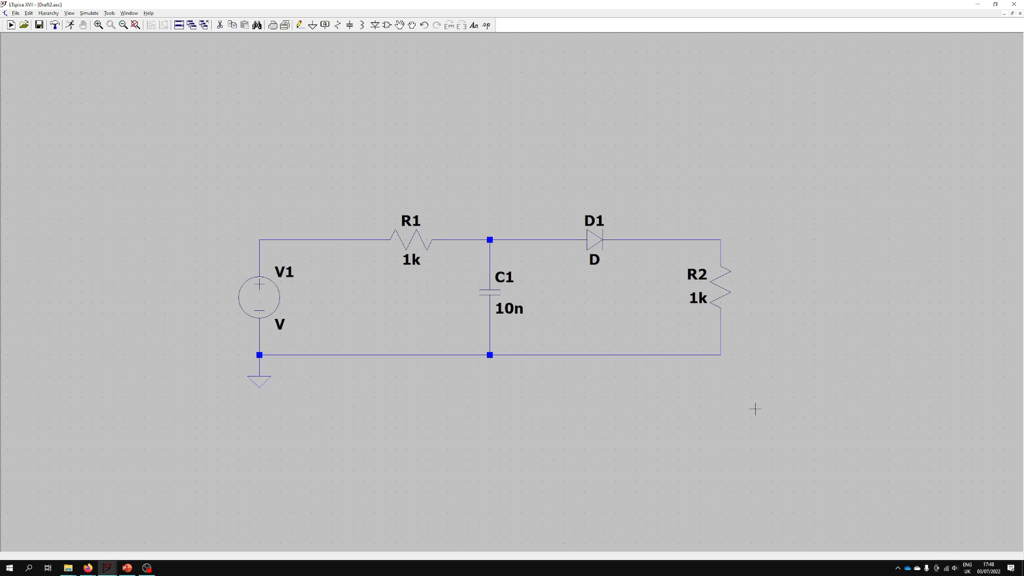
mouse_move(111, 163)
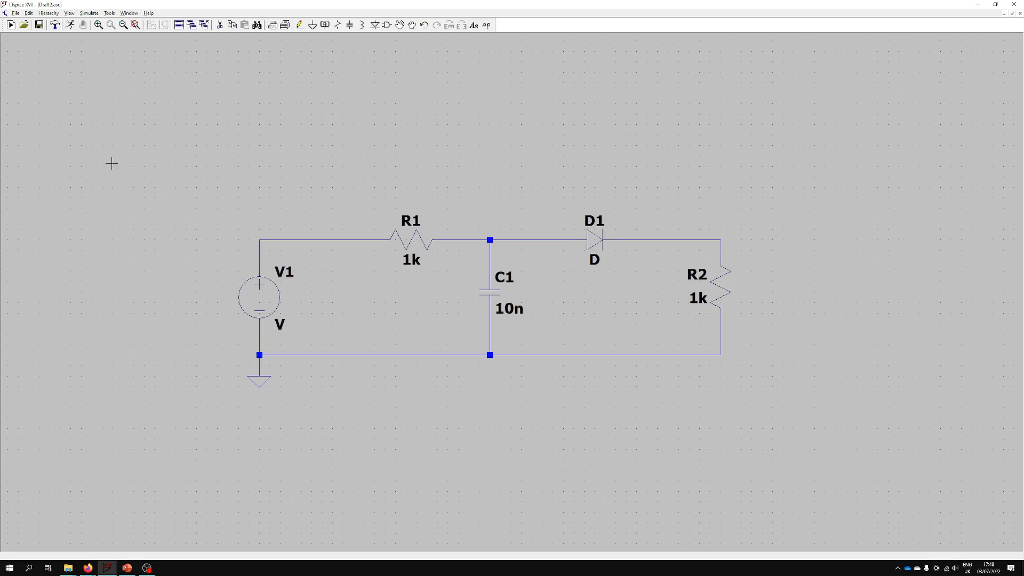
mouse_move(85, 185)
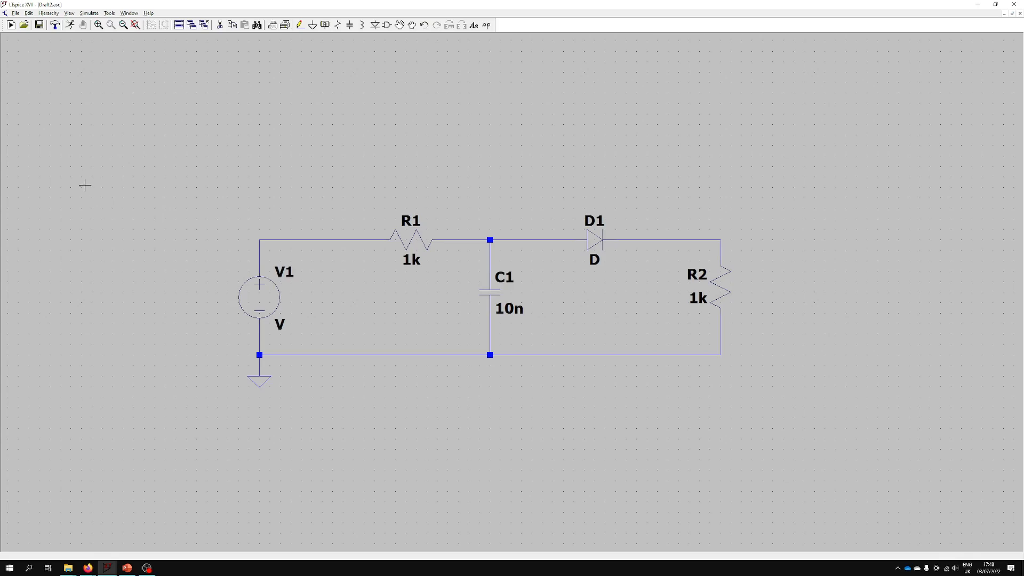
click(69, 12)
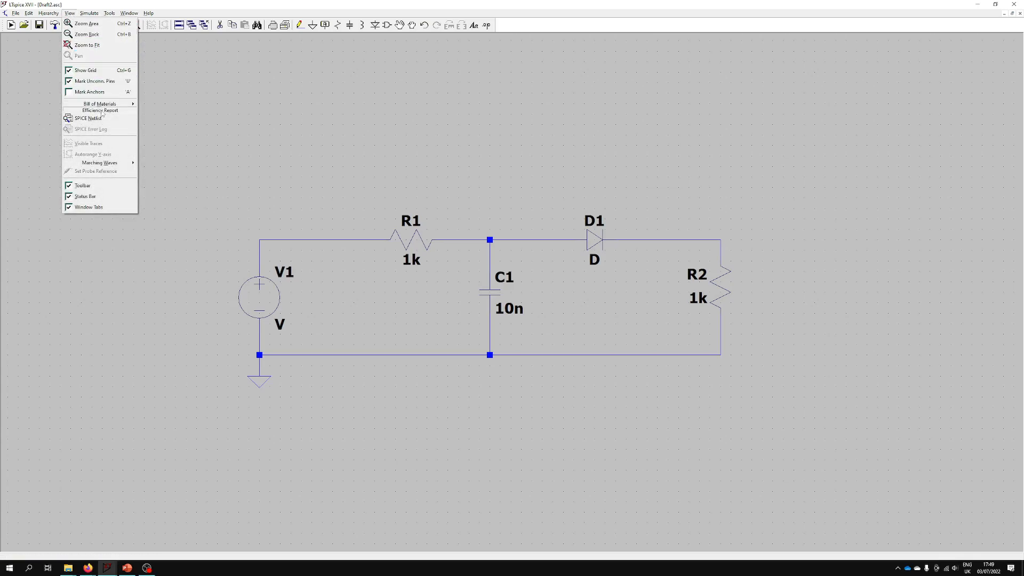
click(87, 118)
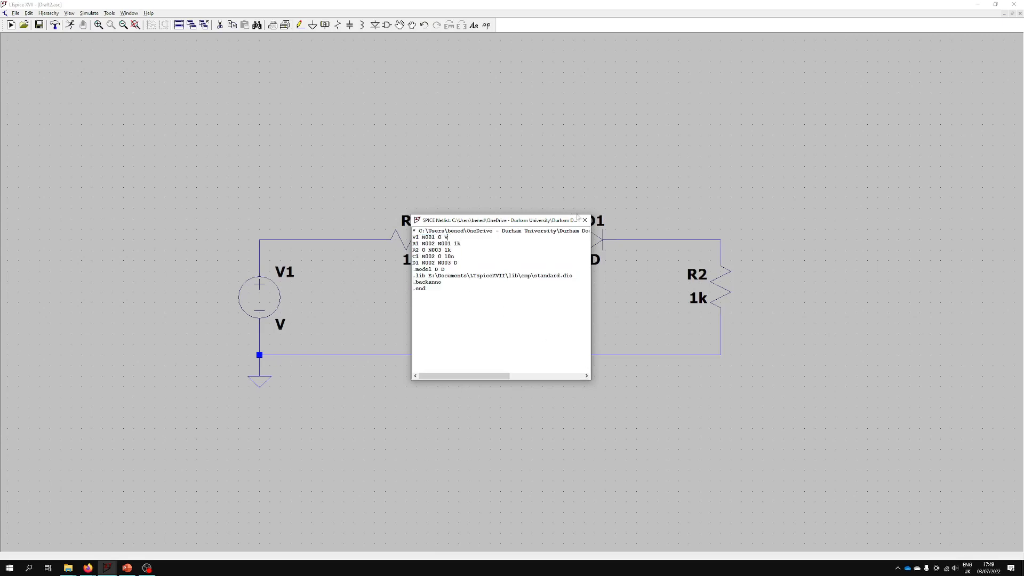
click(585, 219)
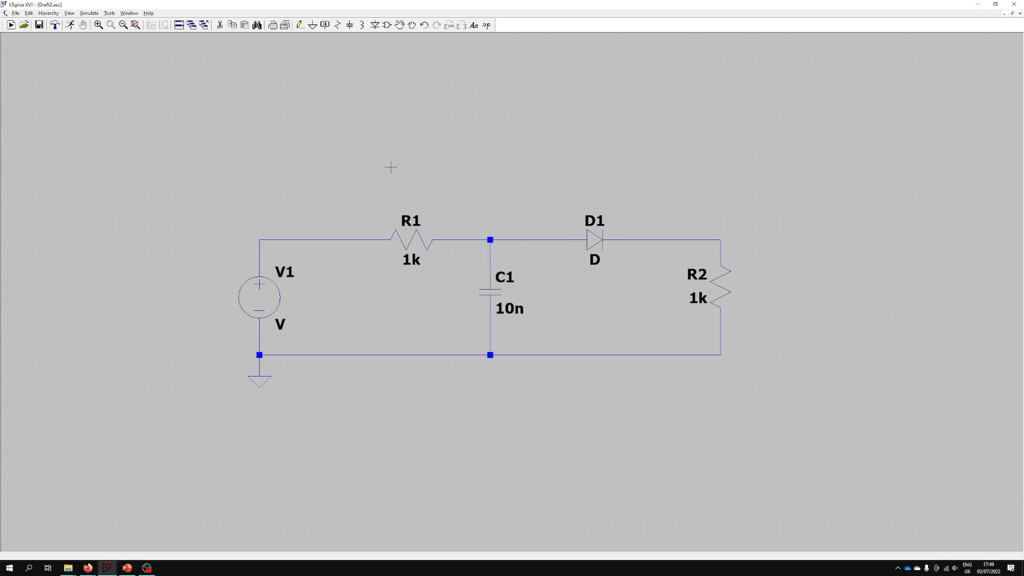
mouse_move(306, 317)
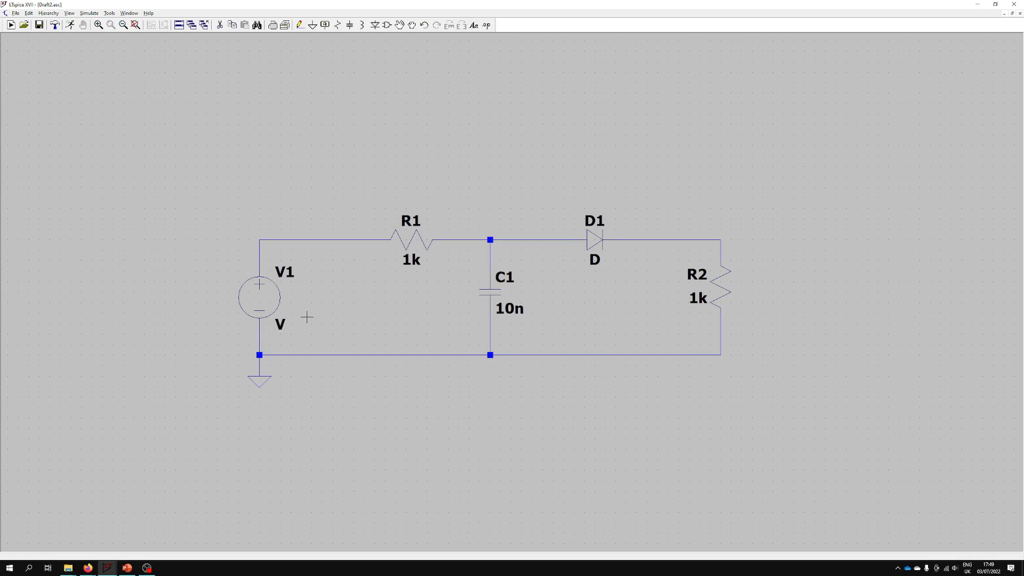
mouse_move(180, 278)
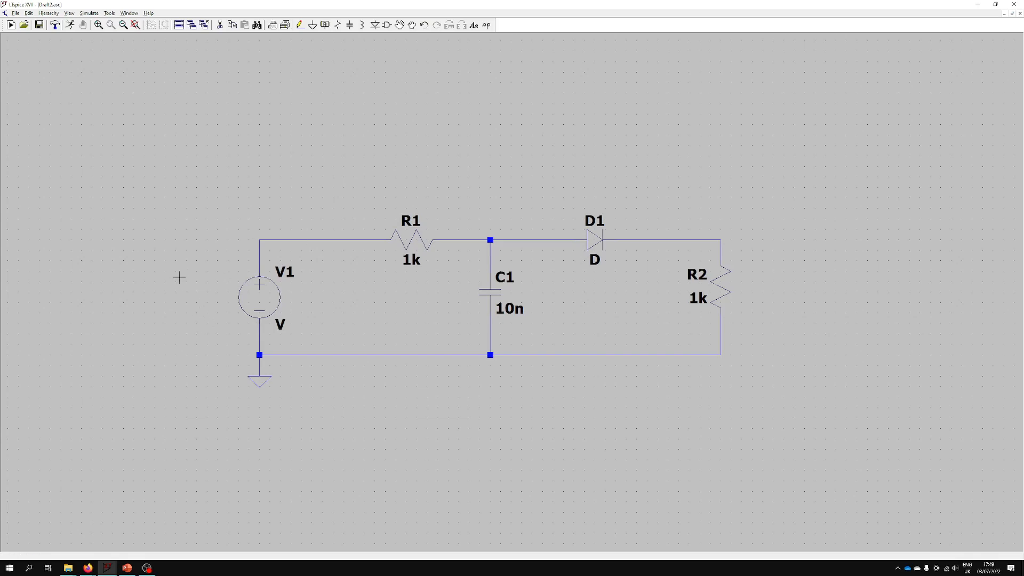
mouse_move(176, 254)
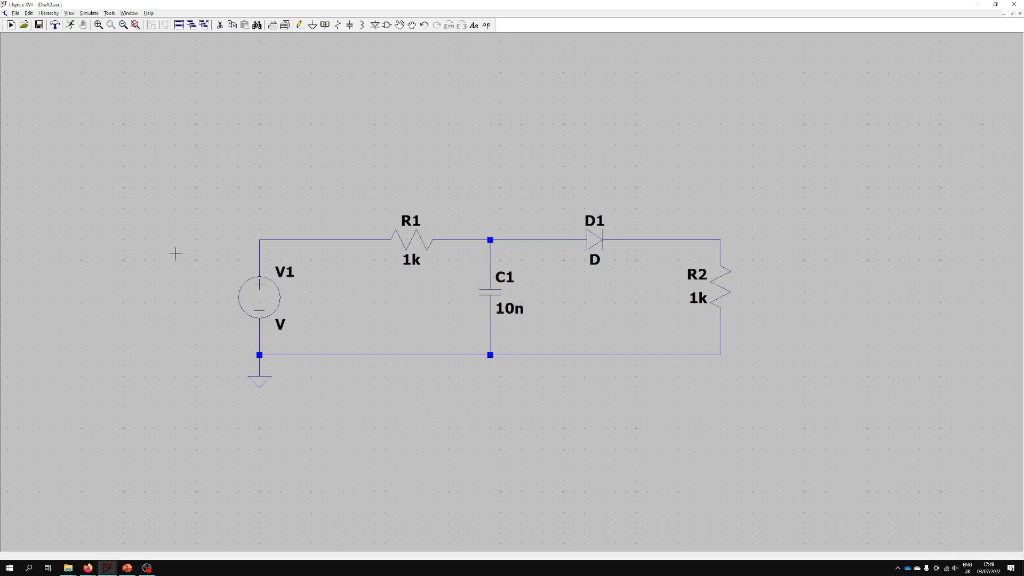
mouse_move(191, 257)
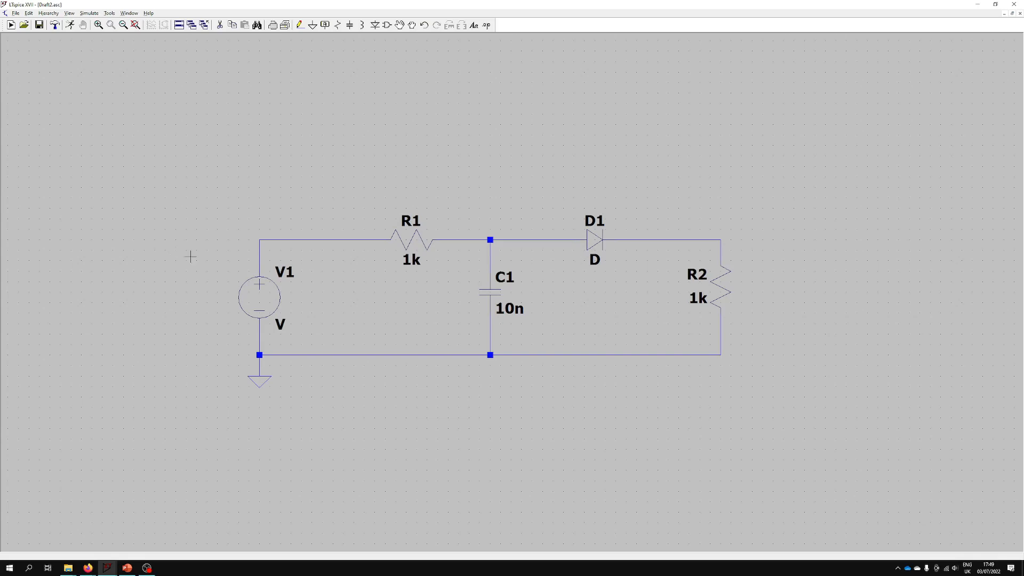
mouse_move(733, 239)
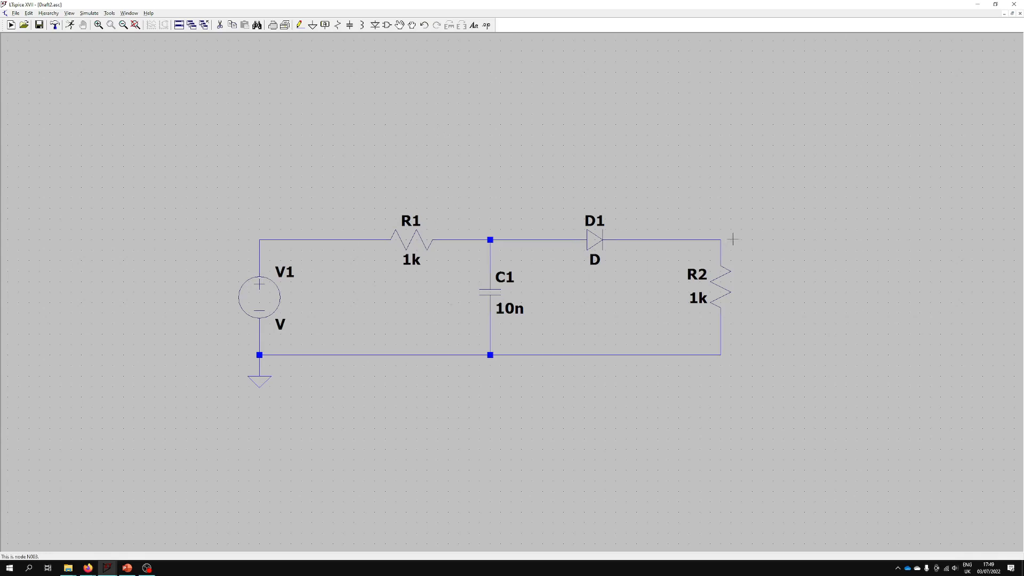
mouse_move(673, 335)
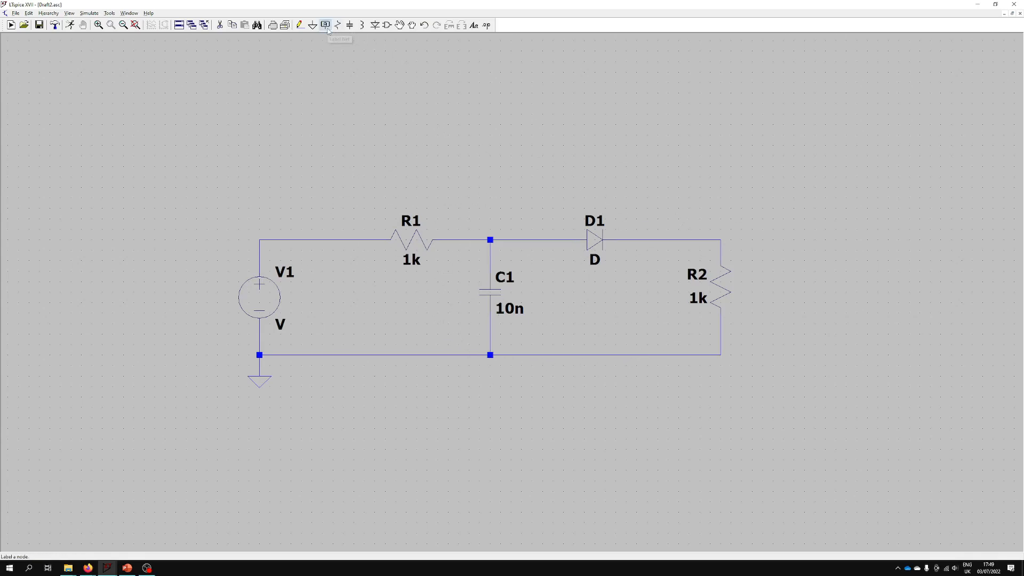
- Place net labels naming the capacitor junction node 2 and the load node 3
click(325, 25)
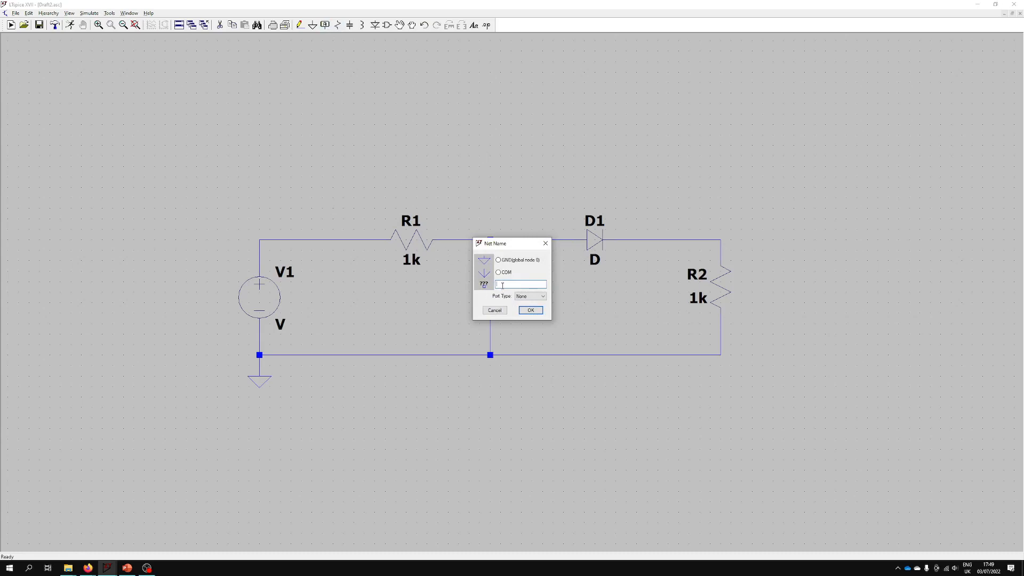
click(530, 309)
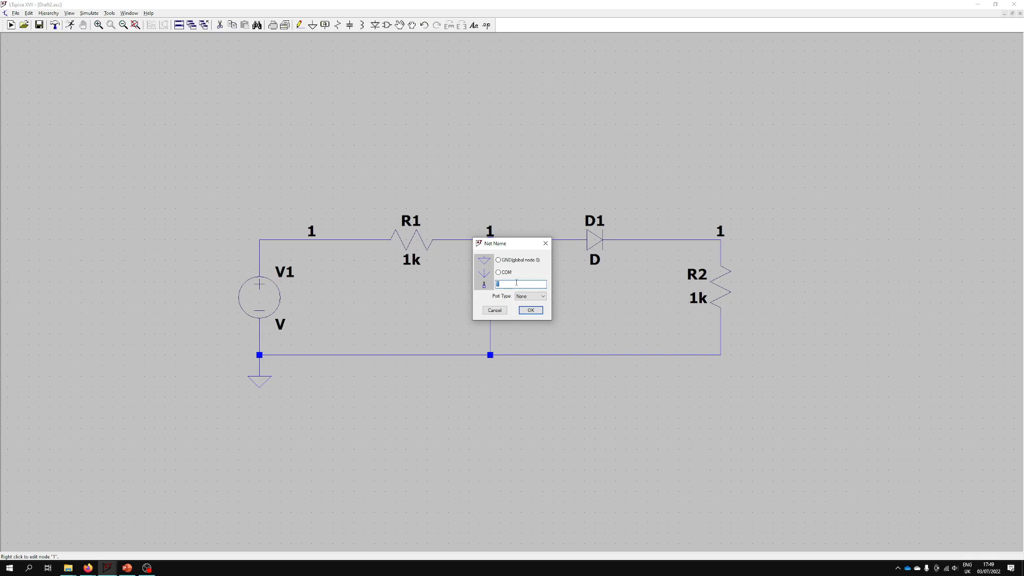
text(2)
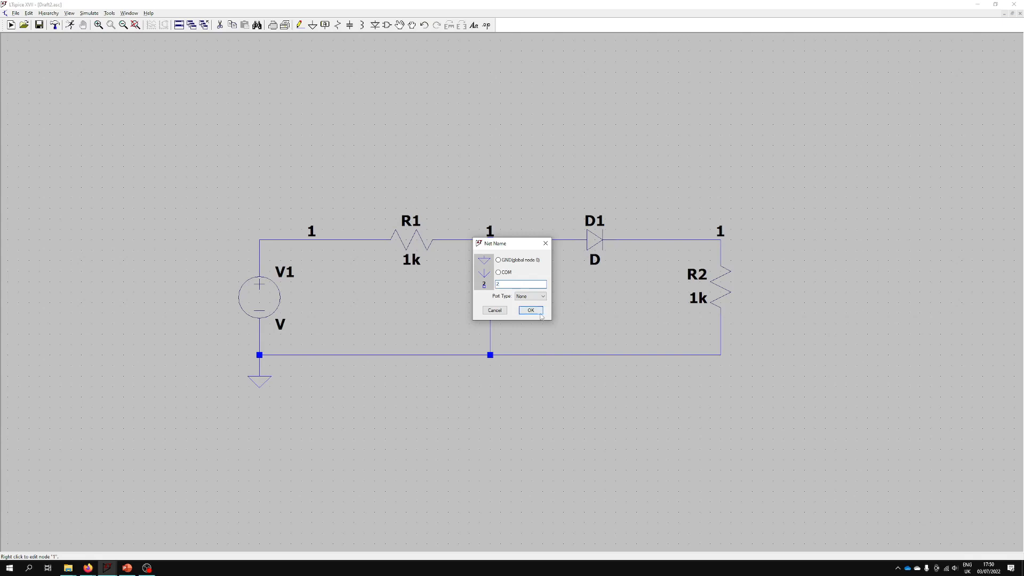
click(529, 309)
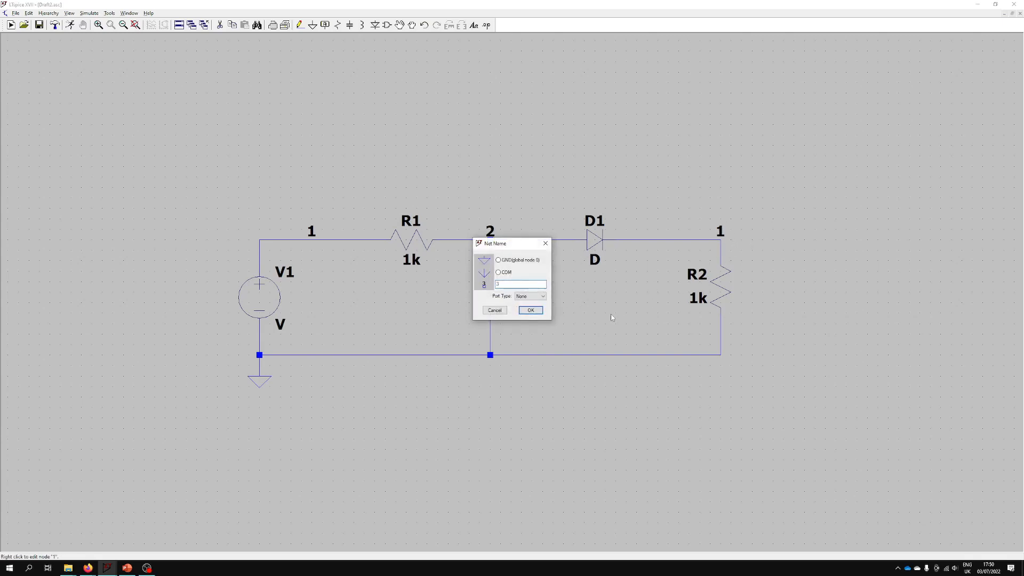
click(530, 309)
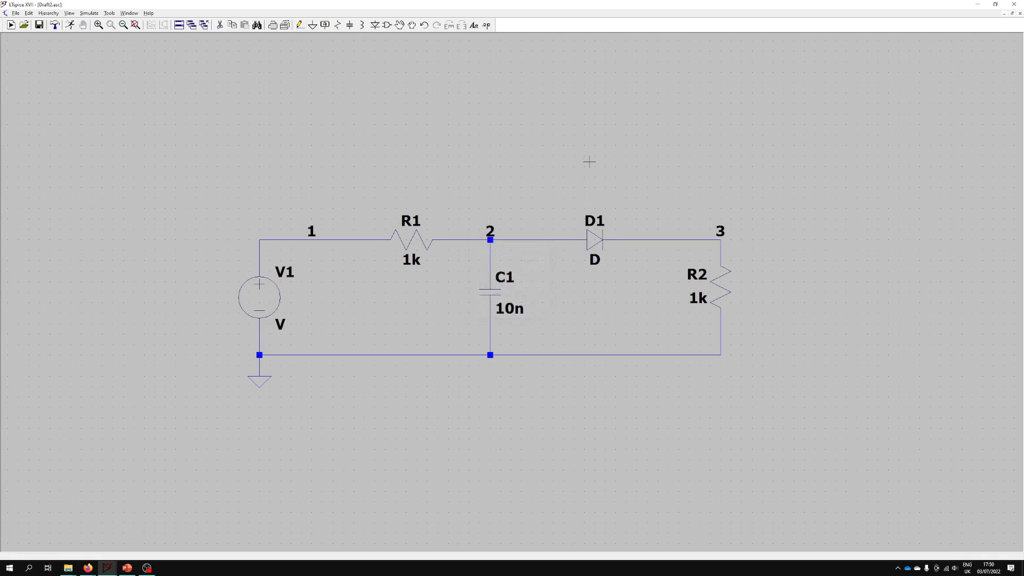
mouse_move(536, 177)
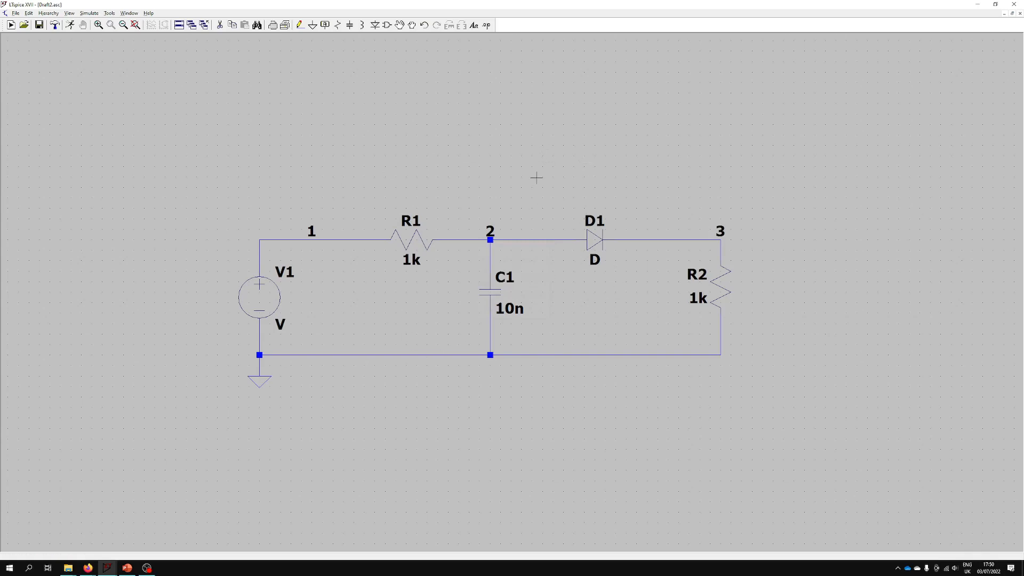
mouse_move(155, 135)
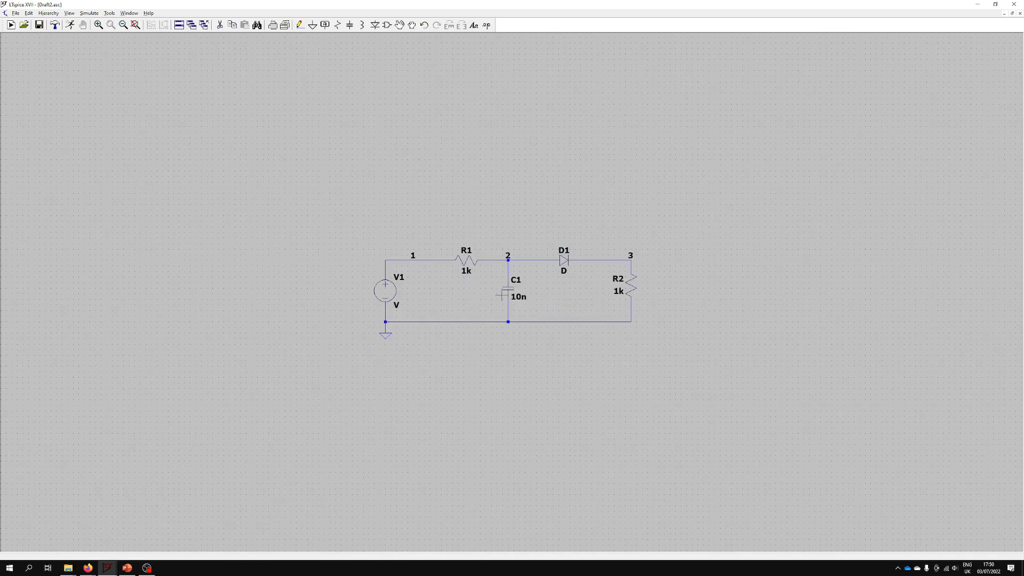
- Zoom to fit the whole schematic and open the Control Panel
click(133, 25)
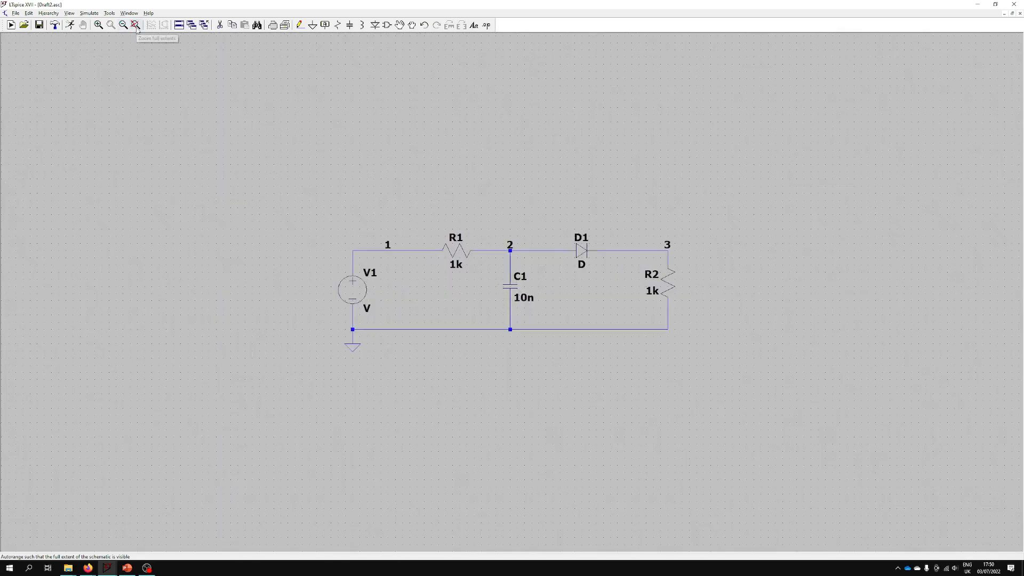
mouse_move(109, 37)
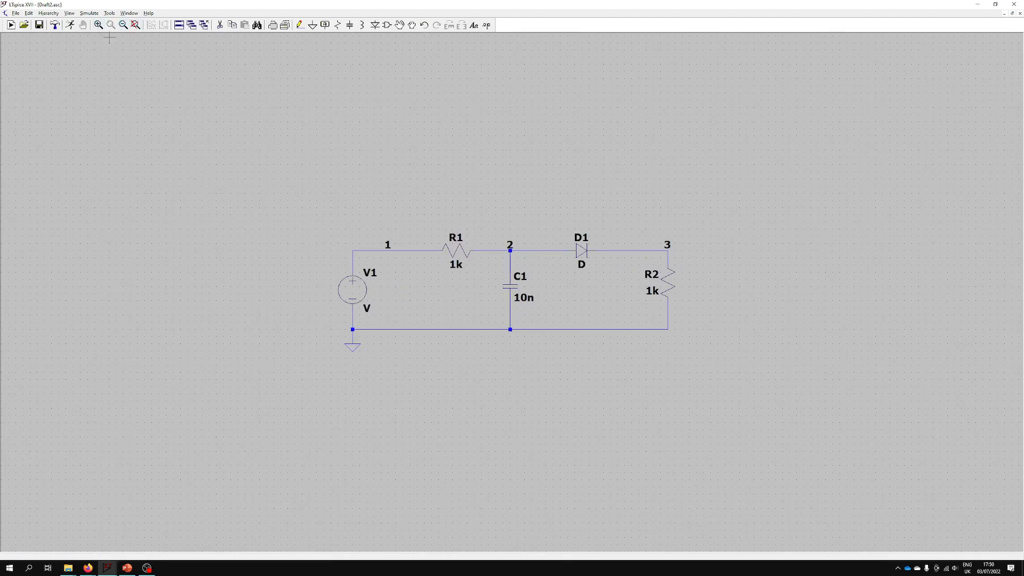
click(55, 25)
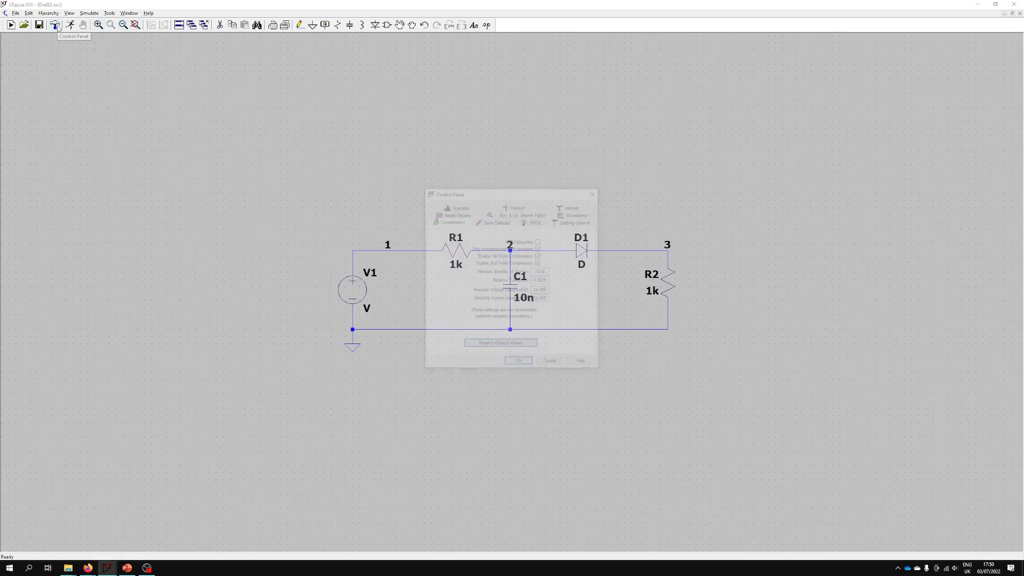
- Look through the Save Defaults and Drafting Options tabs, then close with OK
click(535, 221)
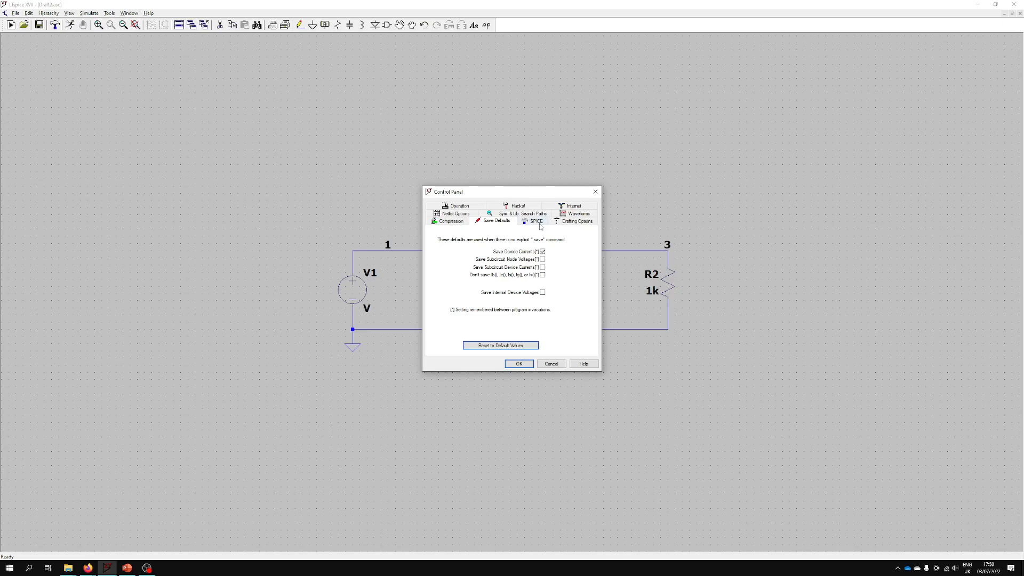
click(578, 221)
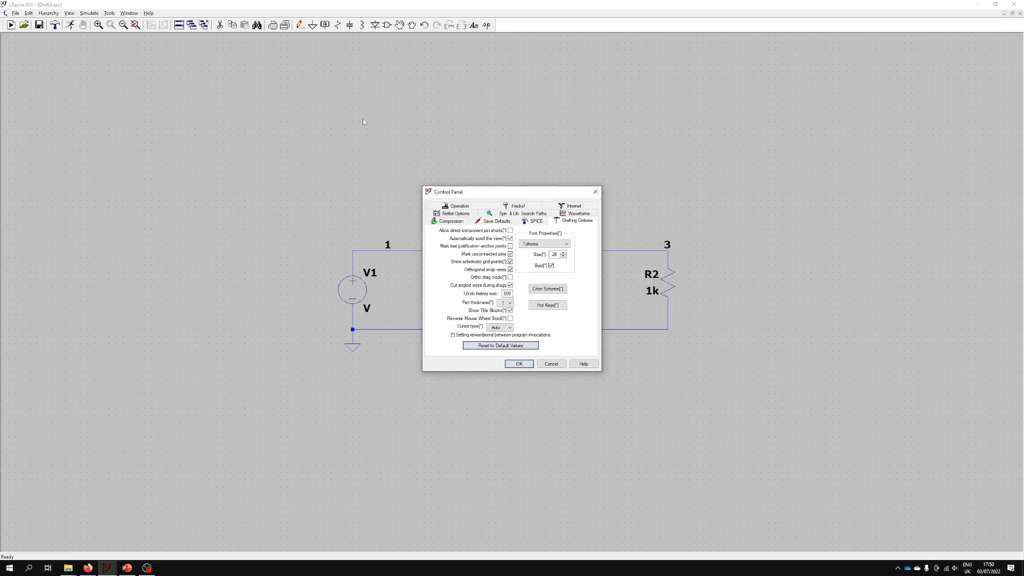
mouse_move(678, 210)
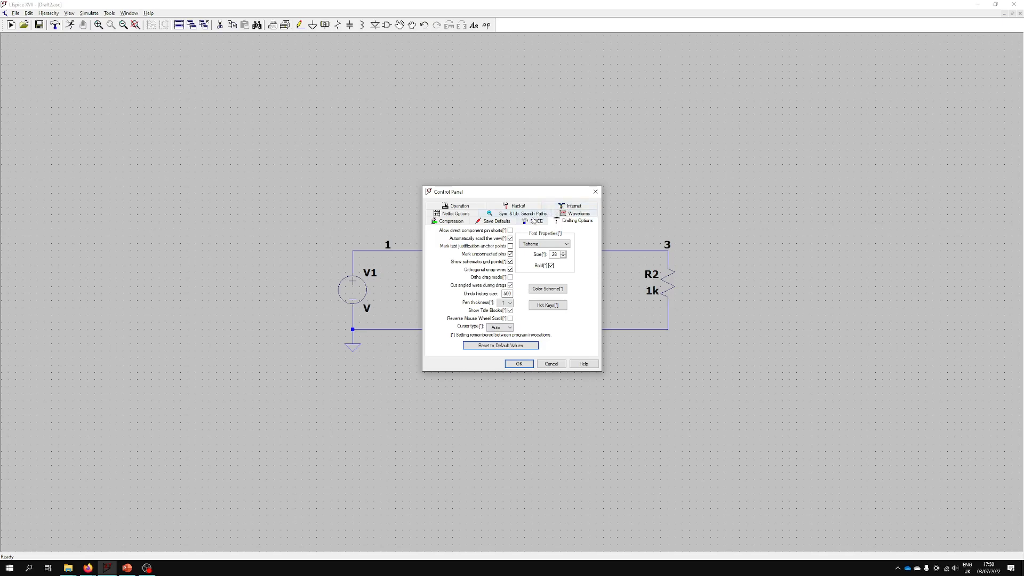
click(518, 364)
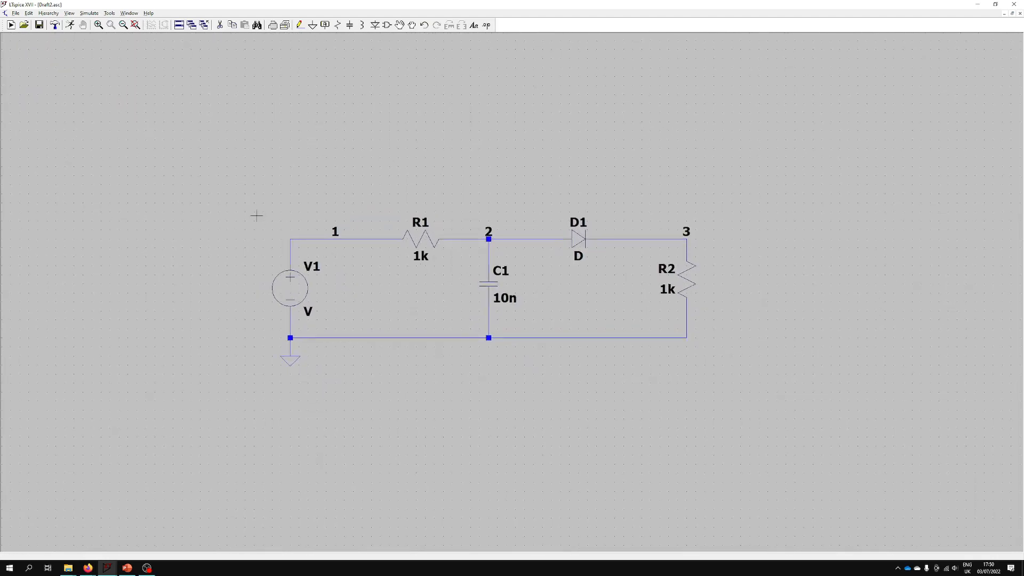
mouse_move(230, 213)
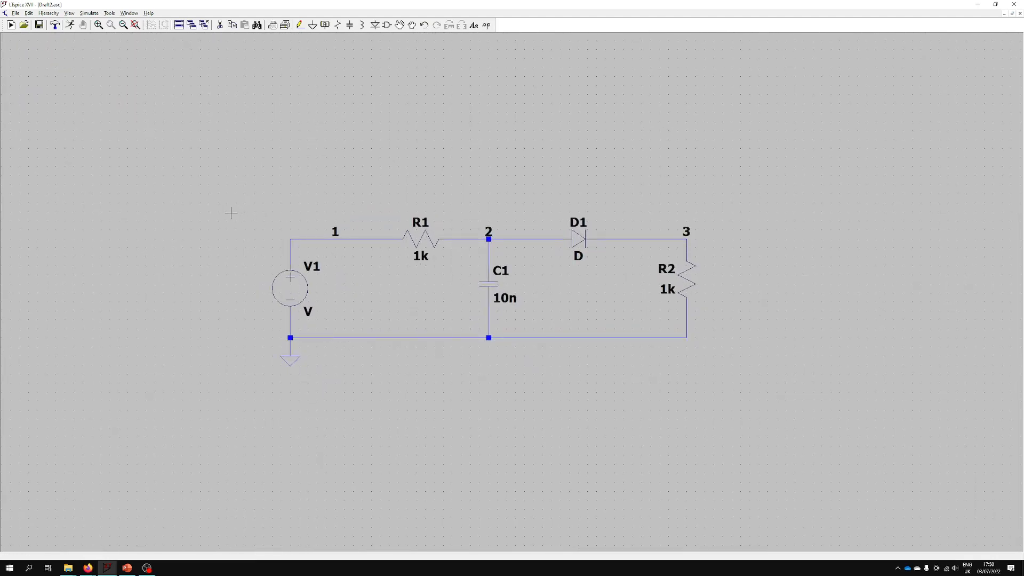
mouse_move(157, 283)
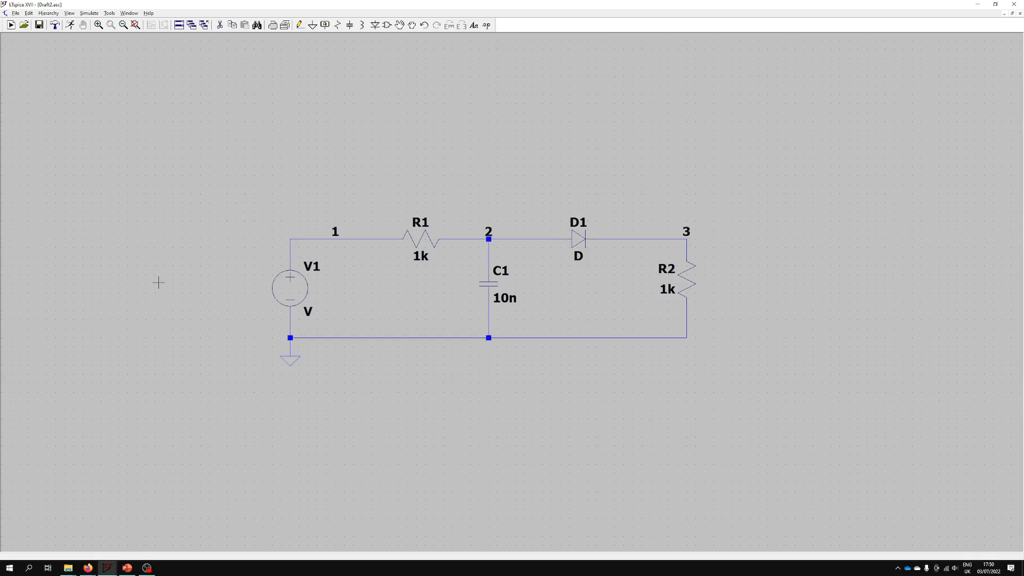
mouse_move(137, 297)
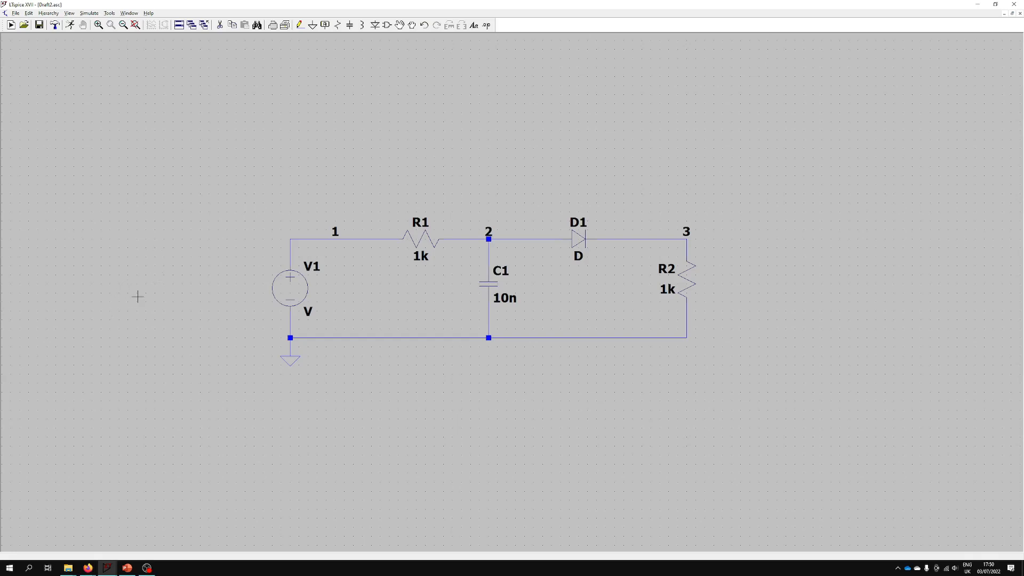
mouse_move(154, 290)
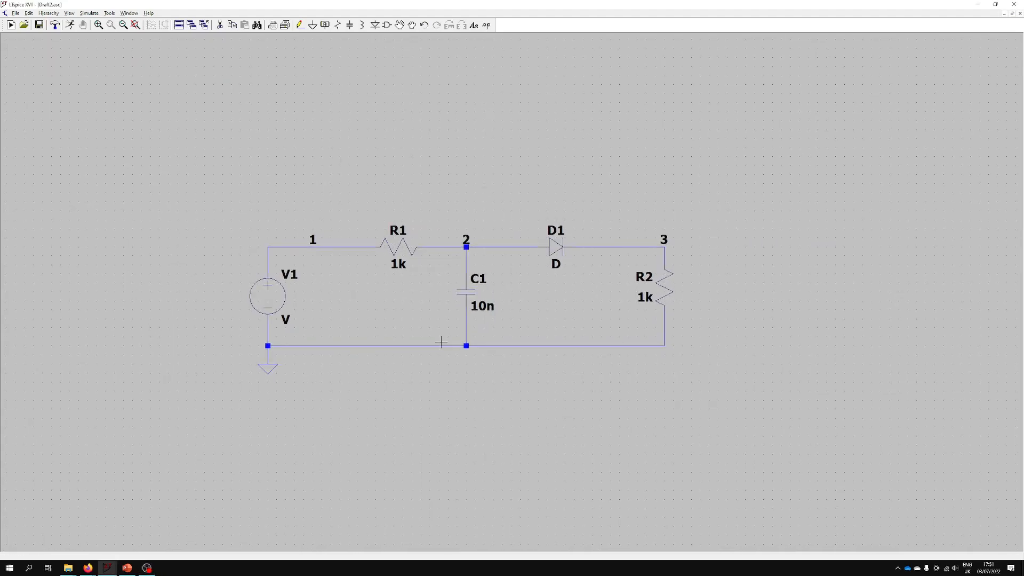
mouse_move(166, 301)
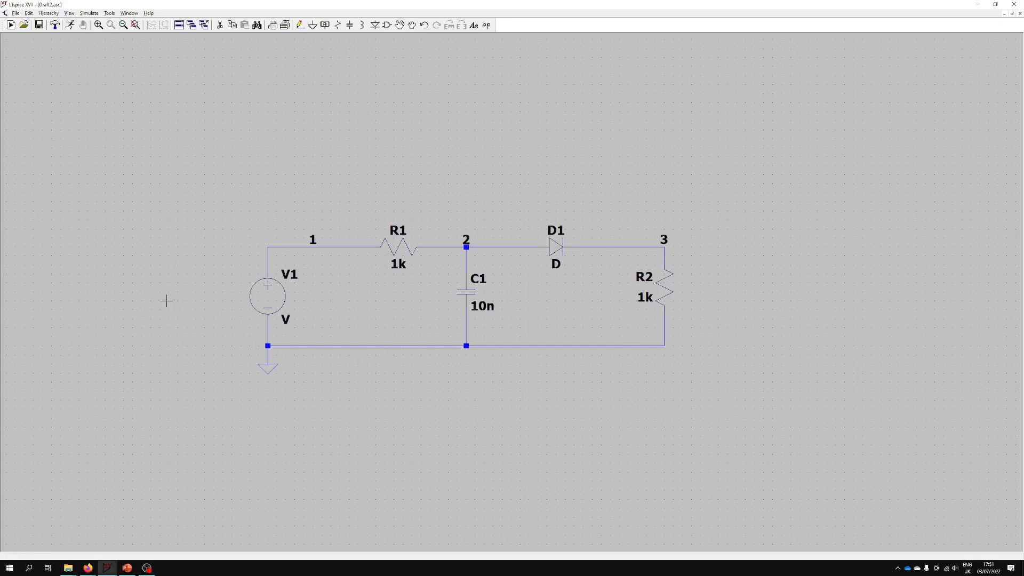
mouse_move(483, 301)
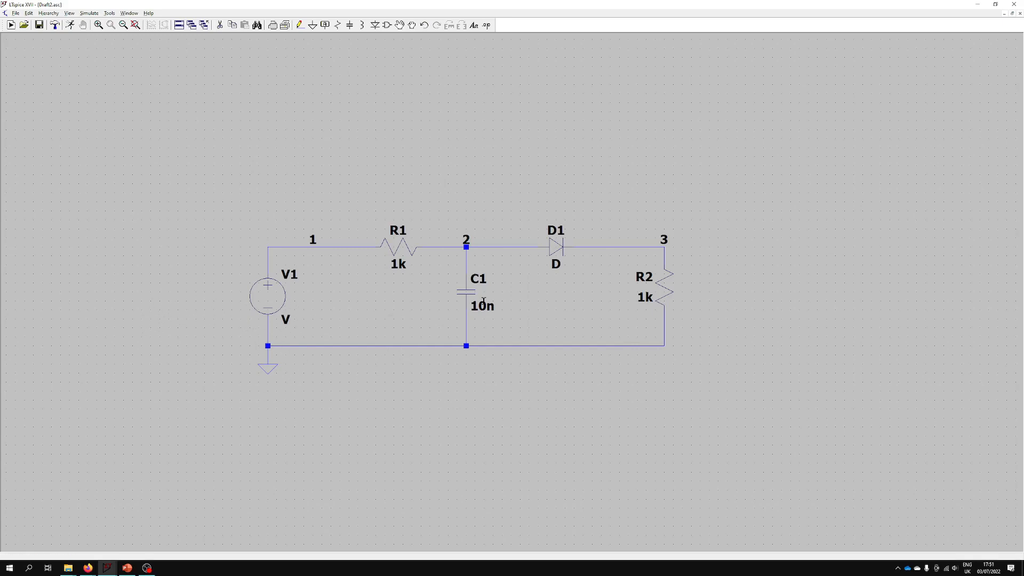
mouse_move(587, 330)
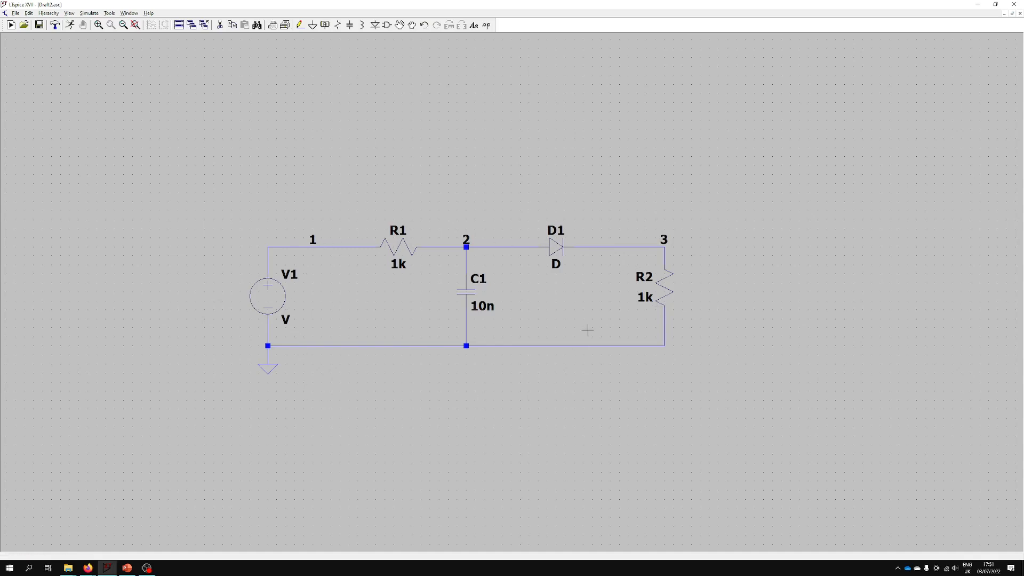
mouse_move(286, 297)
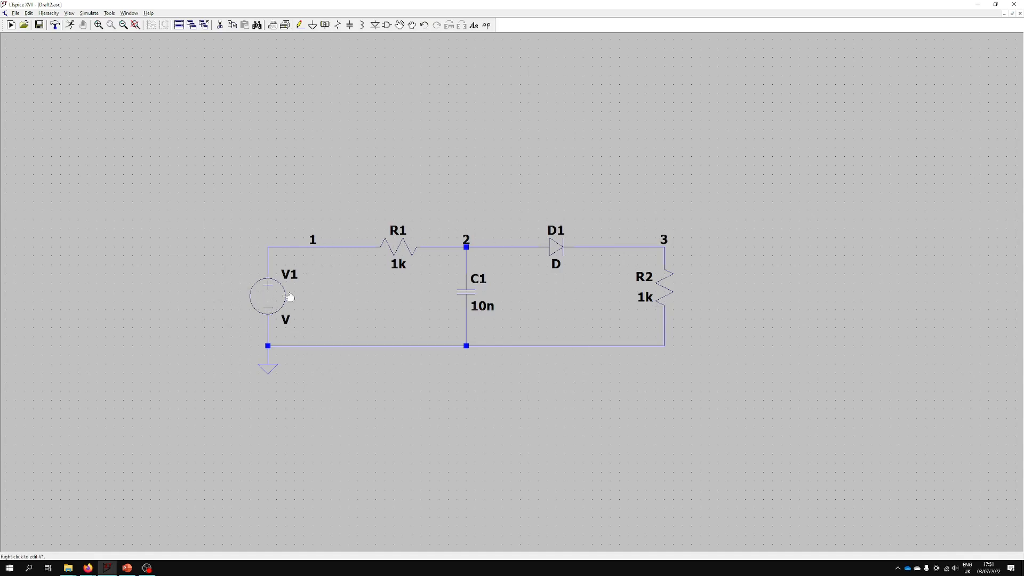
mouse_move(285, 314)
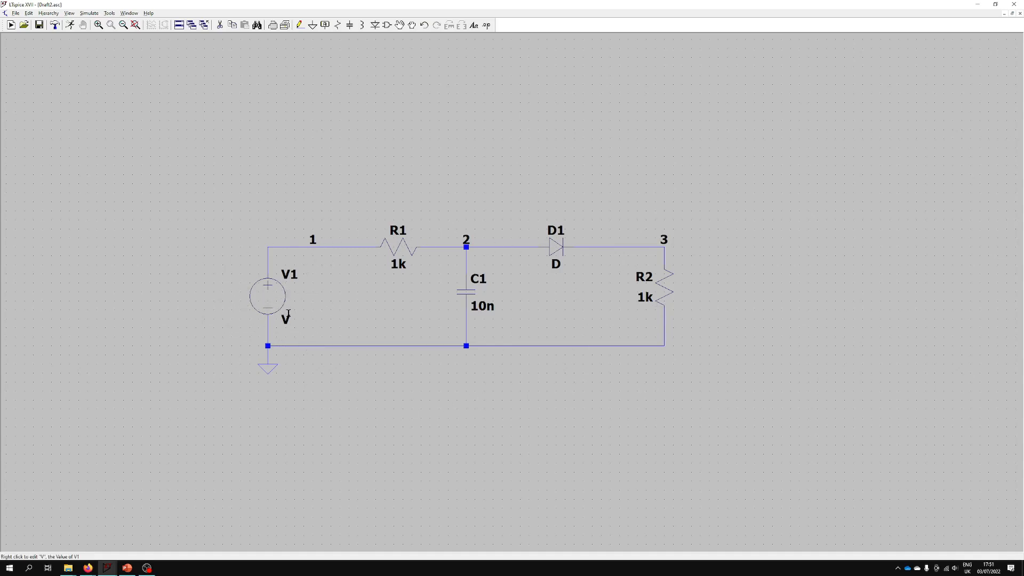
mouse_move(288, 309)
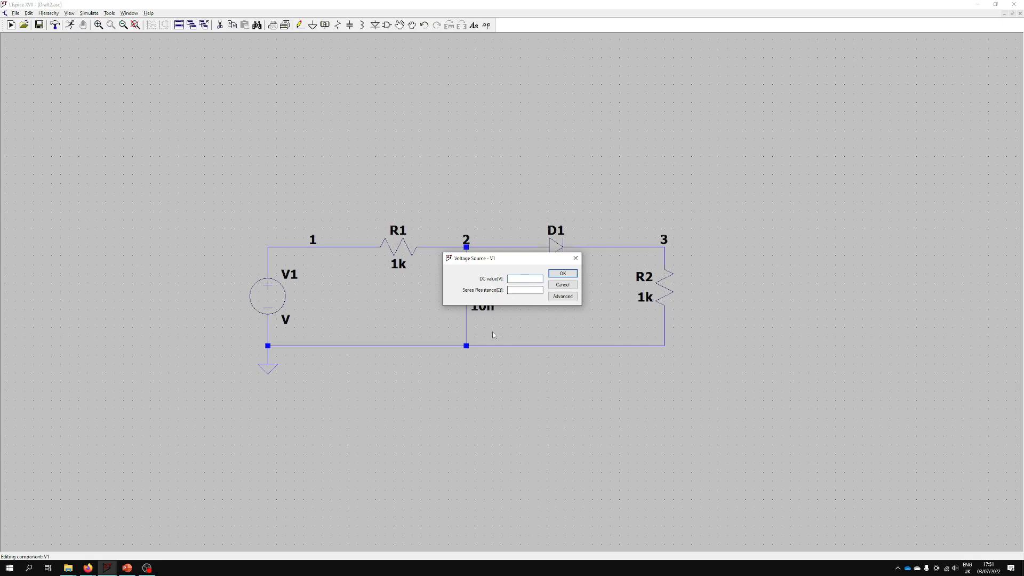
- Apply DC value 1 to V1 and the name Rload to R2
click(562, 285)
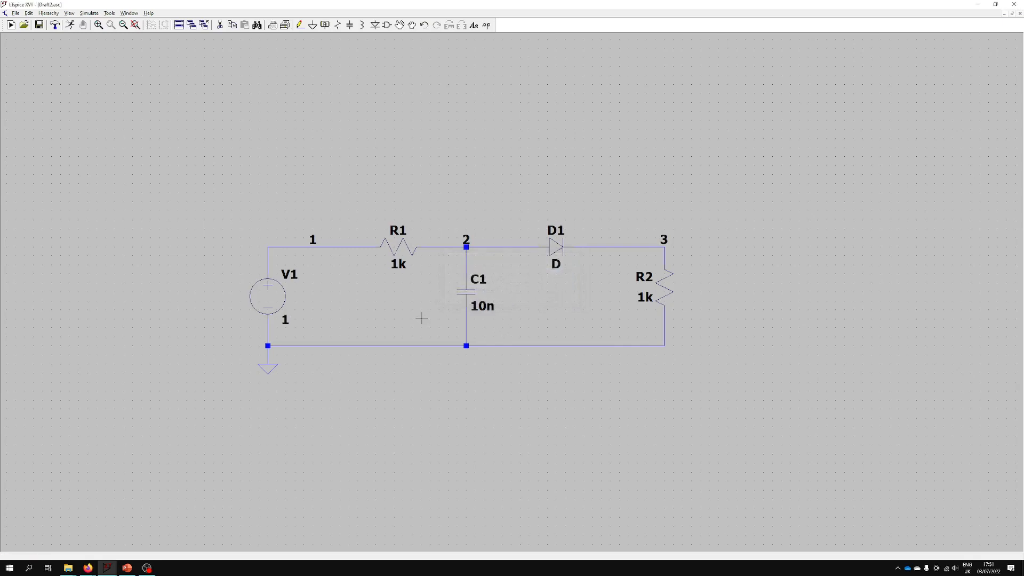
mouse_move(663, 279)
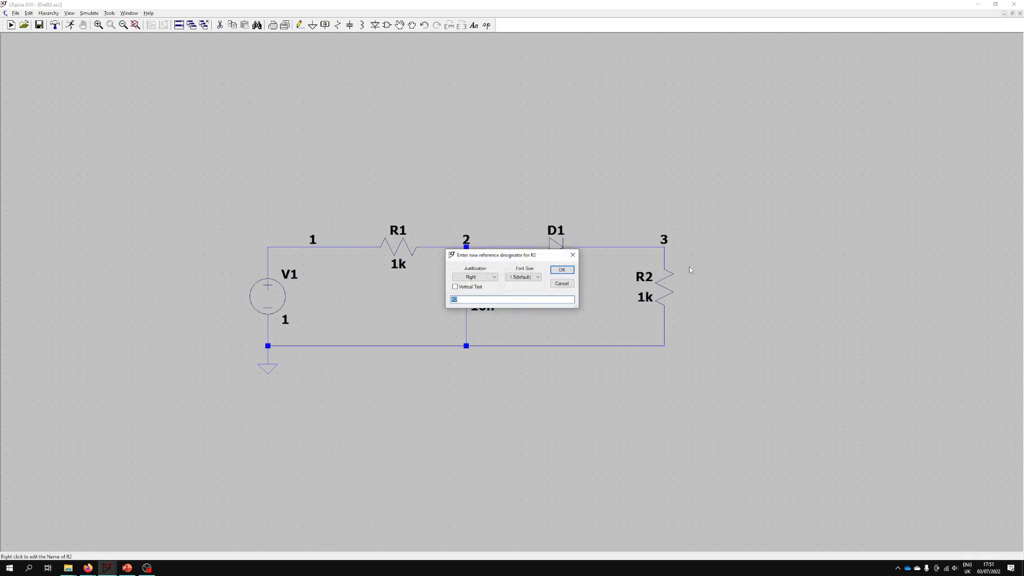
mouse_move(705, 277)
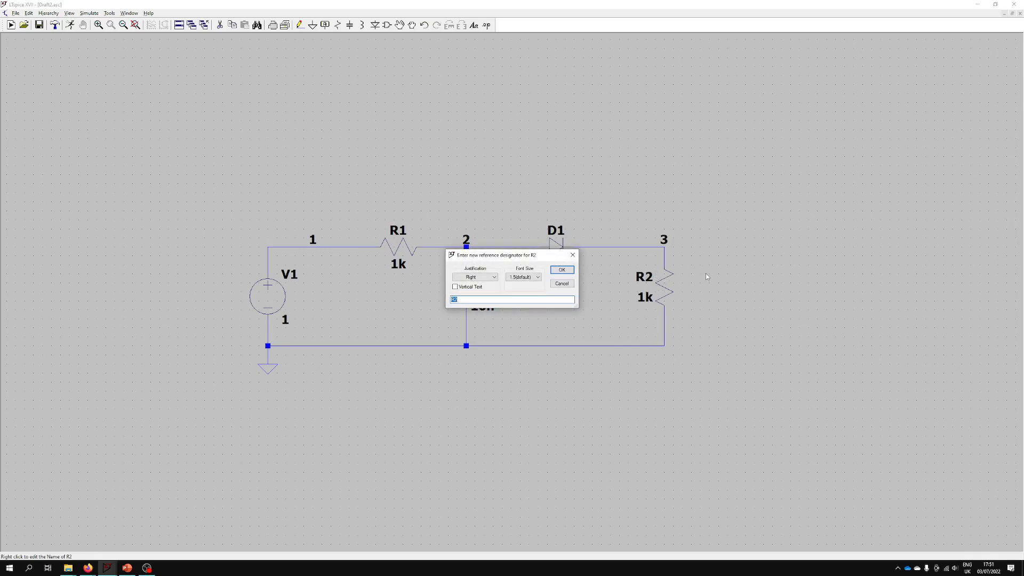
click(560, 270)
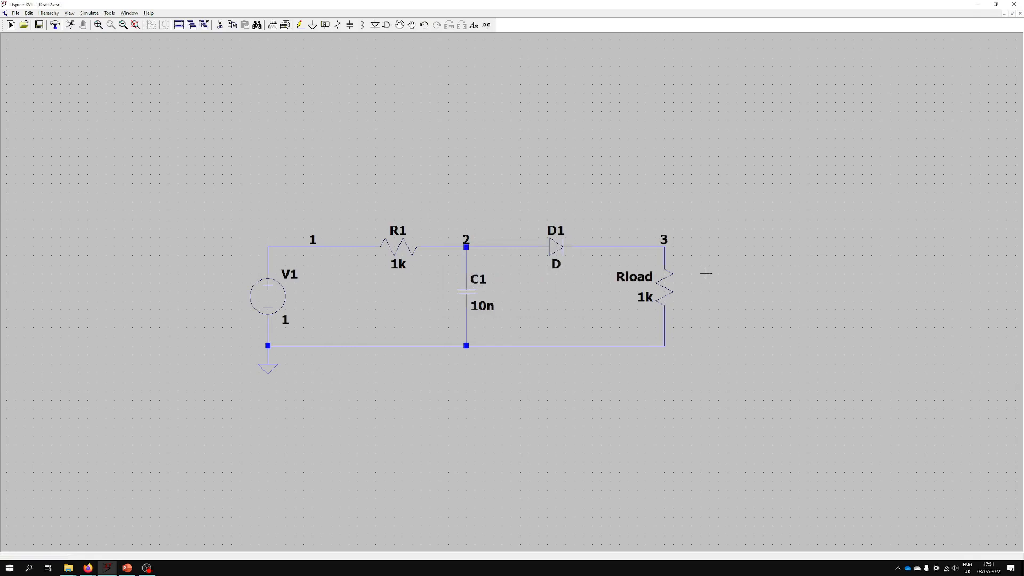
mouse_move(639, 273)
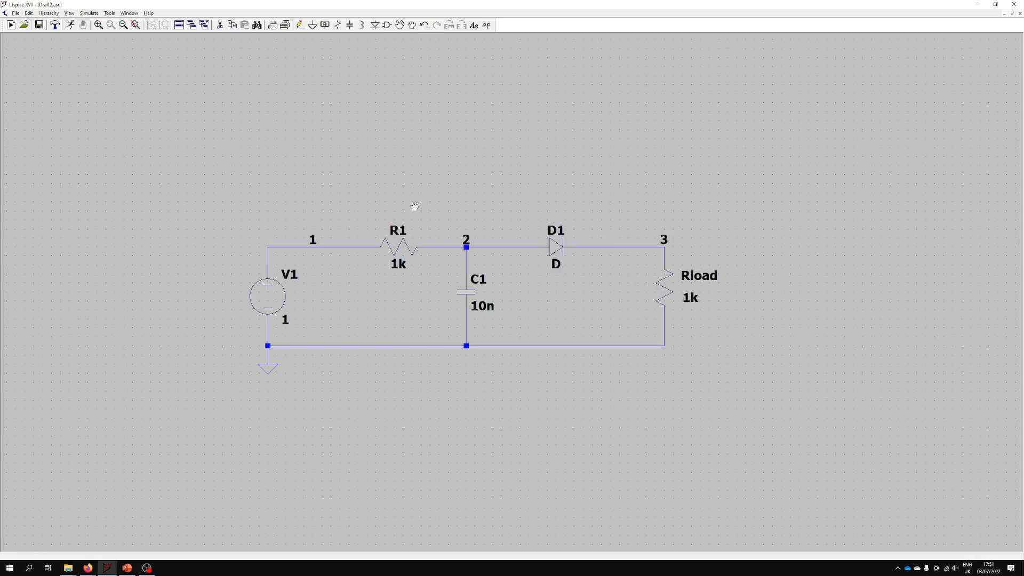
mouse_move(426, 161)
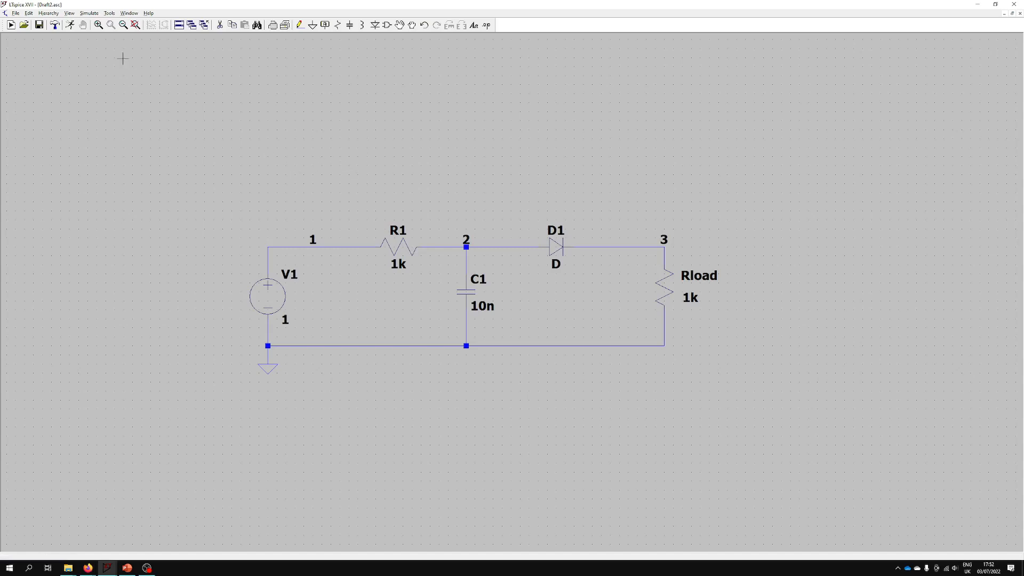
mouse_move(71, 25)
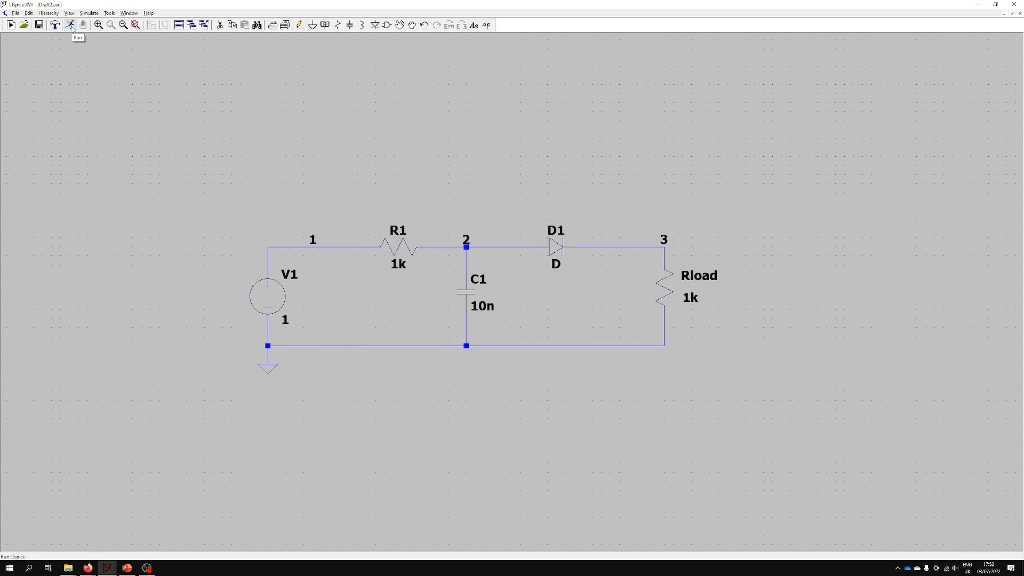
- Create a DC op pnt simulation command and place its .op directive
click(70, 25)
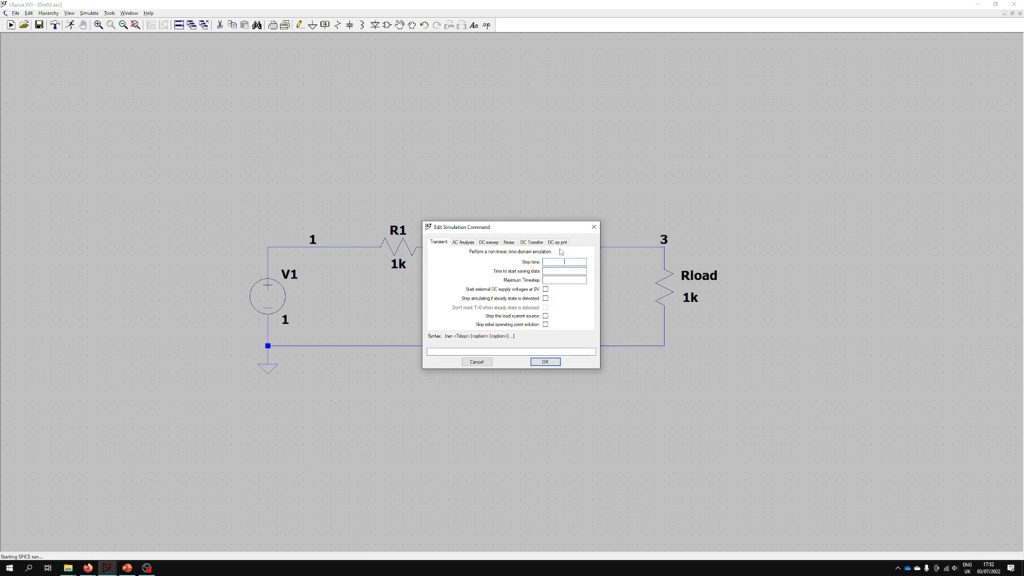
click(557, 242)
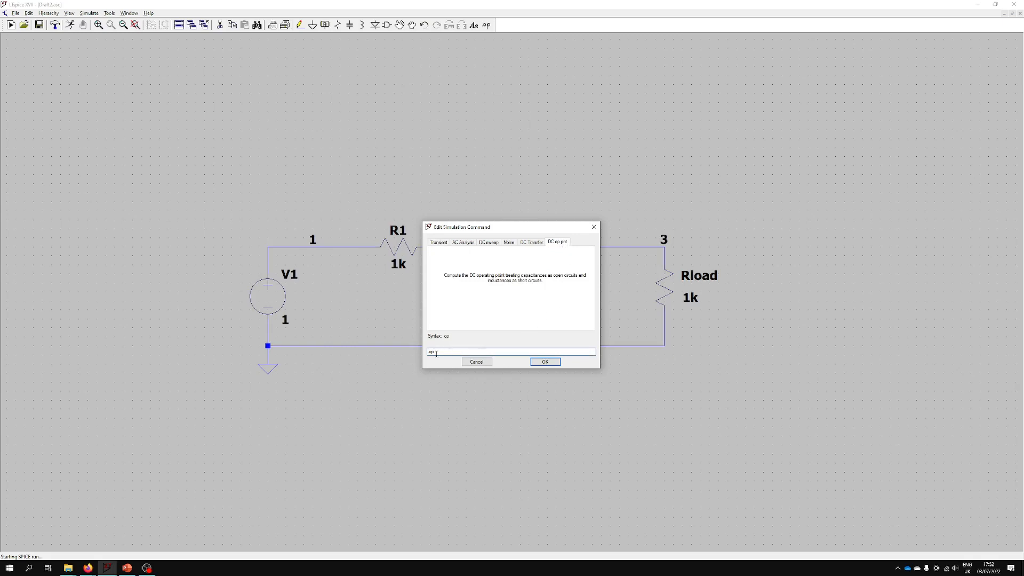
mouse_move(549, 370)
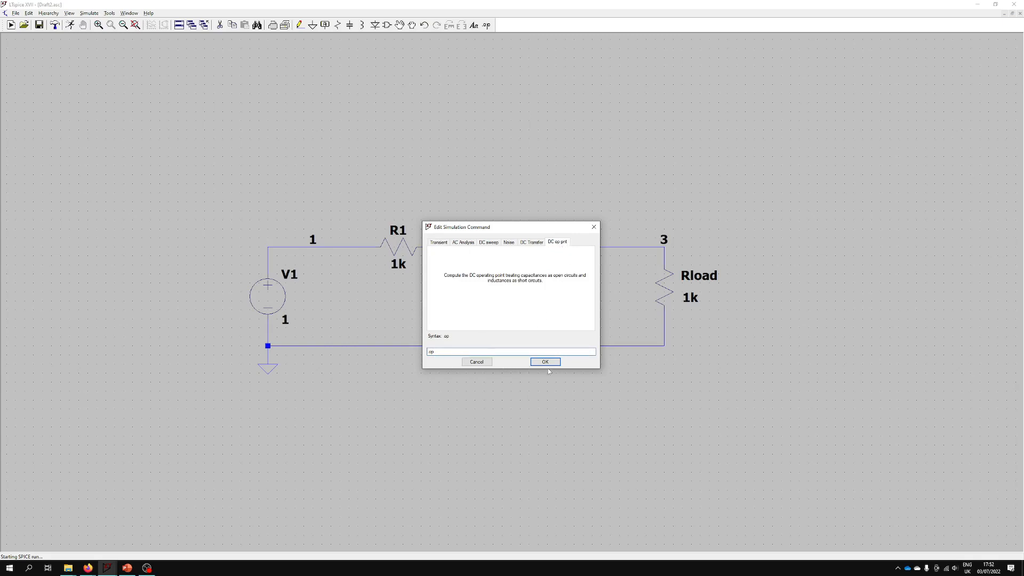
click(544, 361)
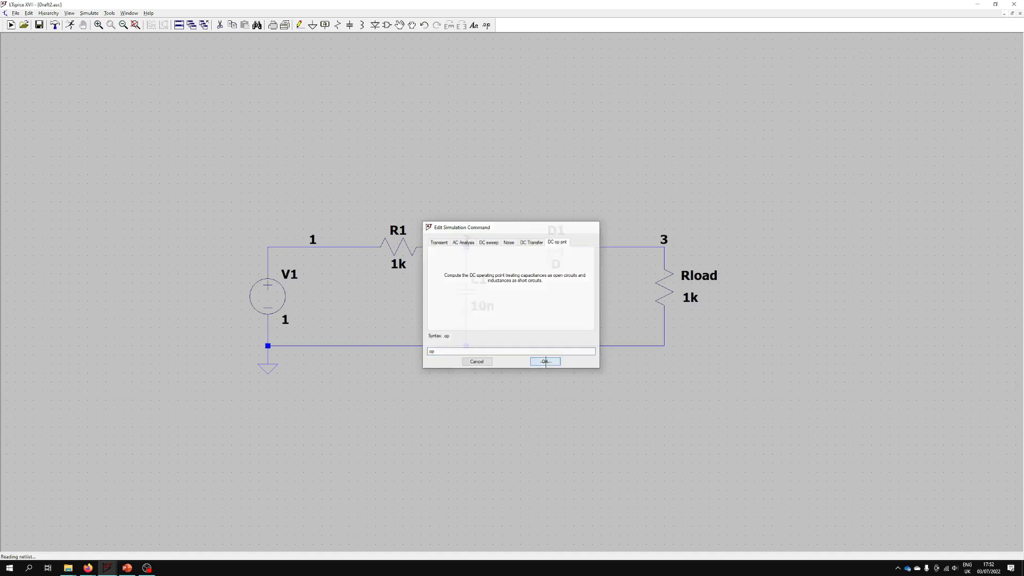
click(544, 361)
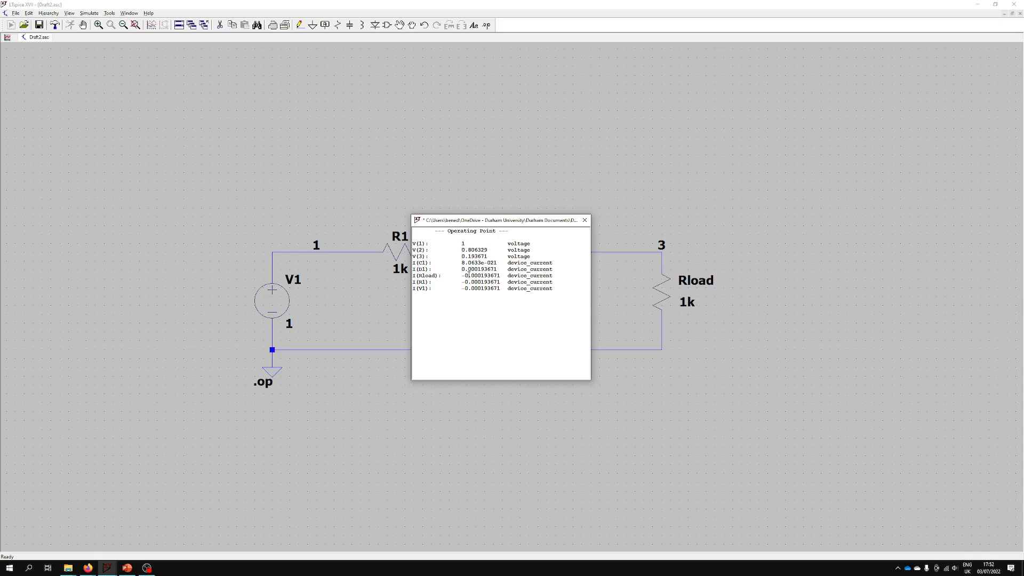
mouse_move(545, 300)
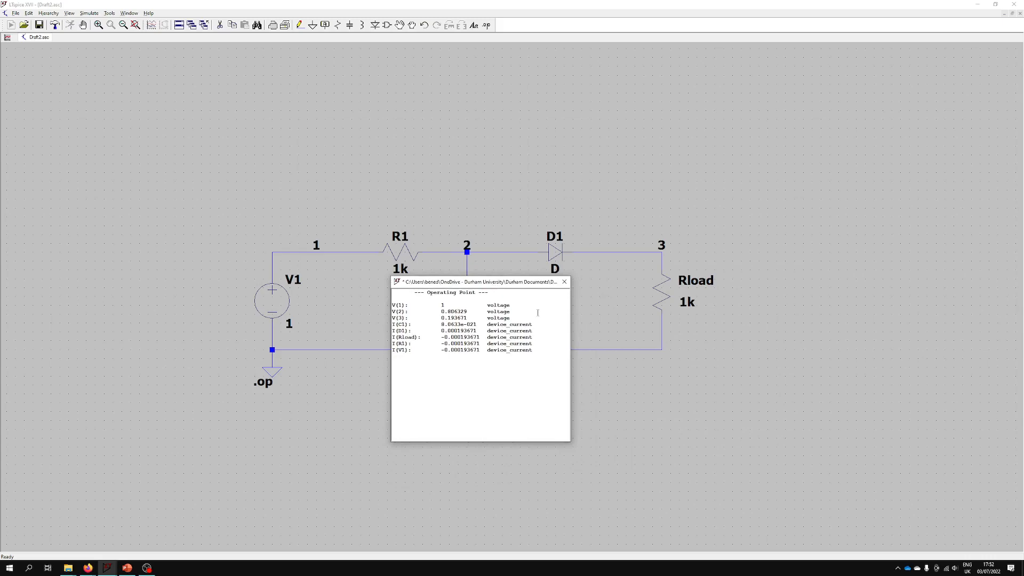
- Close the operating point results window after reading the node voltages
click(564, 282)
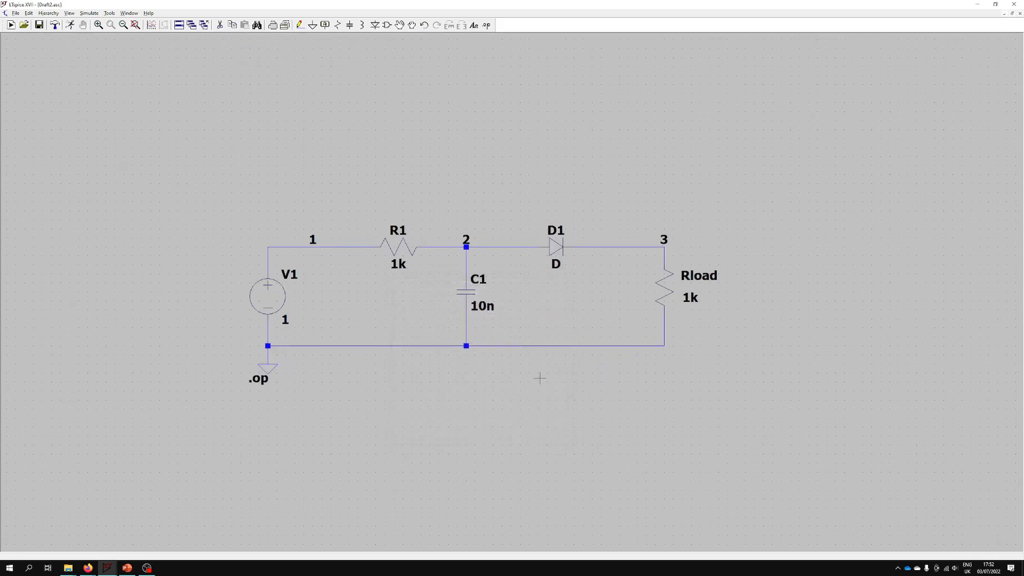
mouse_move(530, 382)
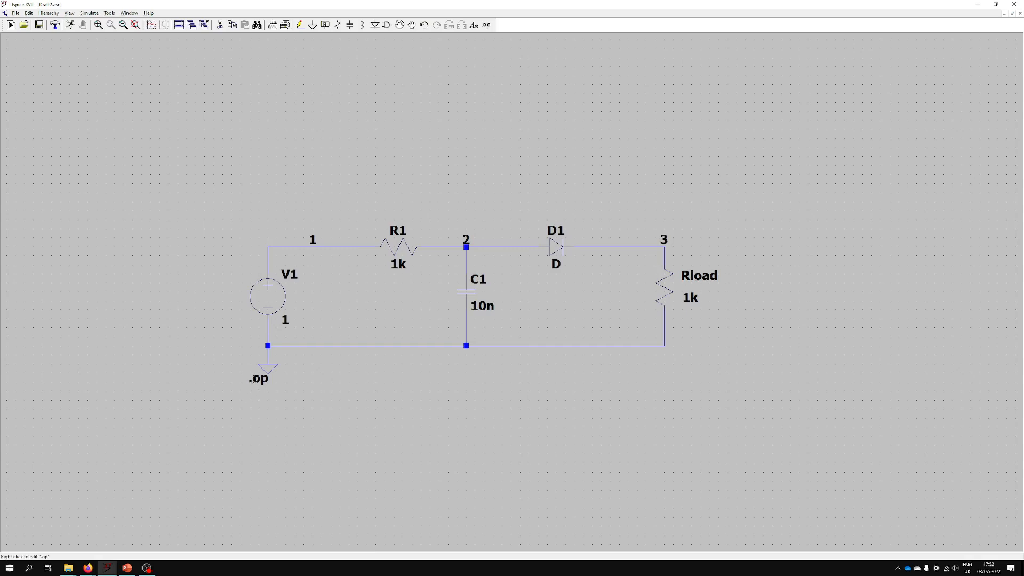
- Change the .op directive to a linear DC sweep of V1 from -5 to 5 in 0.1 steps
double_click(258, 378)
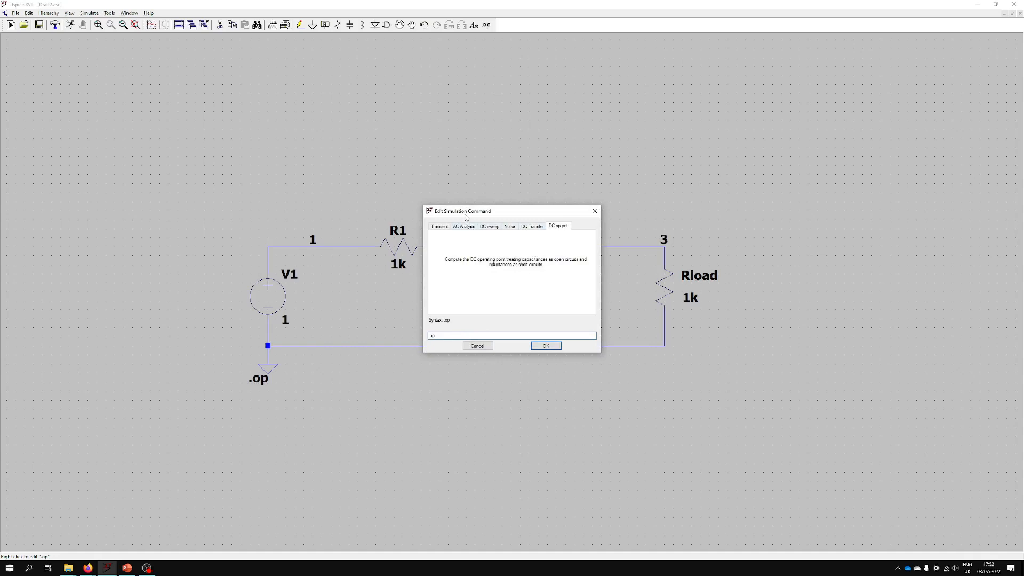
mouse_move(463, 286)
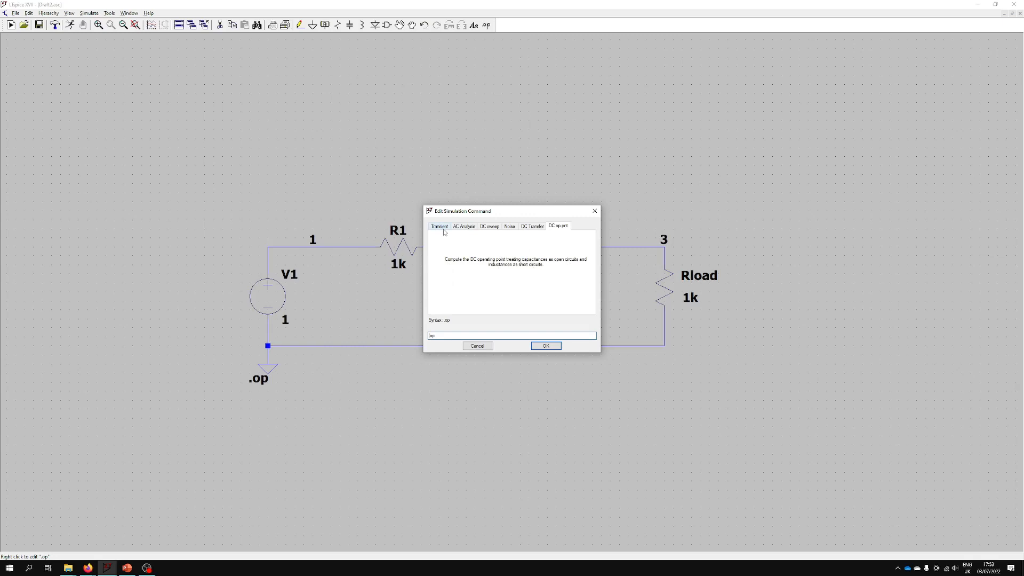
click(489, 226)
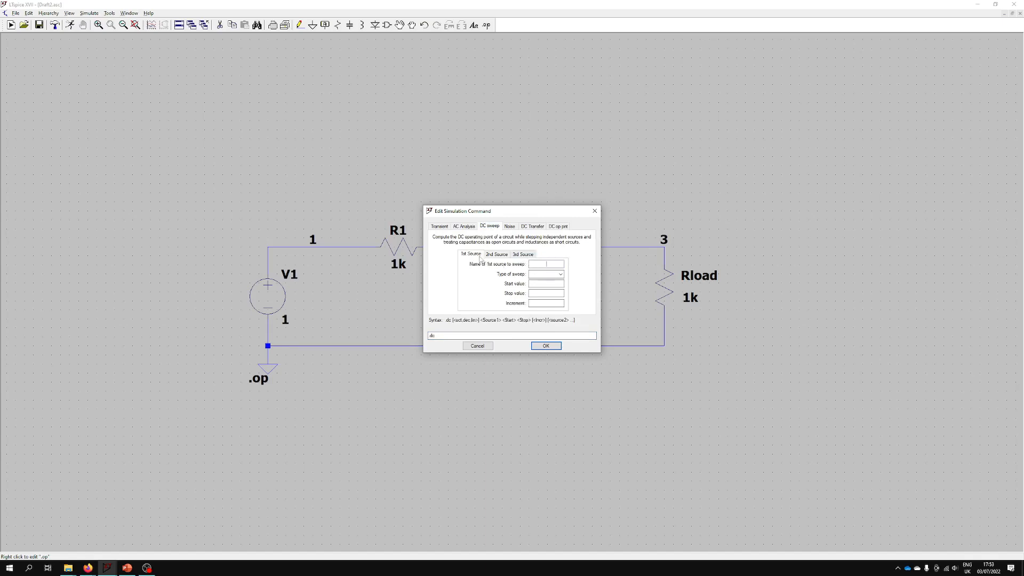
mouse_move(580, 271)
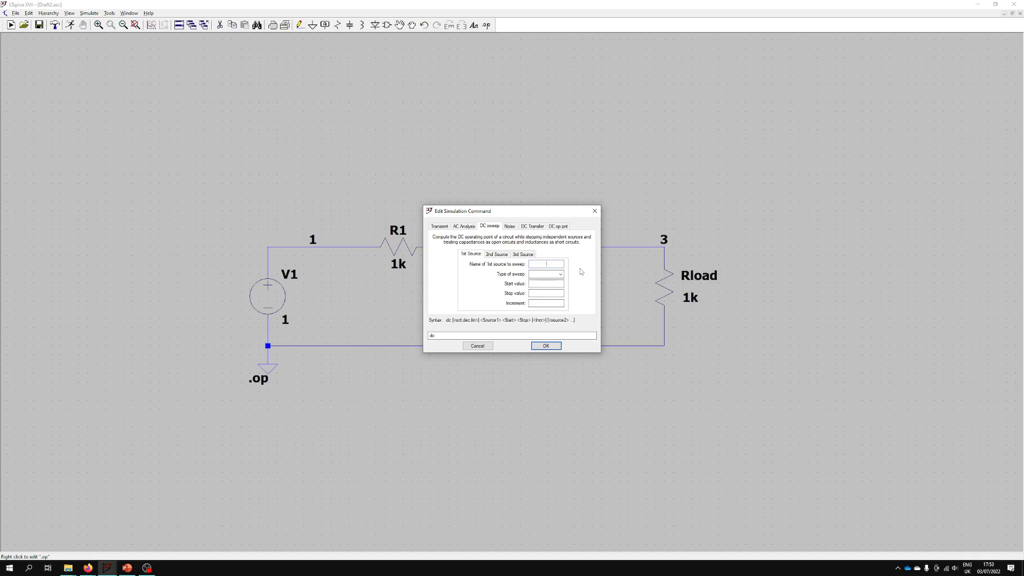
text(V)
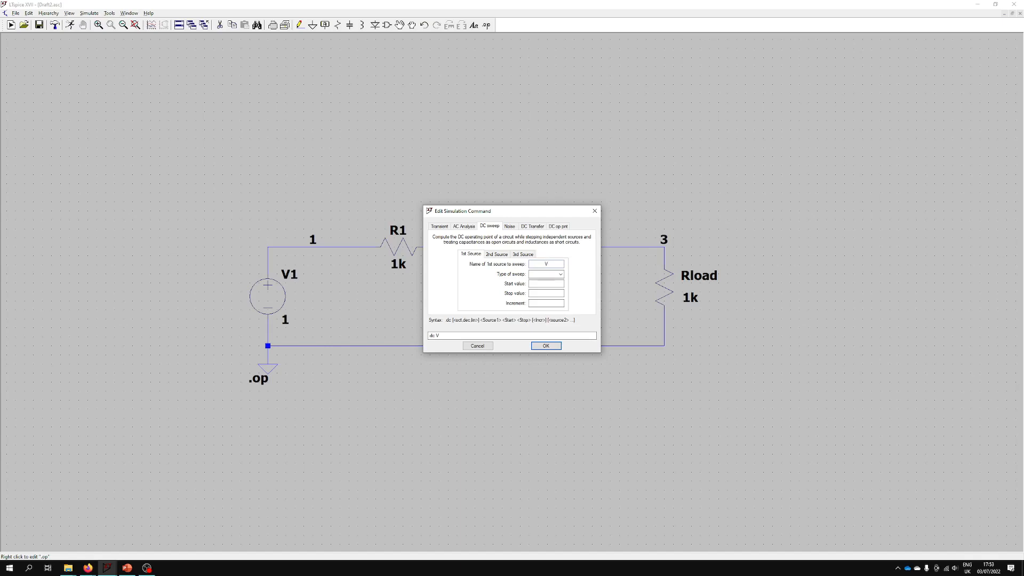
text(1)
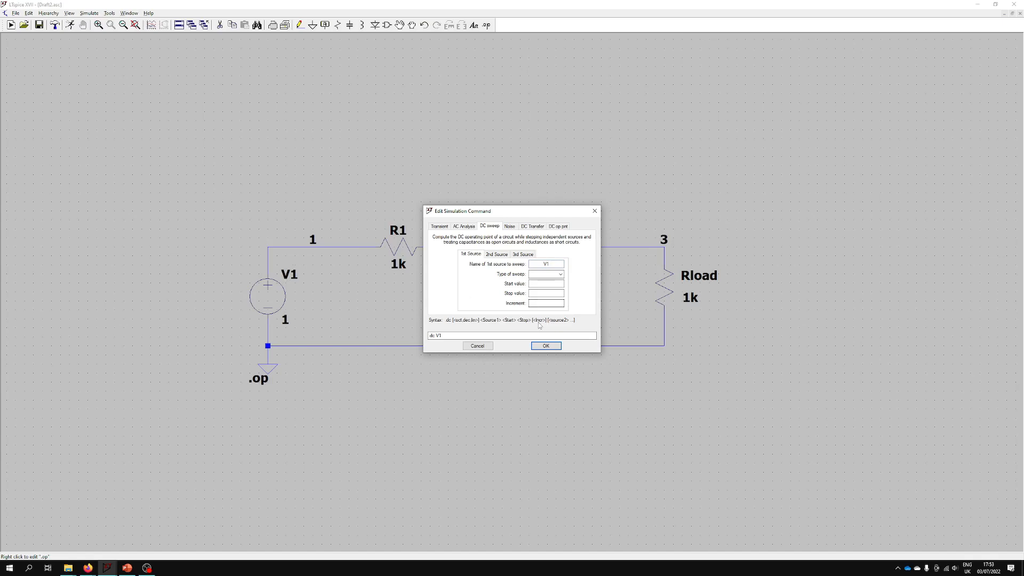
click(559, 274)
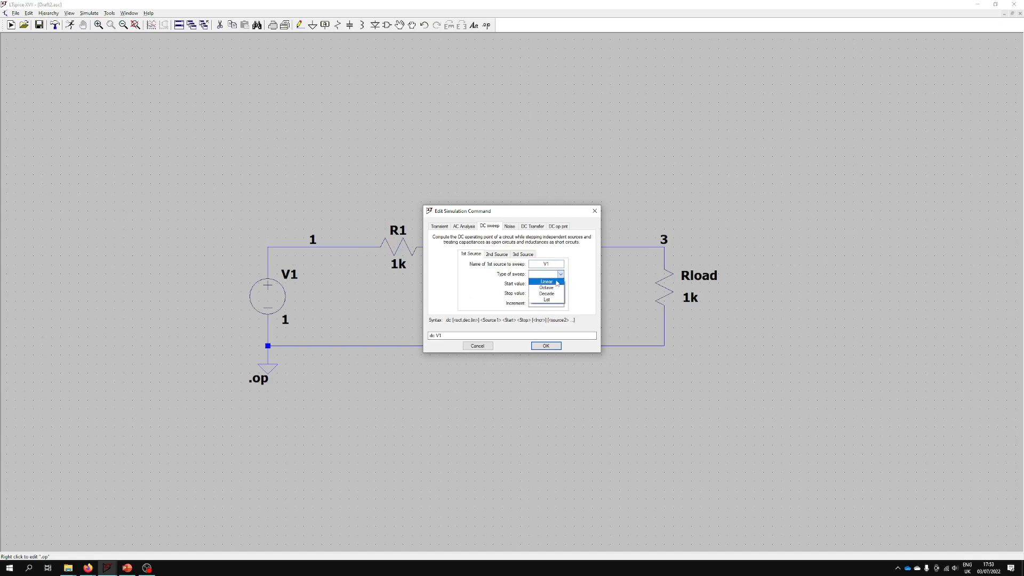
click(546, 282)
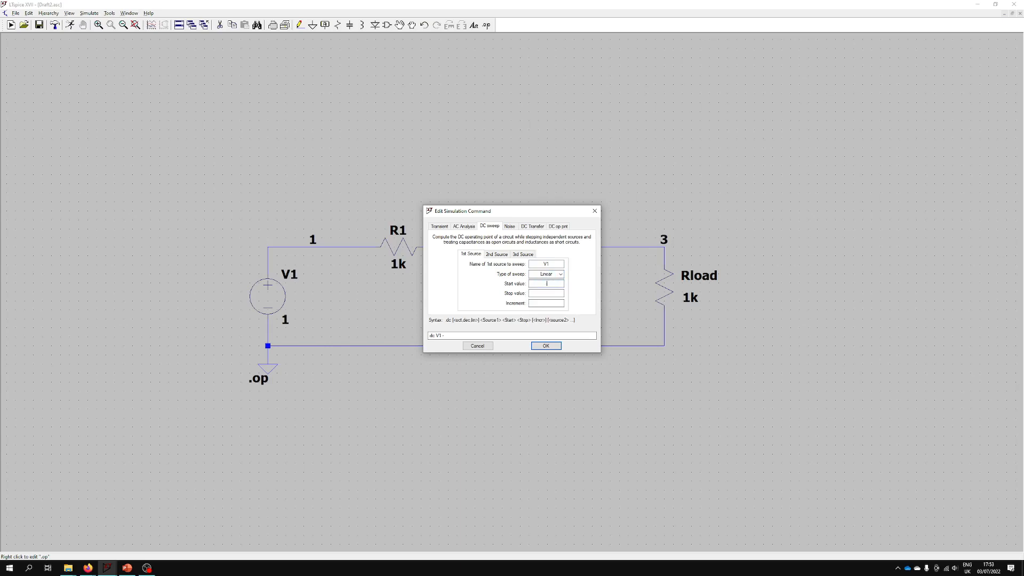
text(5)
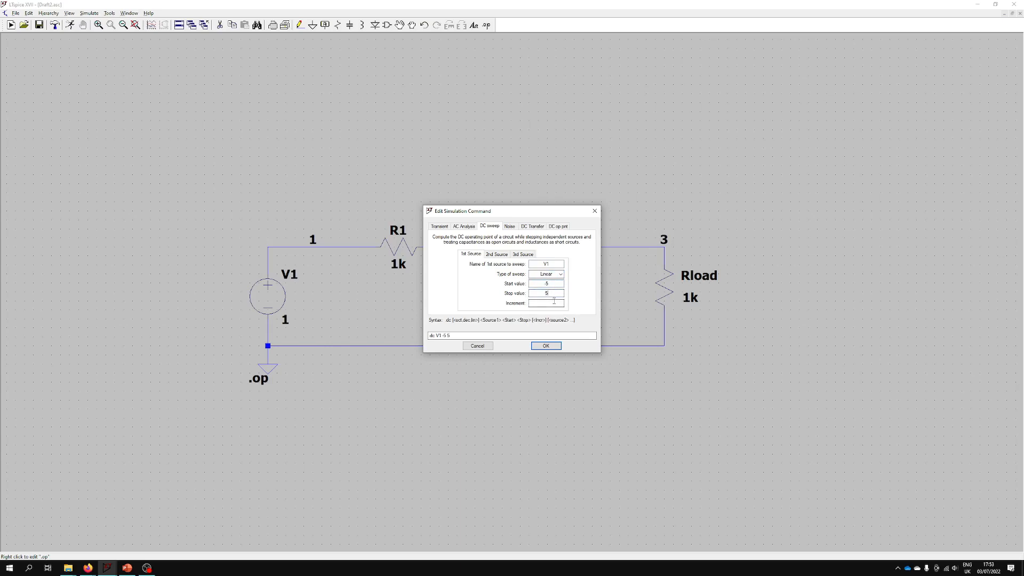
click(545, 345)
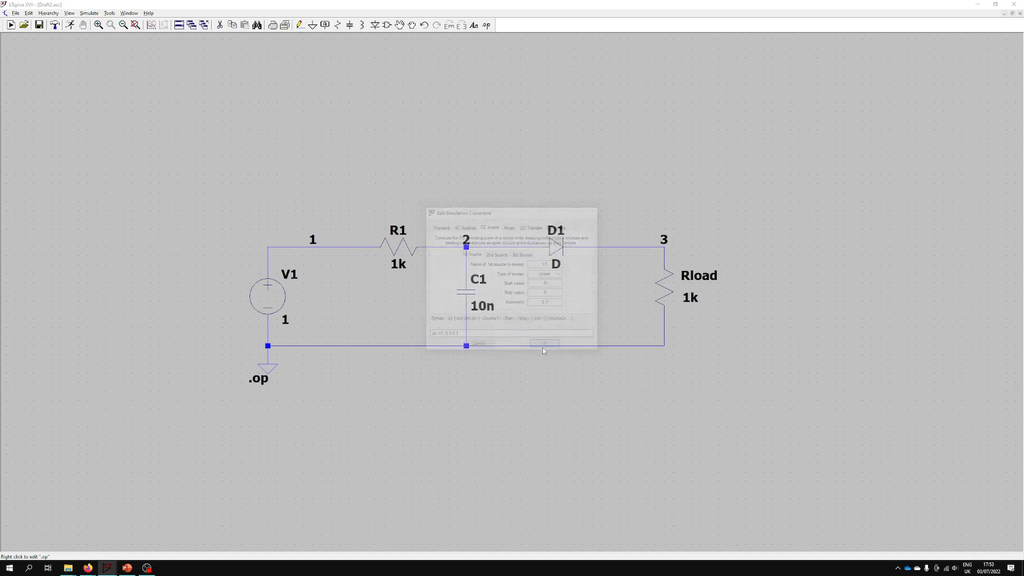
click(544, 343)
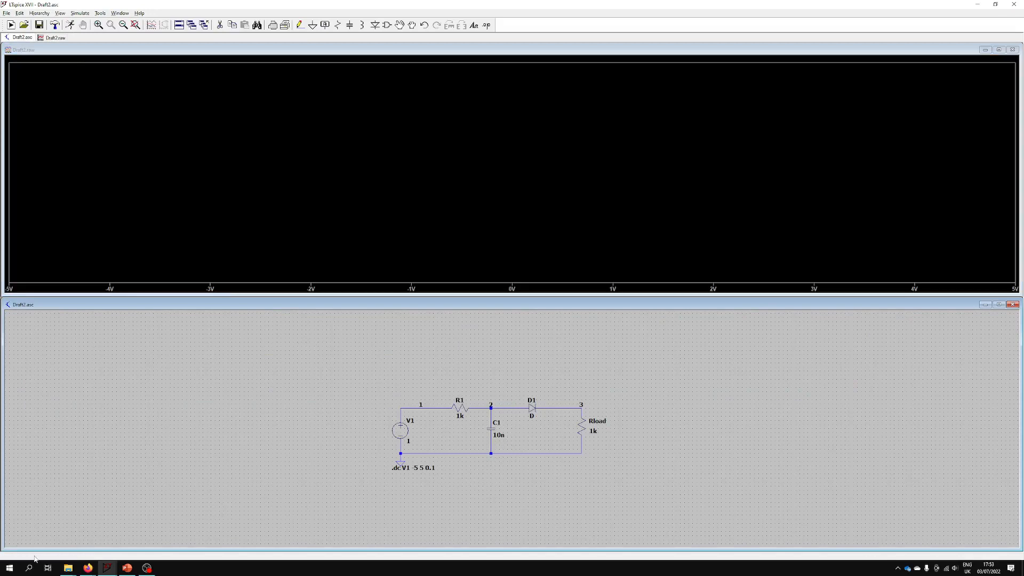
mouse_move(90, 559)
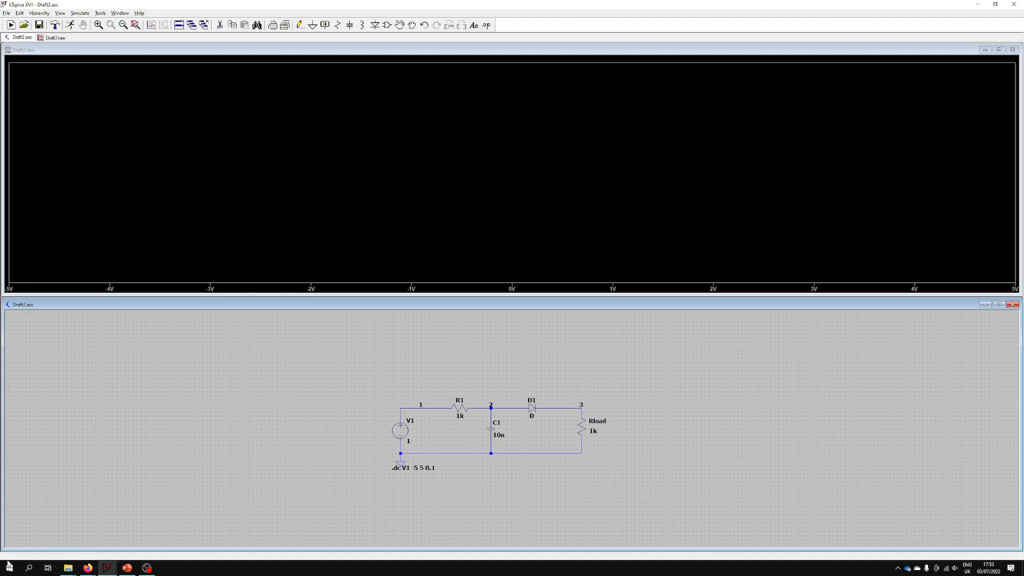
mouse_move(389, 471)
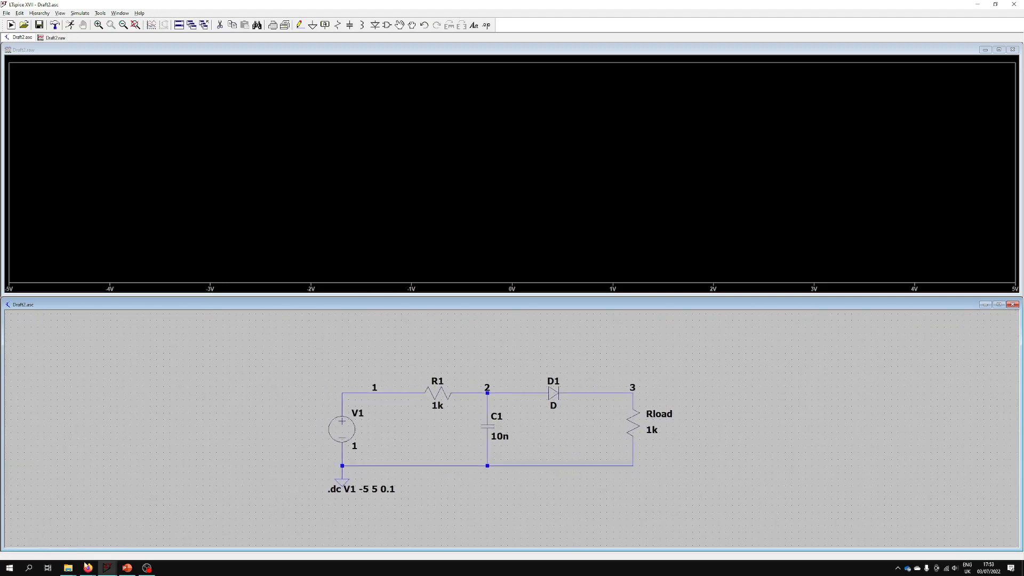
- Probe the node 1 and node 2 wires to plot V(1) and V(2) against the swept V1
click(518, 393)
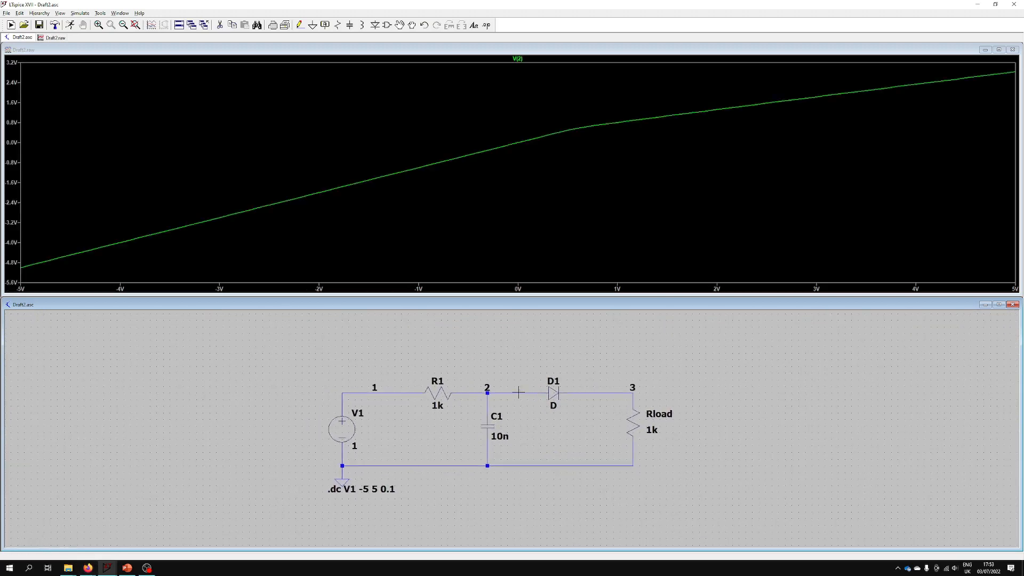
click(398, 387)
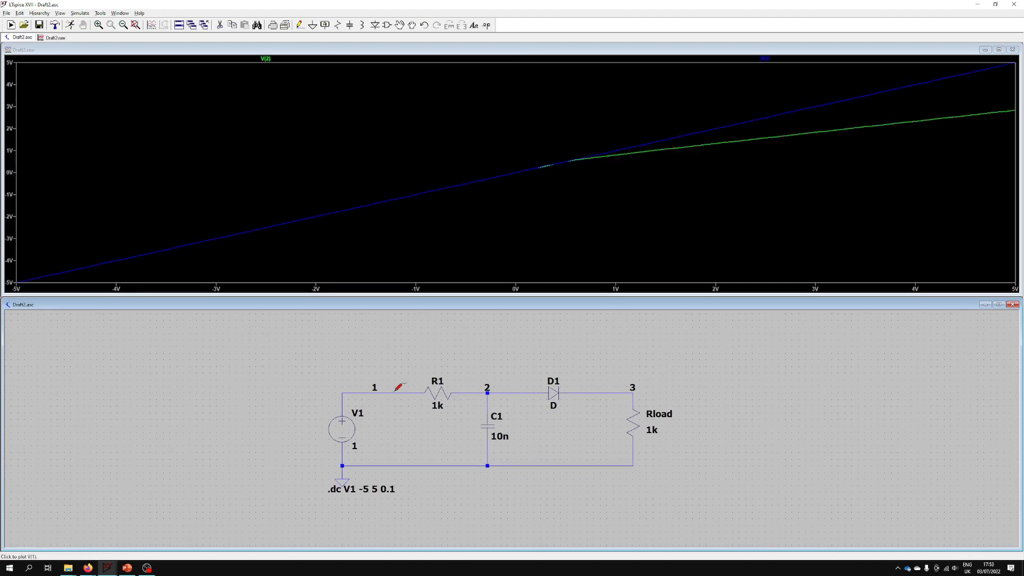
click(265, 59)
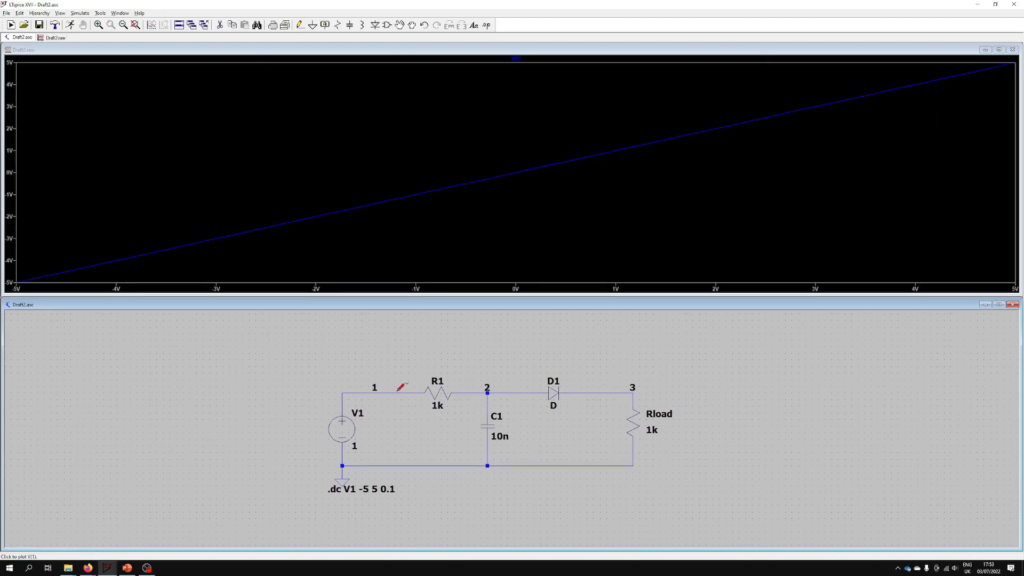
mouse_move(457, 214)
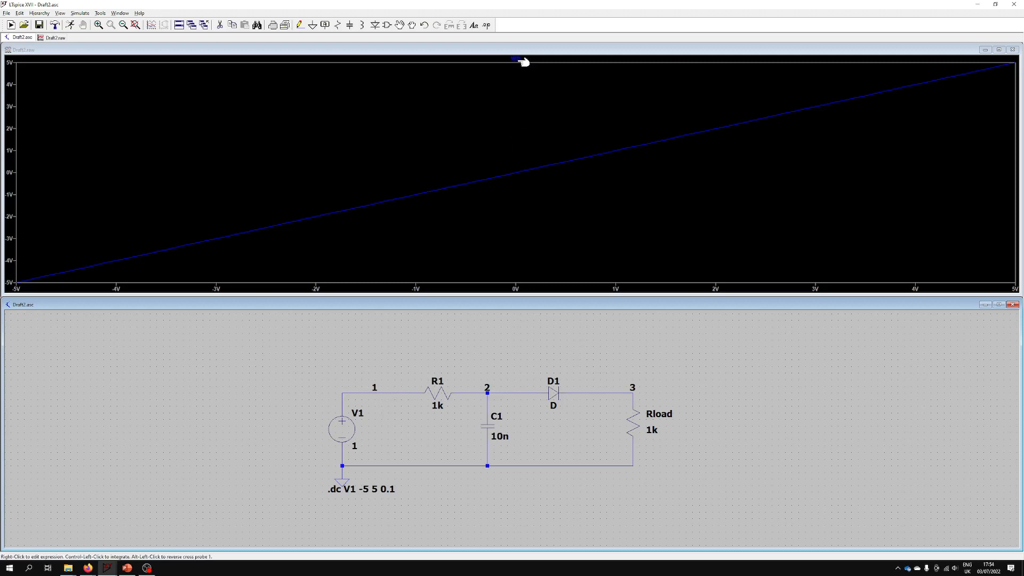
mouse_move(534, 272)
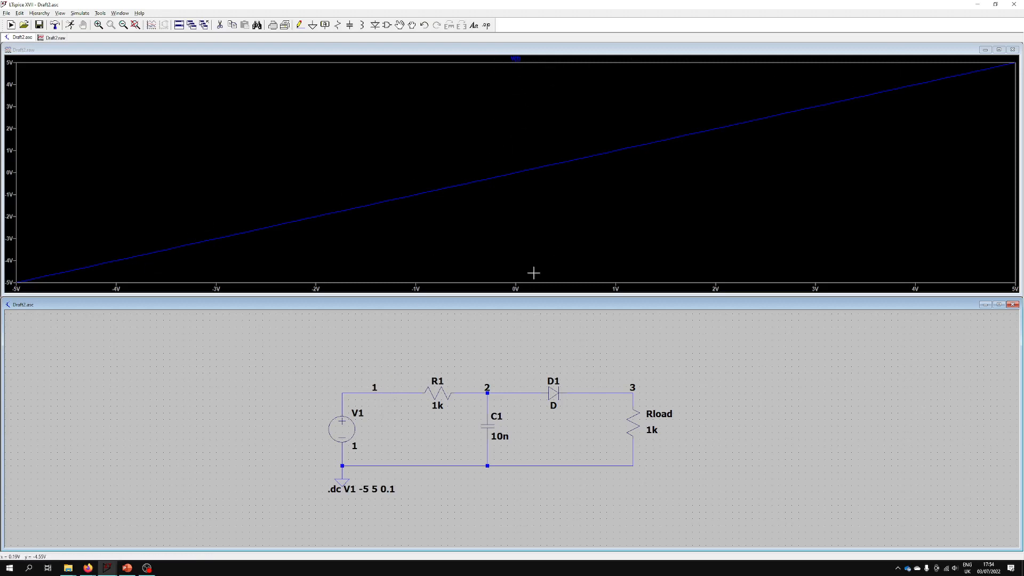
mouse_move(411, 435)
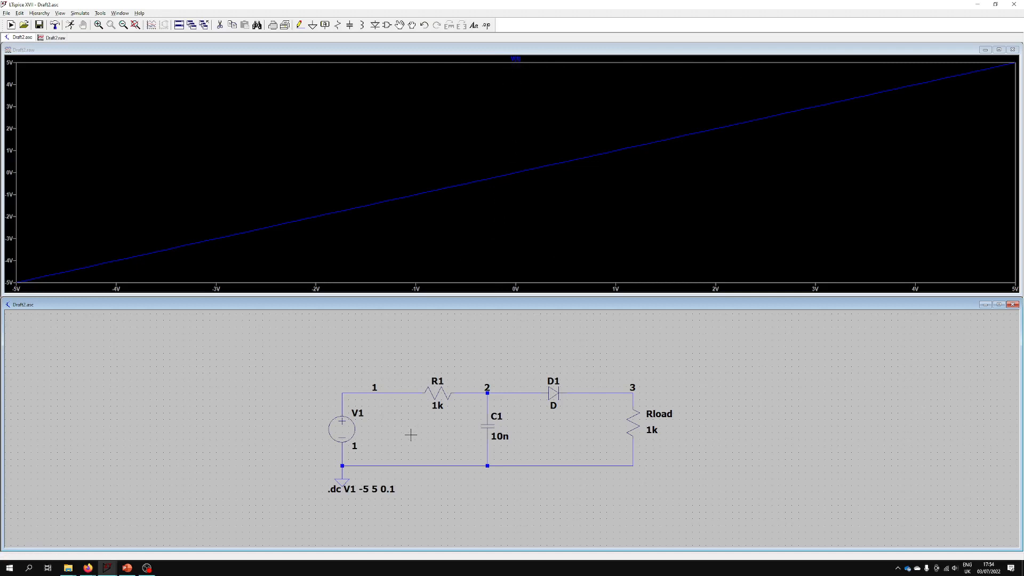
mouse_move(390, 434)
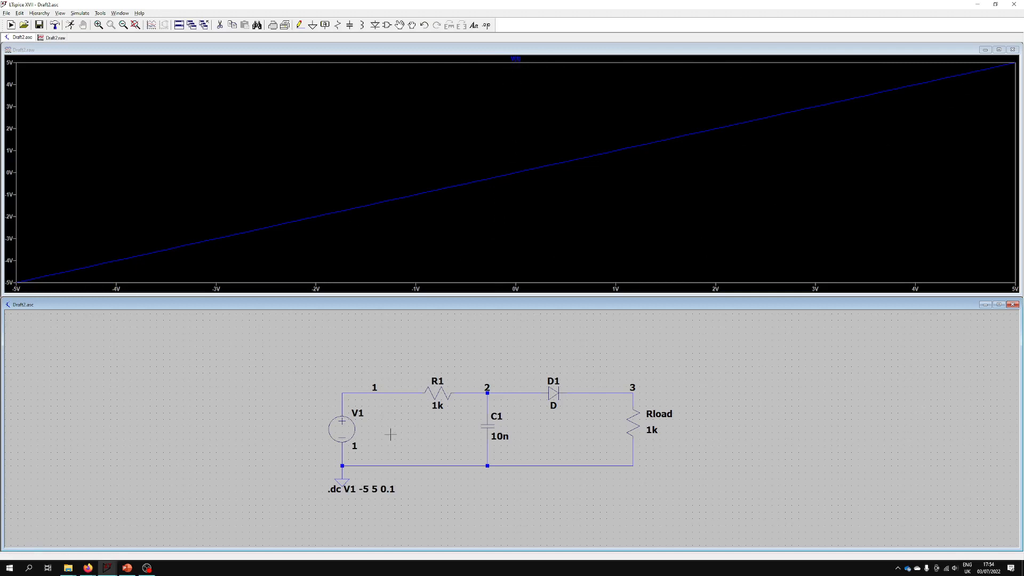
mouse_move(341, 415)
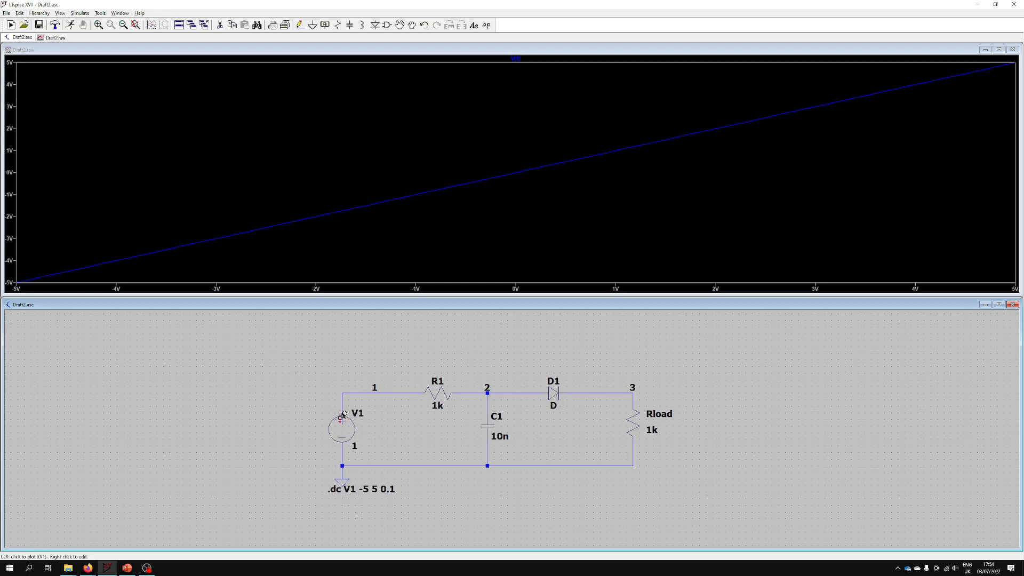
mouse_move(346, 385)
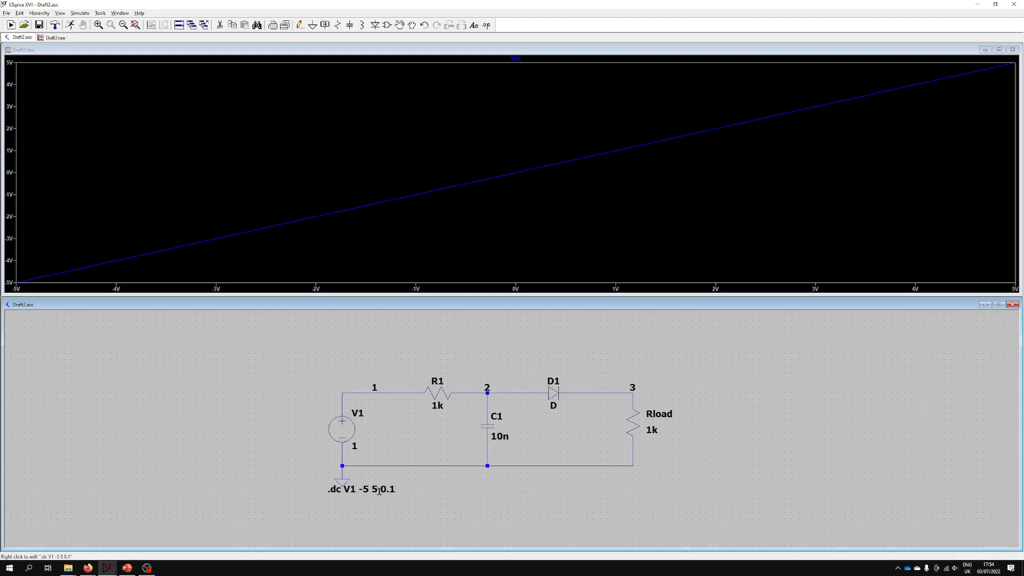
mouse_move(984, 68)
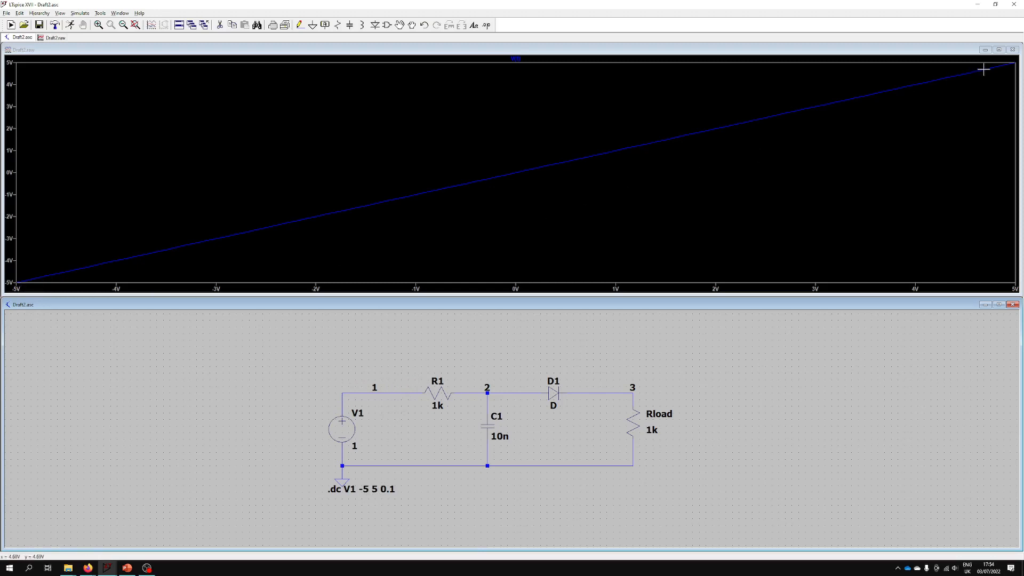
mouse_move(509, 388)
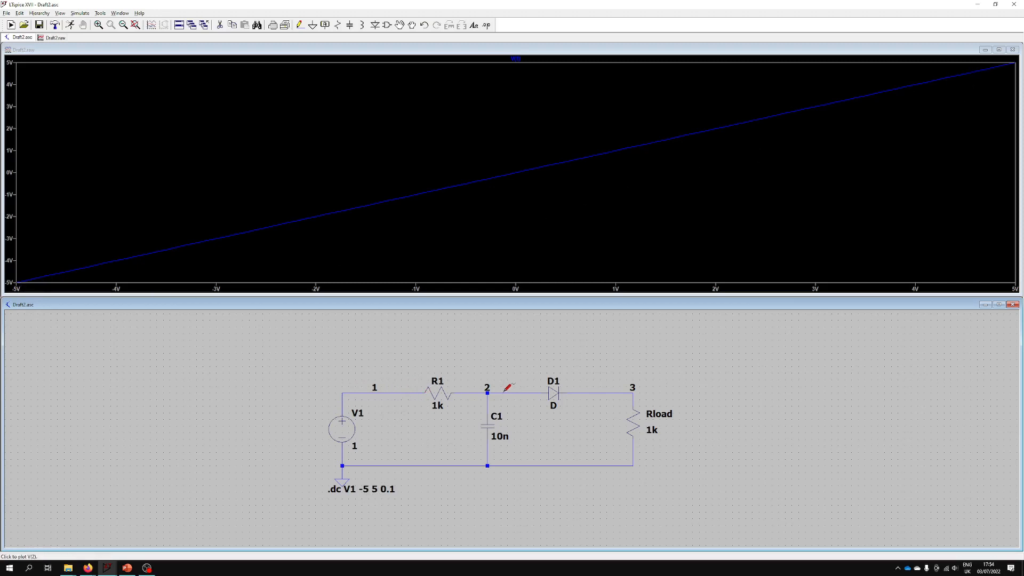
click(504, 391)
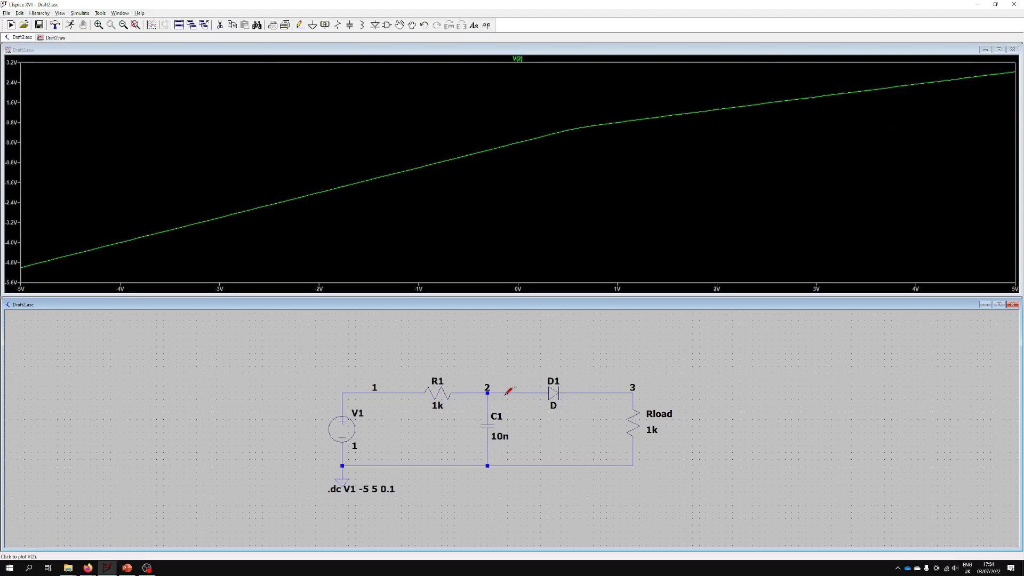
mouse_move(422, 159)
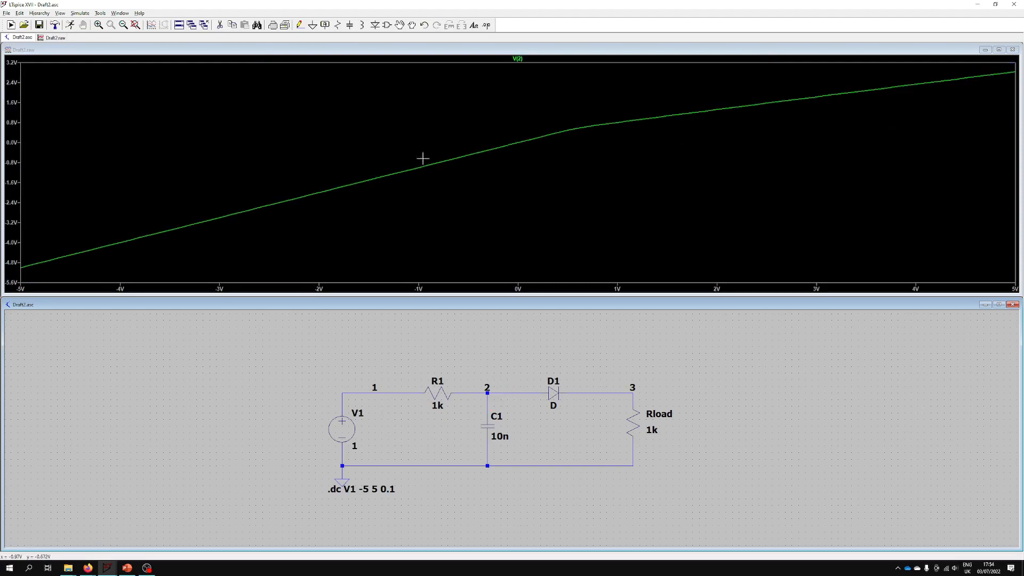
mouse_move(511, 384)
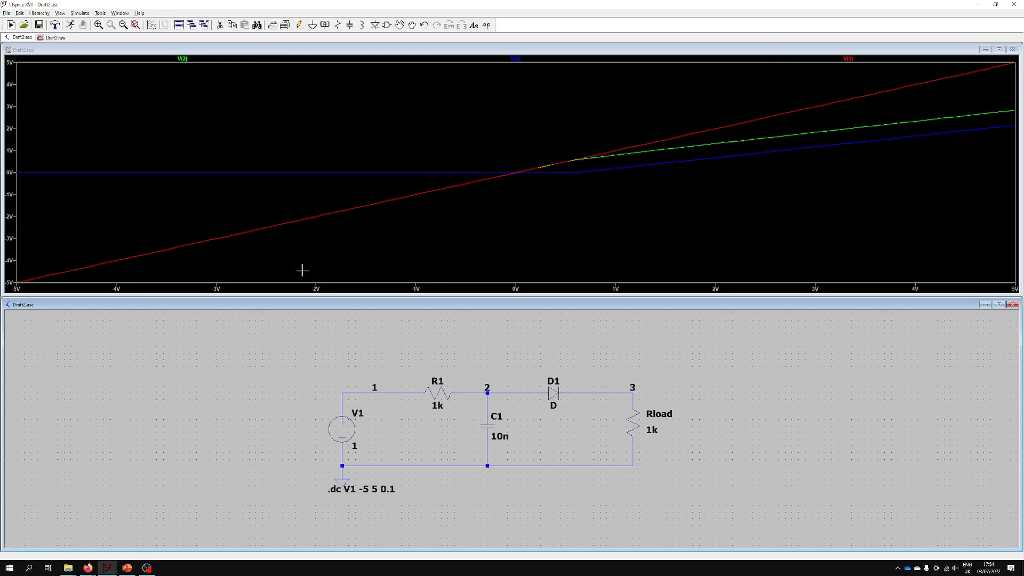
mouse_move(652, 258)
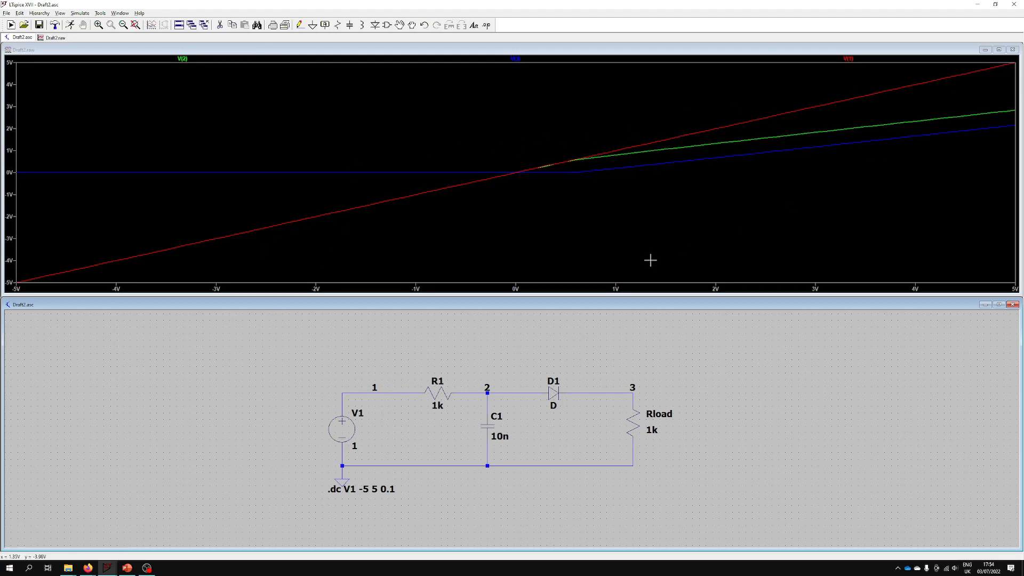
mouse_move(489, 425)
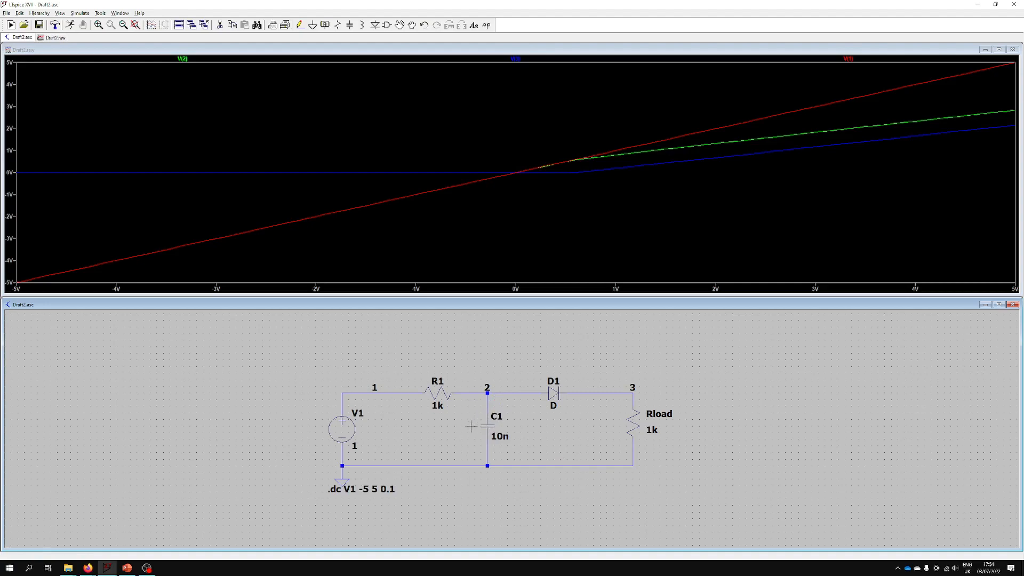
mouse_move(488, 416)
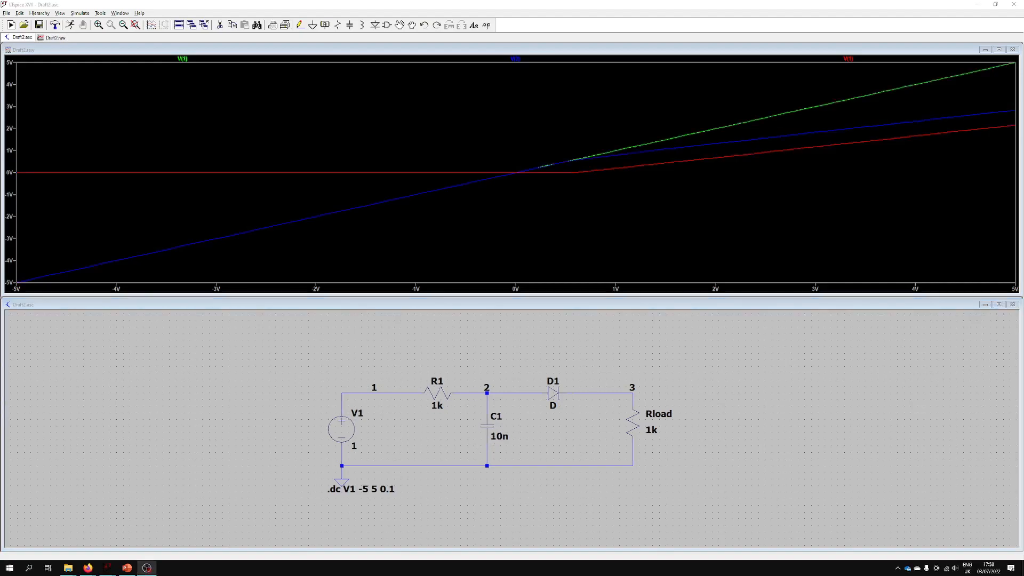
mouse_move(639, 395)
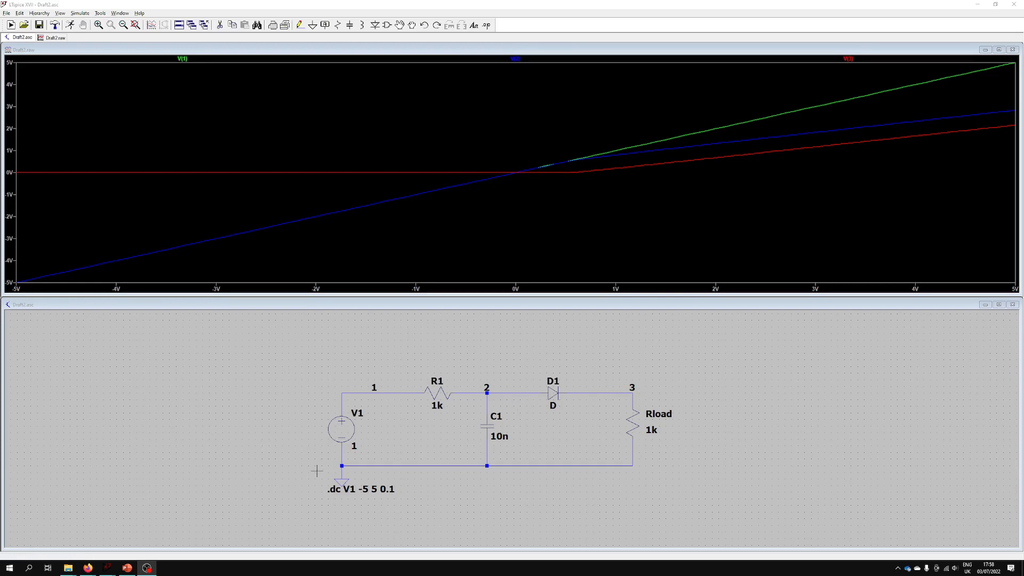
mouse_move(300, 453)
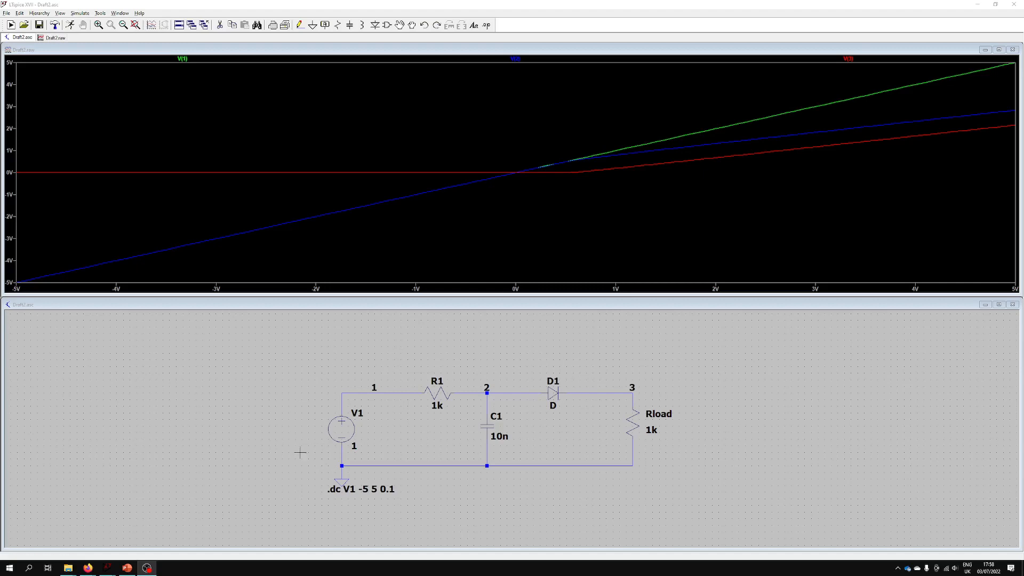
mouse_move(265, 427)
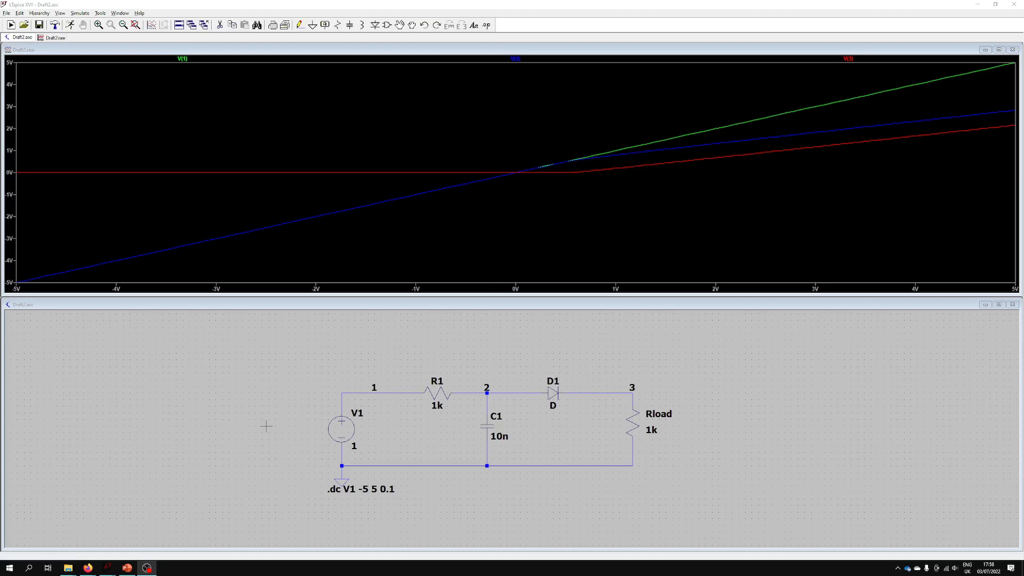
mouse_move(373, 417)
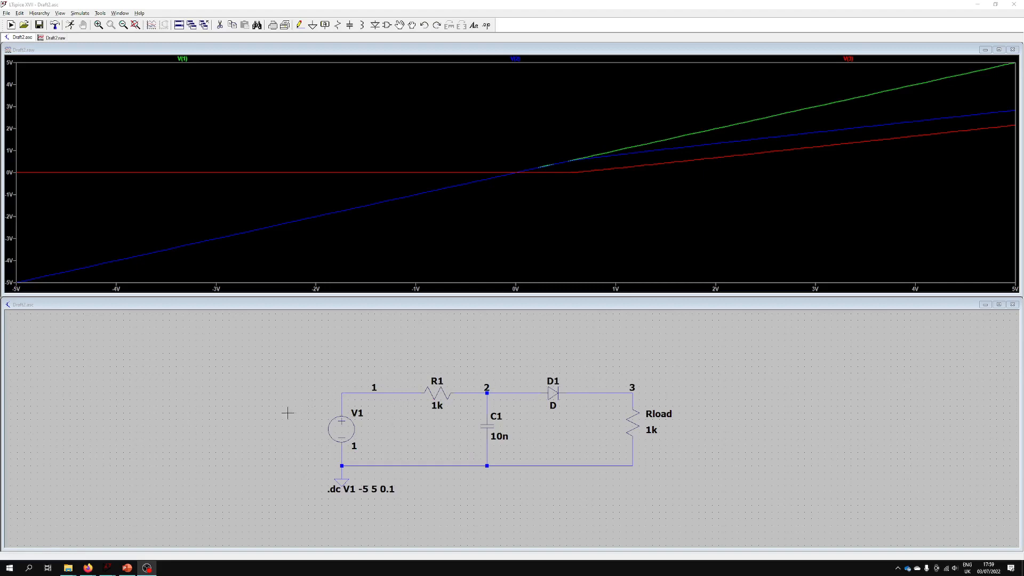
mouse_move(351, 429)
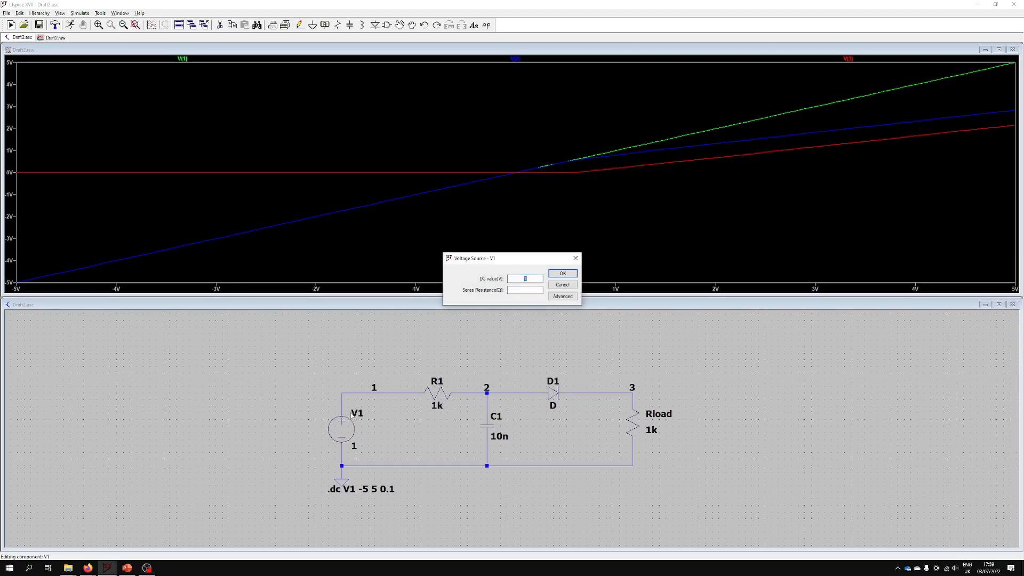
- Set V1 to SINE(0 1 10): 0 offset, 1 V amplitude, 10 Hz
click(561, 296)
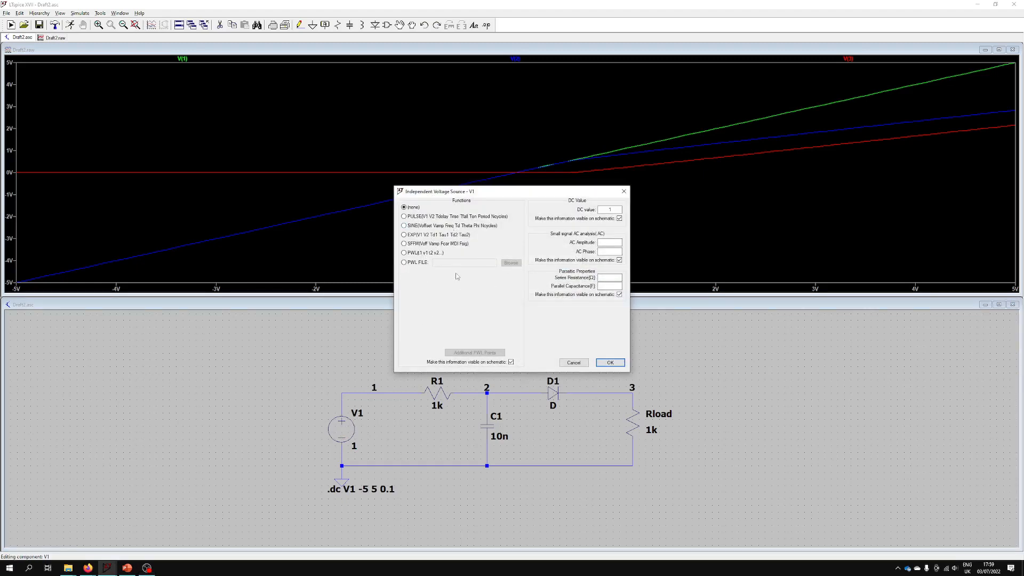
click(404, 225)
text(10)
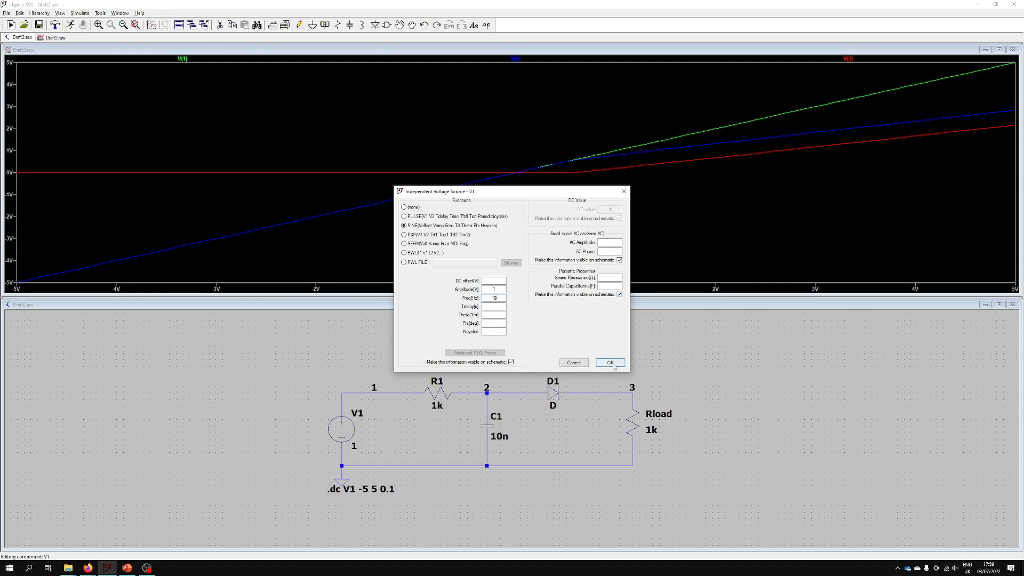
click(608, 363)
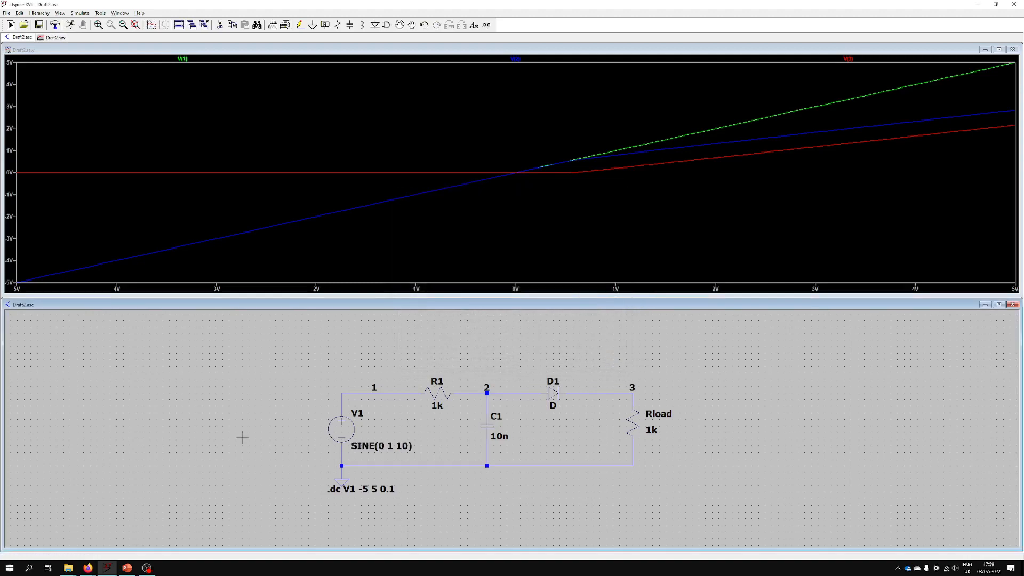
mouse_move(334, 490)
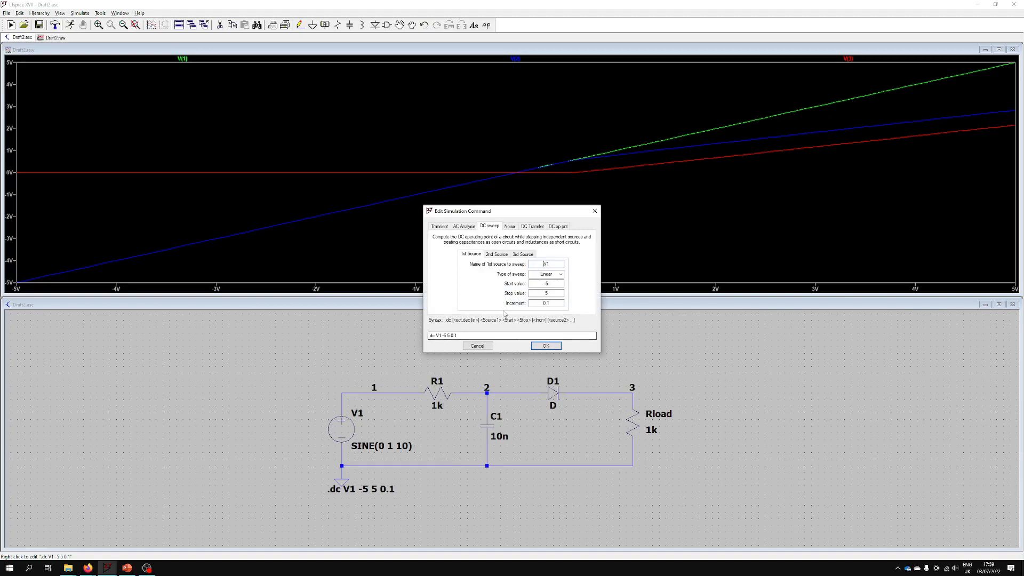
- Delete the old DC sweep command and place .tran 1 with a 1 s stop time
click(439, 225)
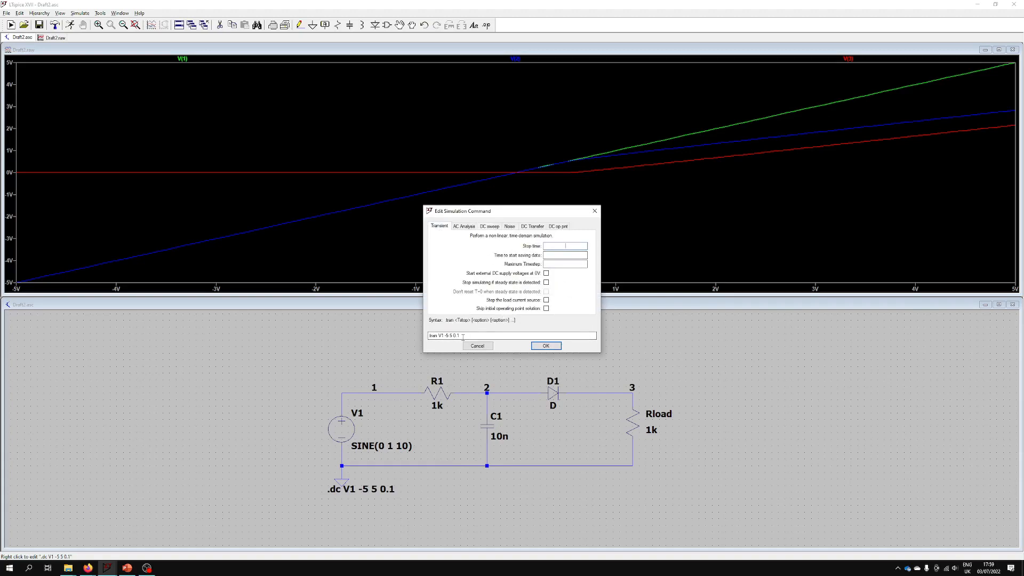
double_click(445, 335)
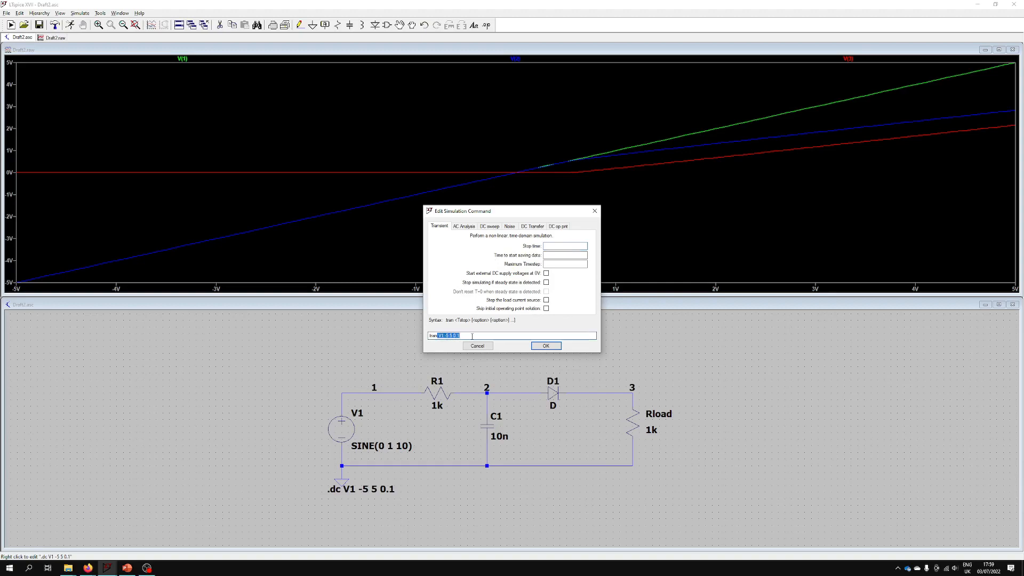
key(Delete)
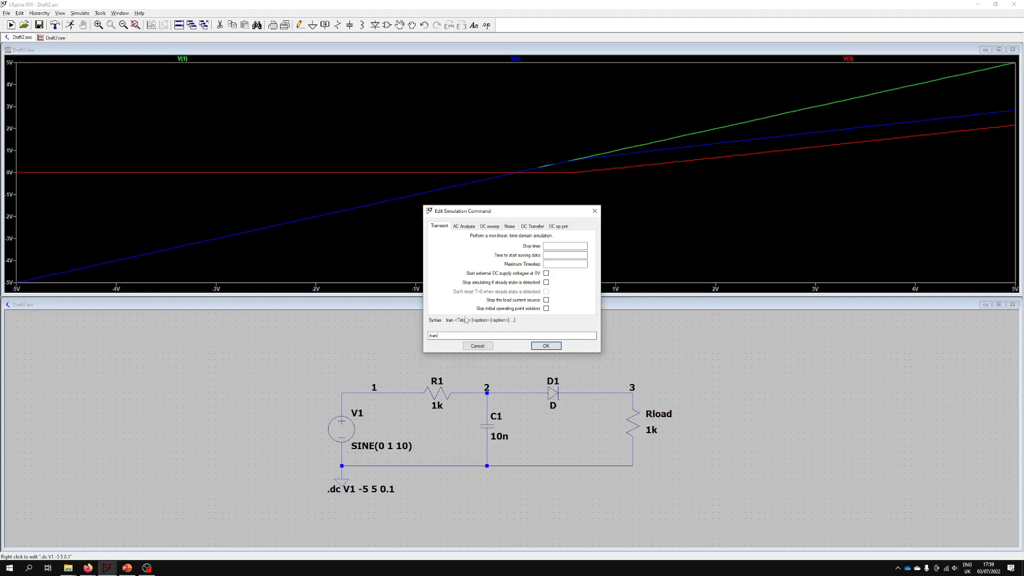
click(564, 246)
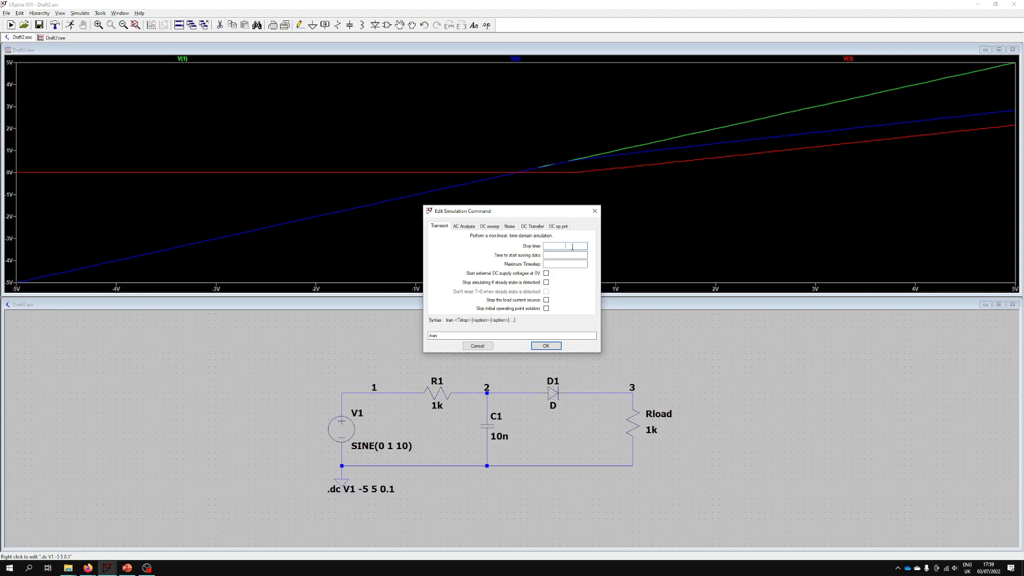
text(1)
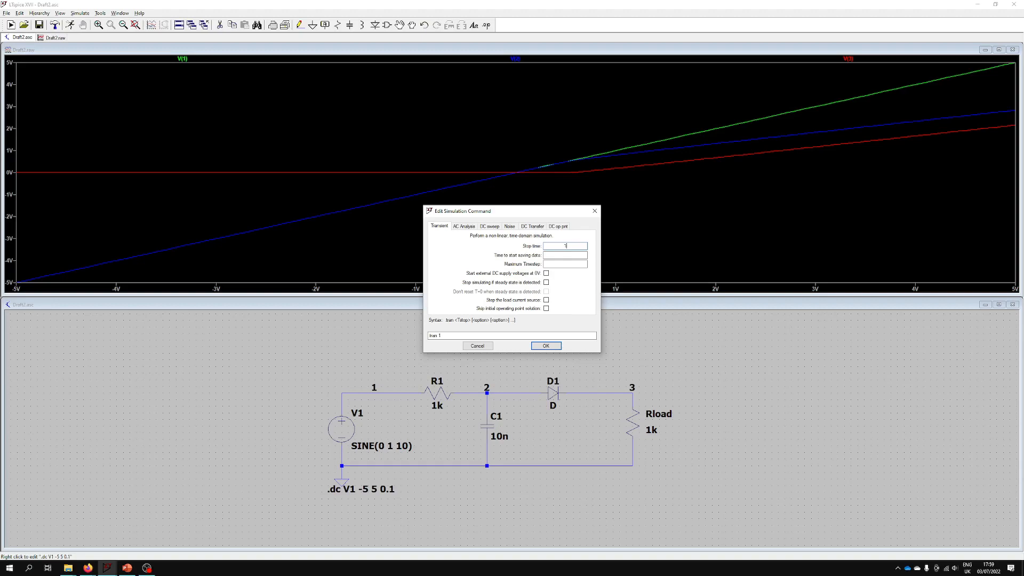
click(545, 345)
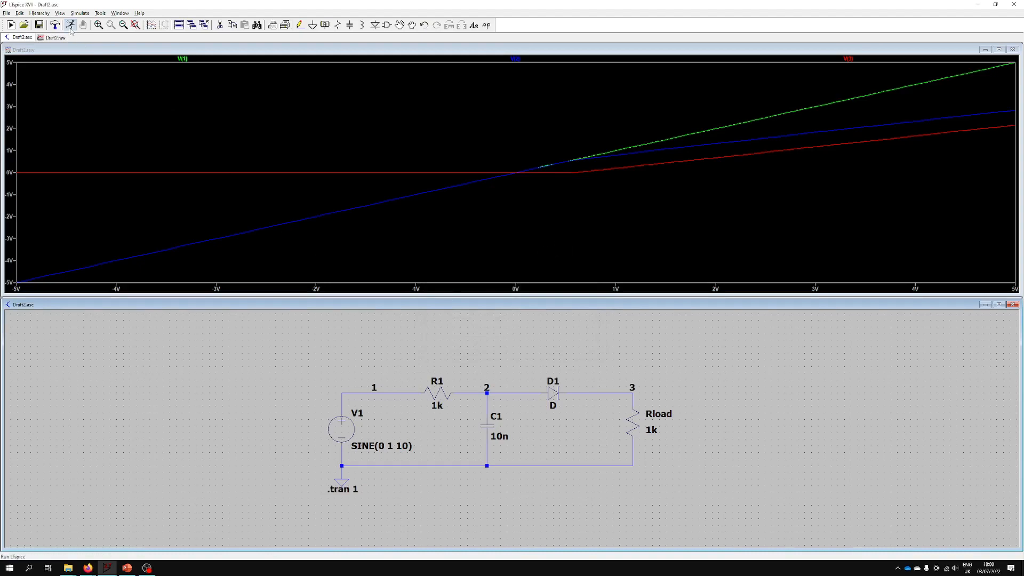
- Run the simulation to produce the 1-second transient traces of V(1), V(2), V(3)
click(70, 25)
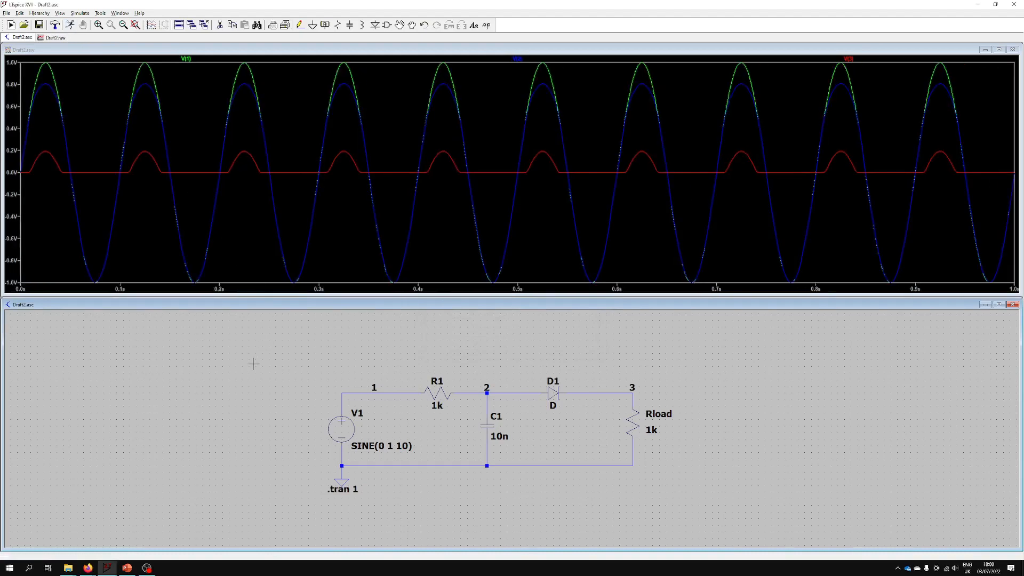
mouse_move(218, 397)
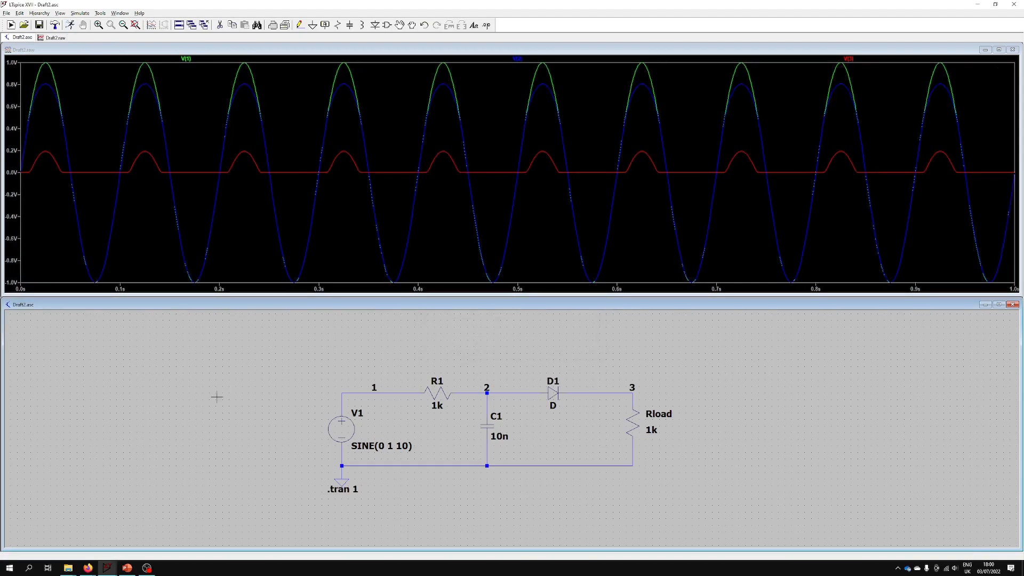
mouse_move(464, 444)
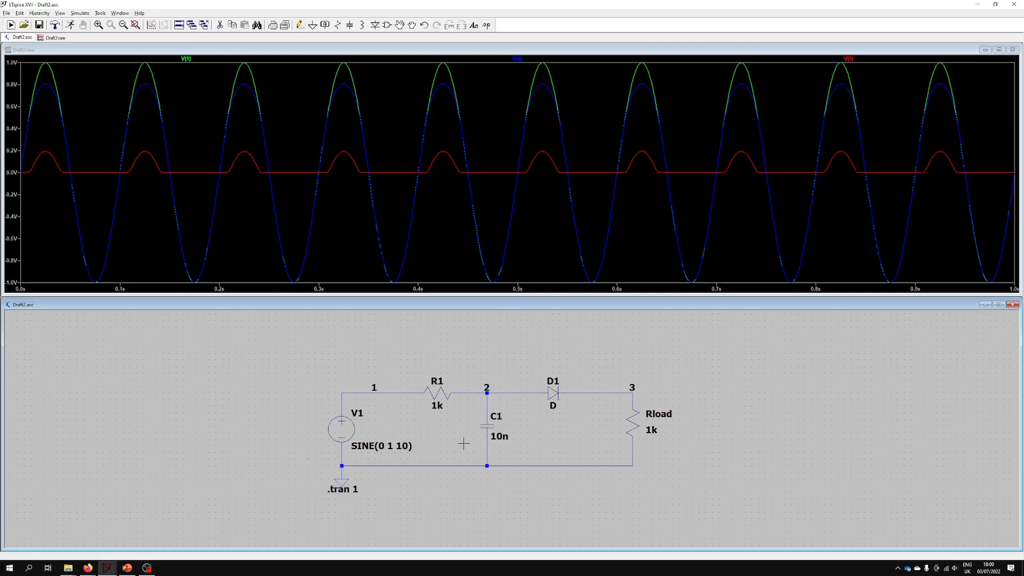
mouse_move(385, 386)
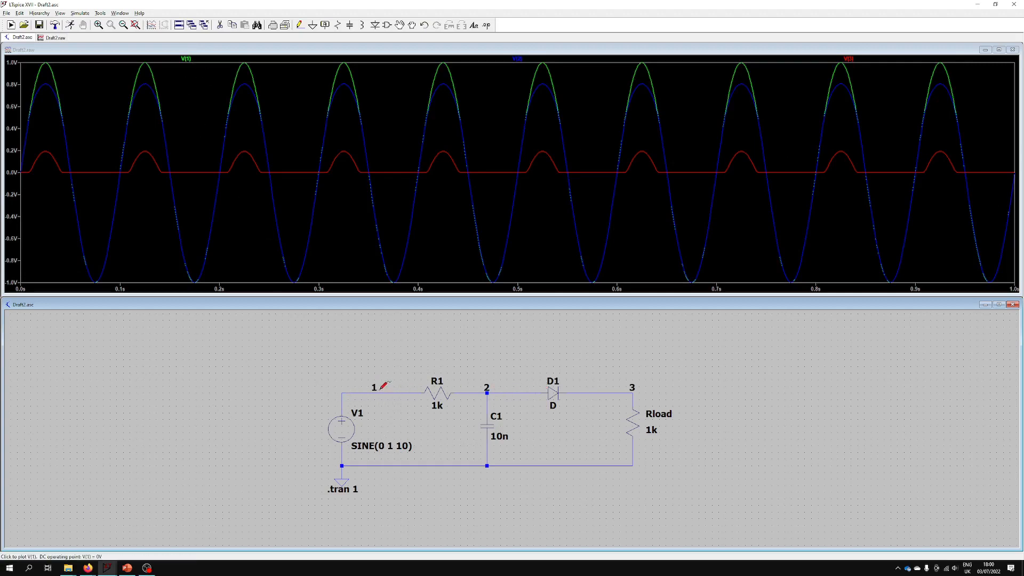
mouse_move(626, 241)
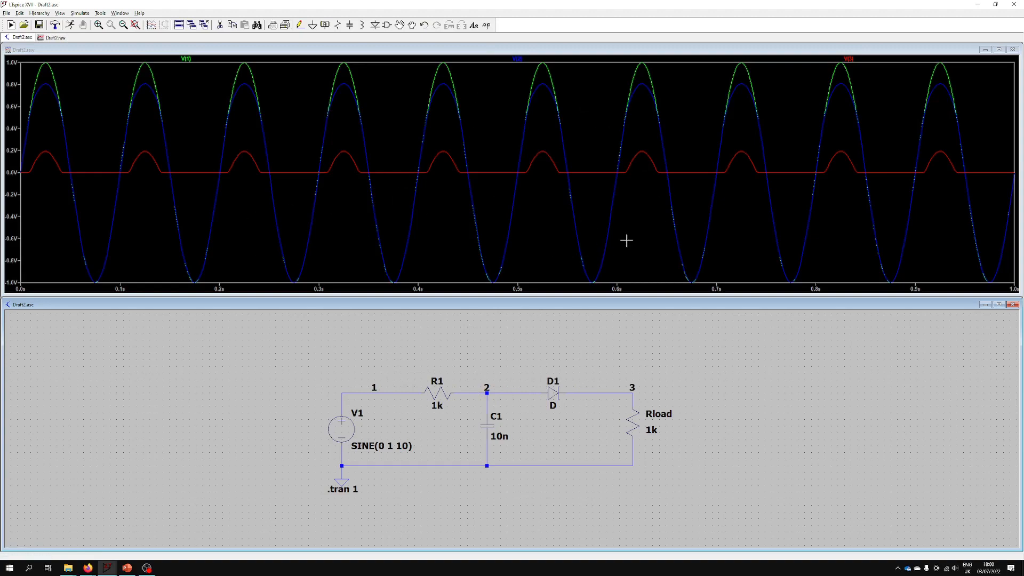
mouse_move(349, 243)
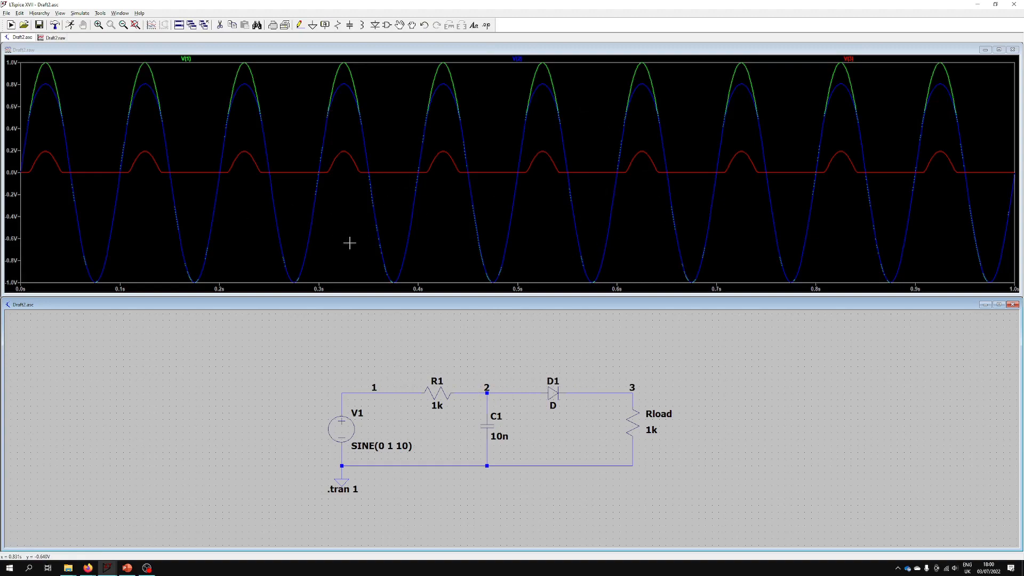
mouse_move(530, 327)
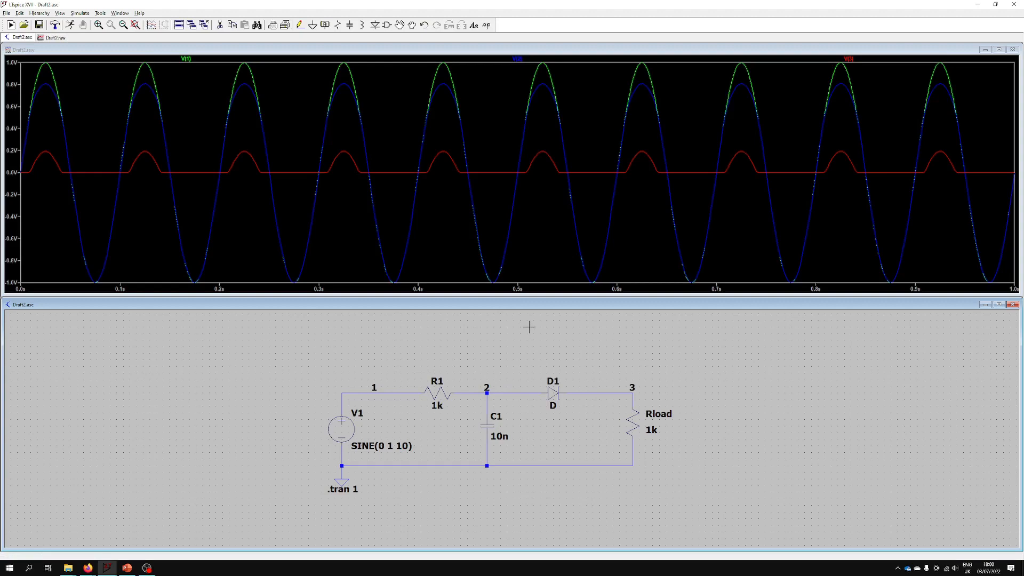
mouse_move(549, 391)
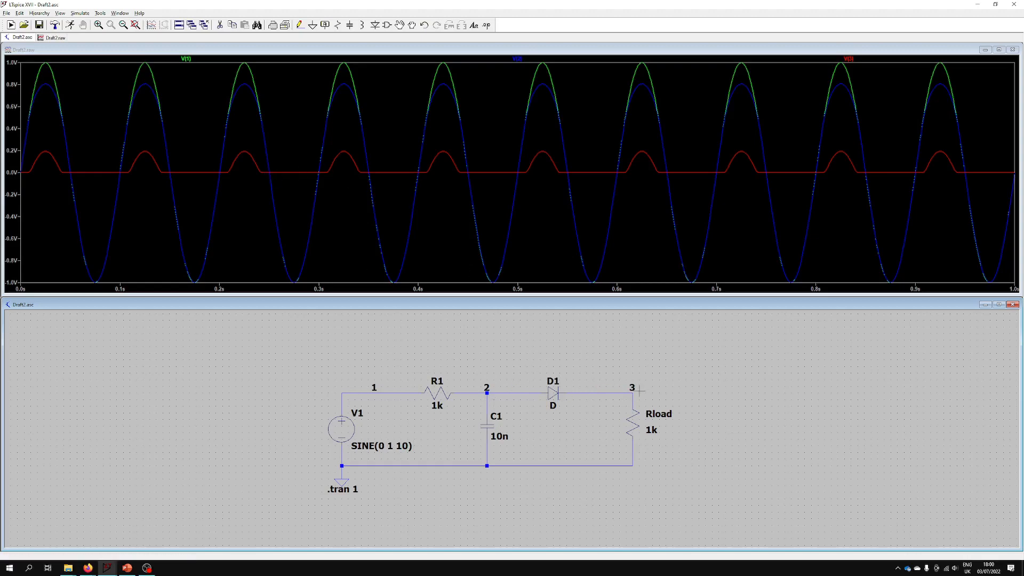
mouse_move(581, 165)
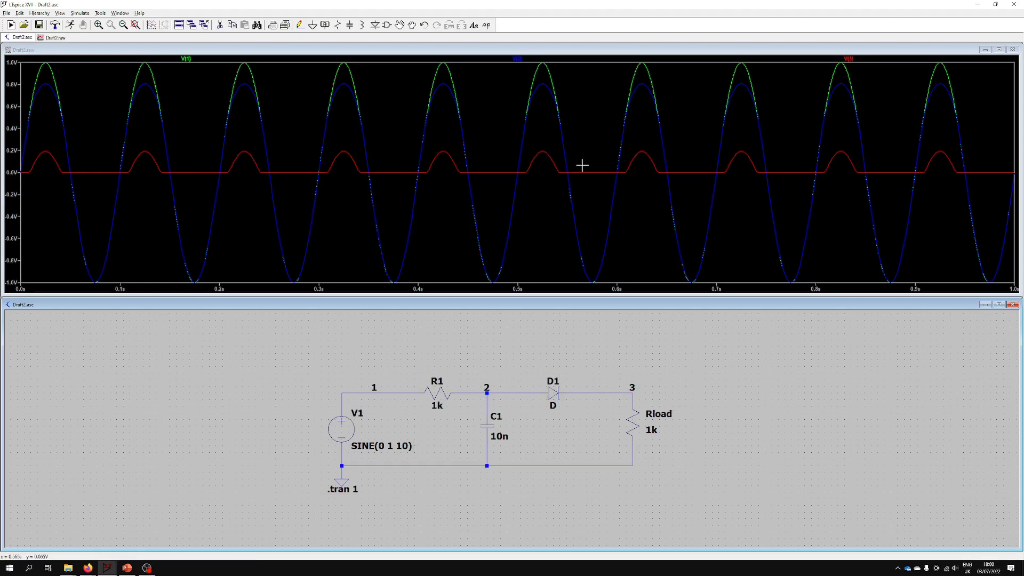
mouse_move(161, 175)
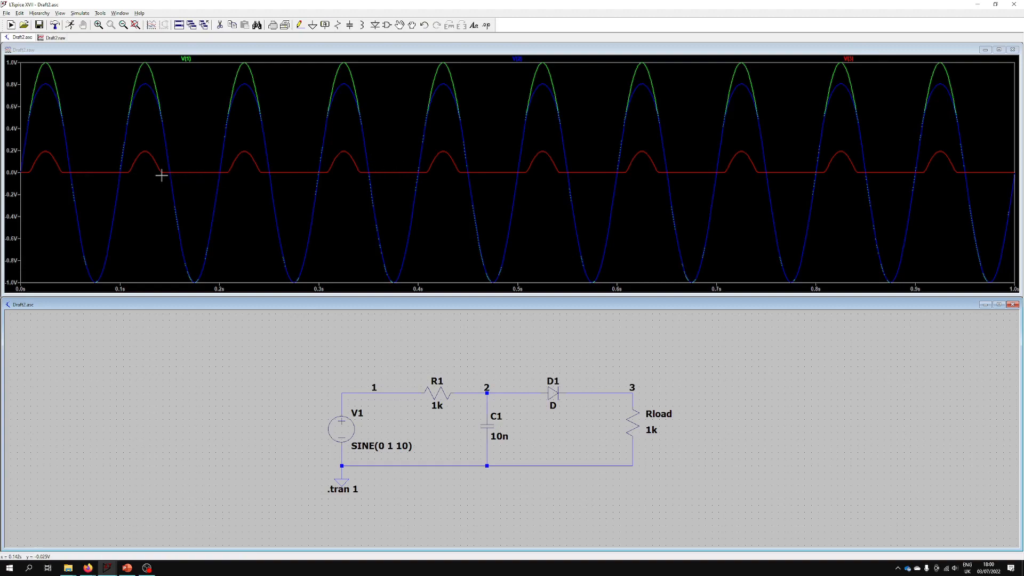
mouse_move(736, 315)
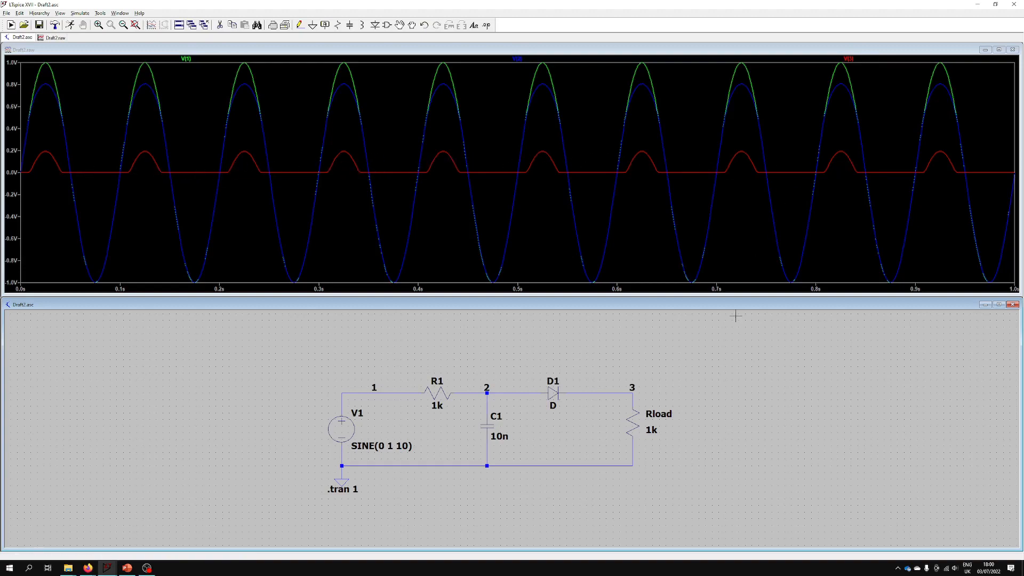
mouse_move(500, 352)
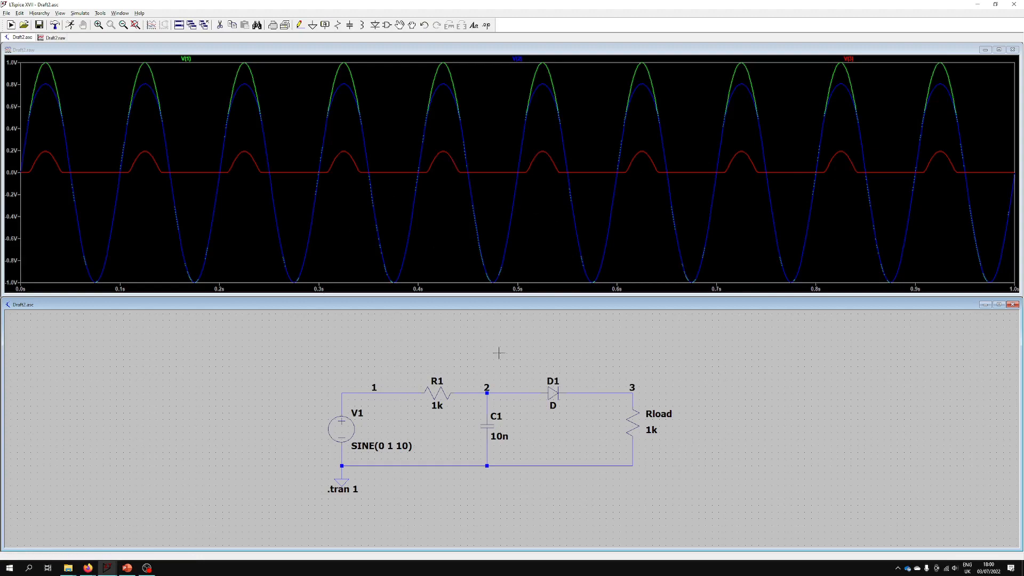
mouse_move(480, 446)
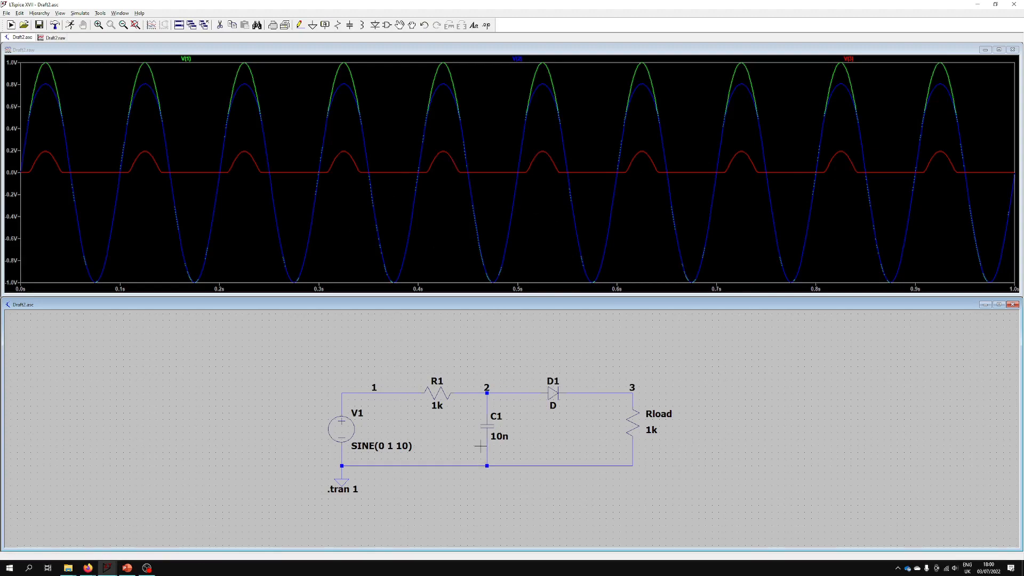
mouse_move(455, 408)
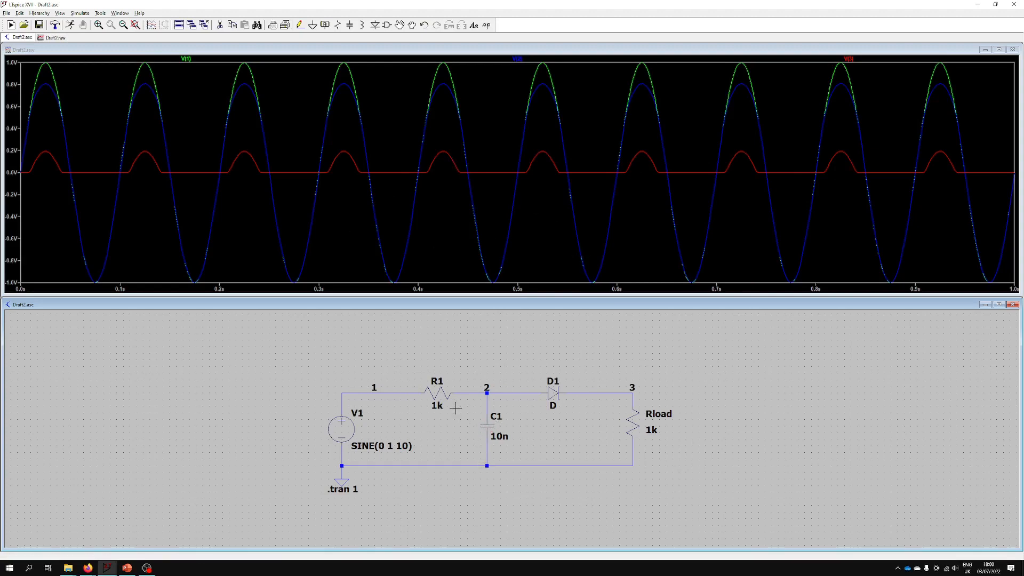
mouse_move(439, 407)
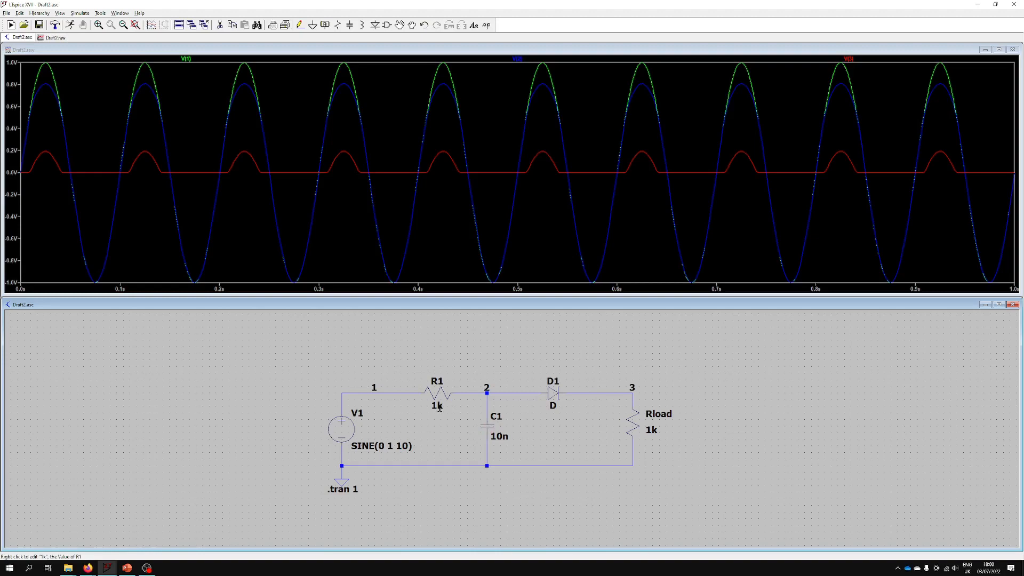
mouse_move(582, 403)
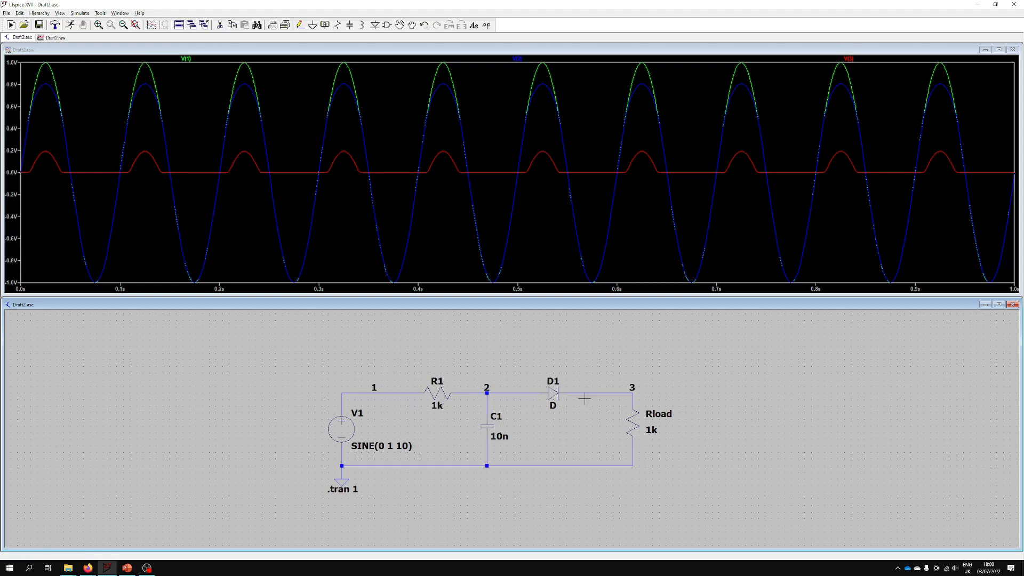
mouse_move(332, 389)
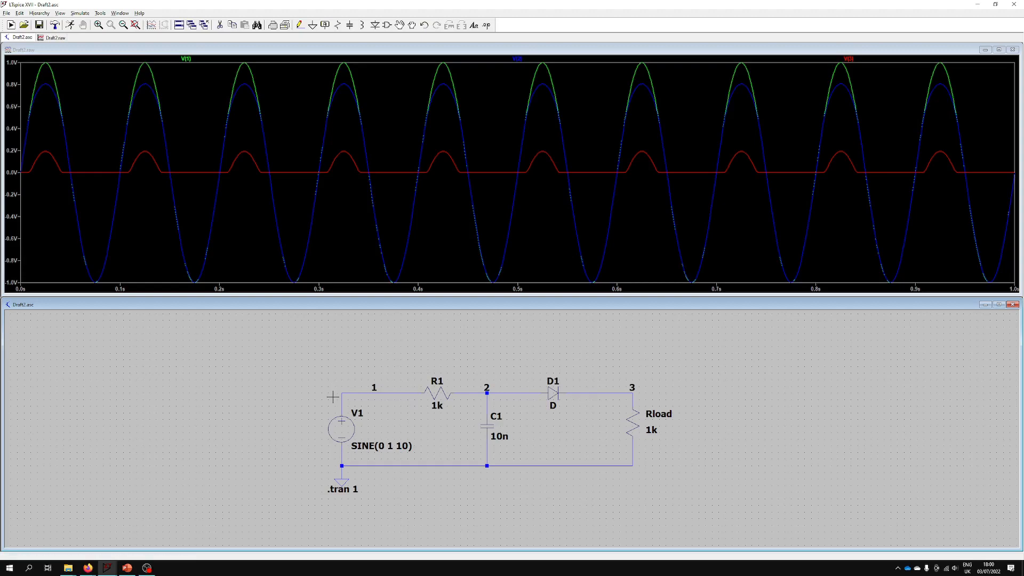
mouse_move(484, 109)
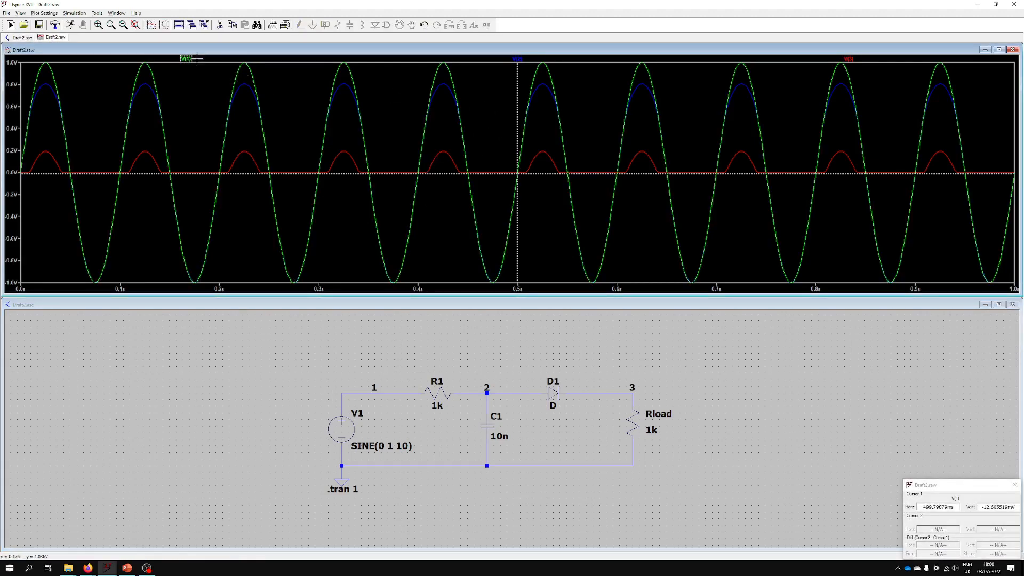
mouse_move(169, 55)
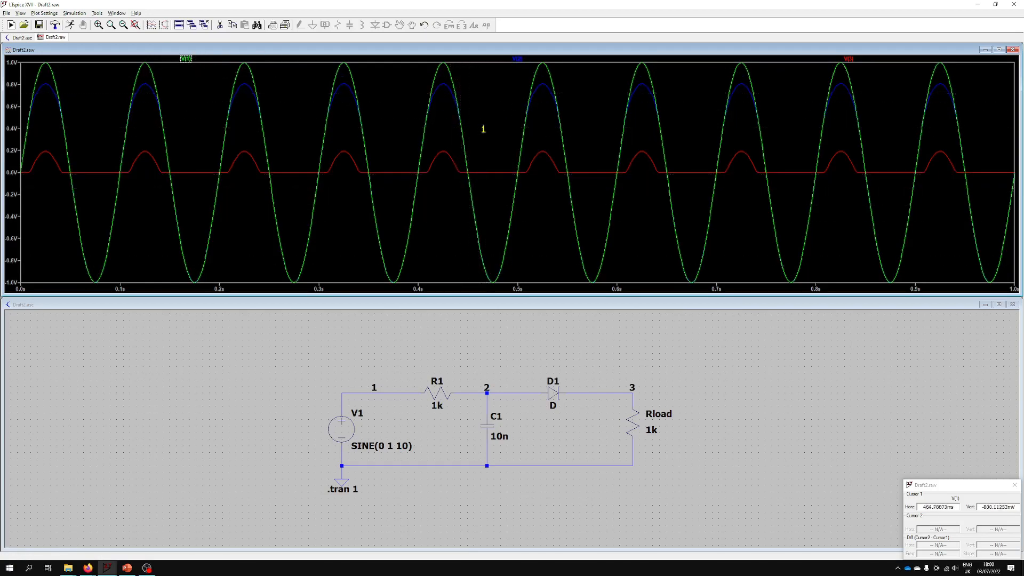
- Move the measurement cursors along V(2), reading about 785 mV near 0.62 s
click(607, 224)
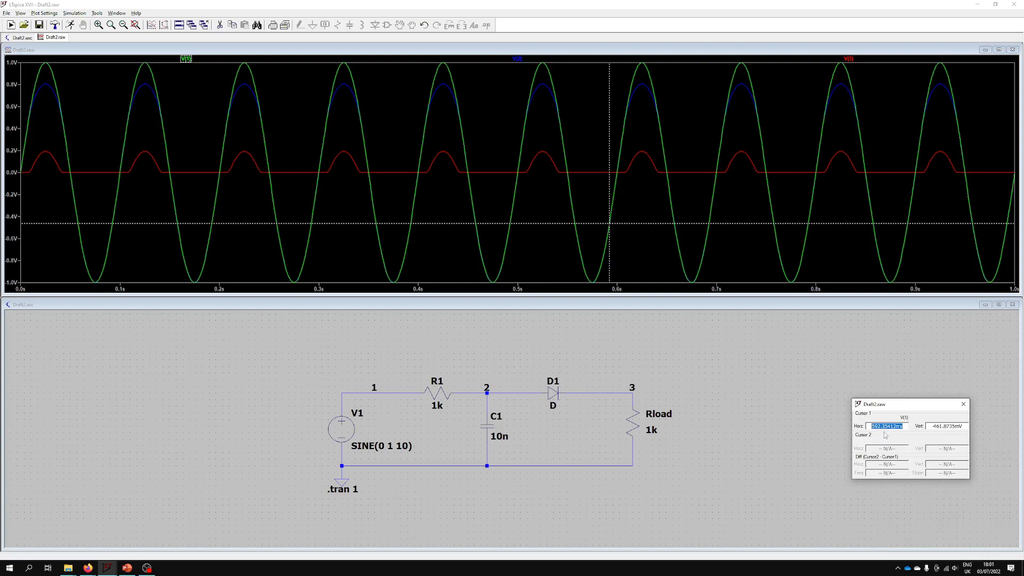
click(607, 167)
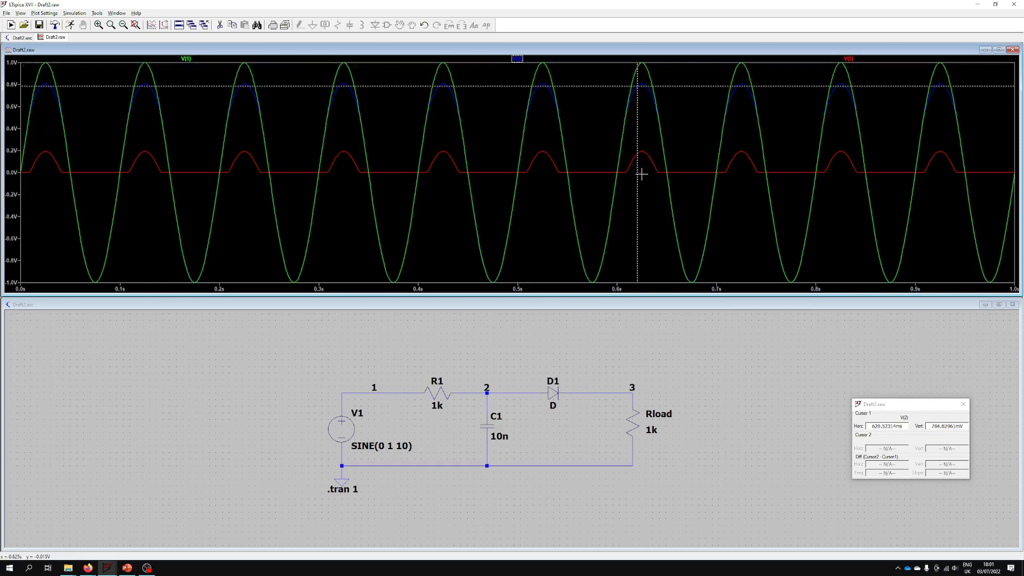
mouse_move(187, 60)
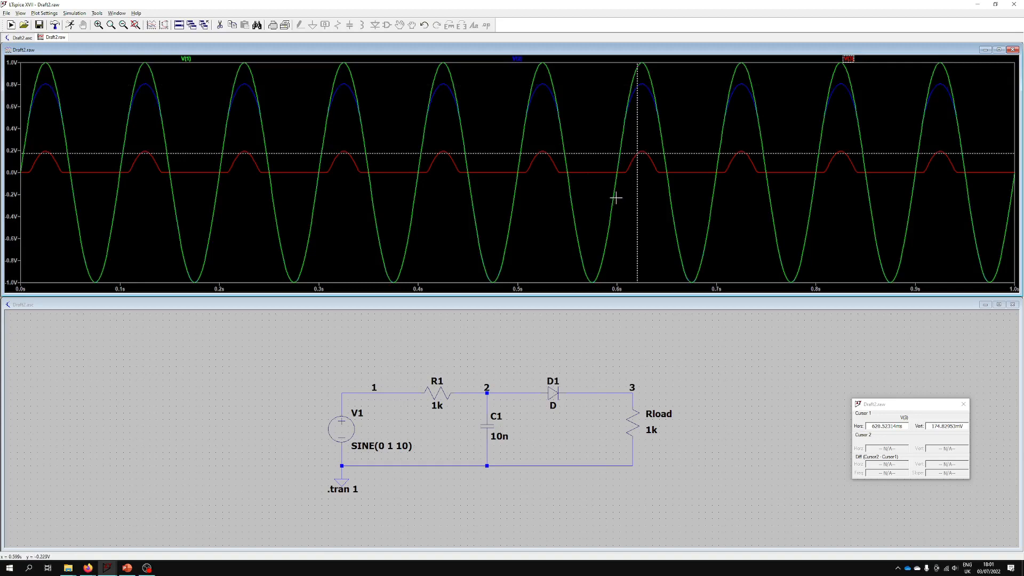
mouse_move(531, 62)
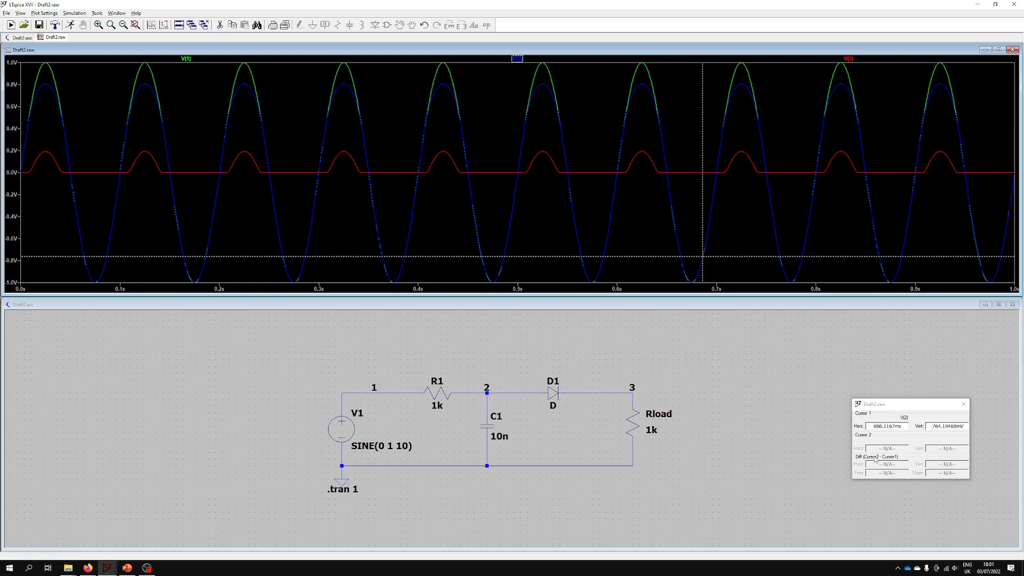
mouse_move(253, 70)
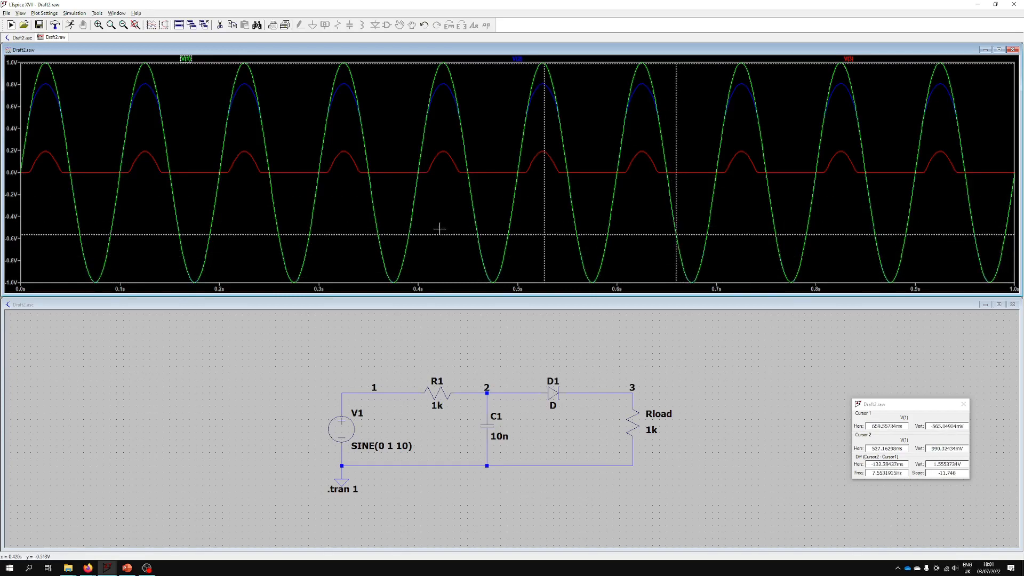
mouse_move(976, 412)
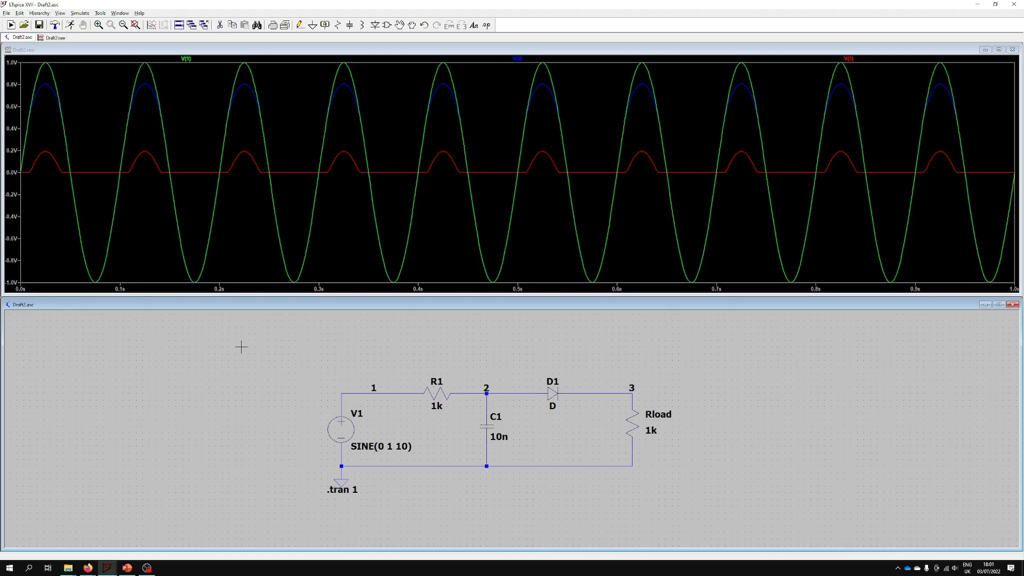
mouse_move(320, 482)
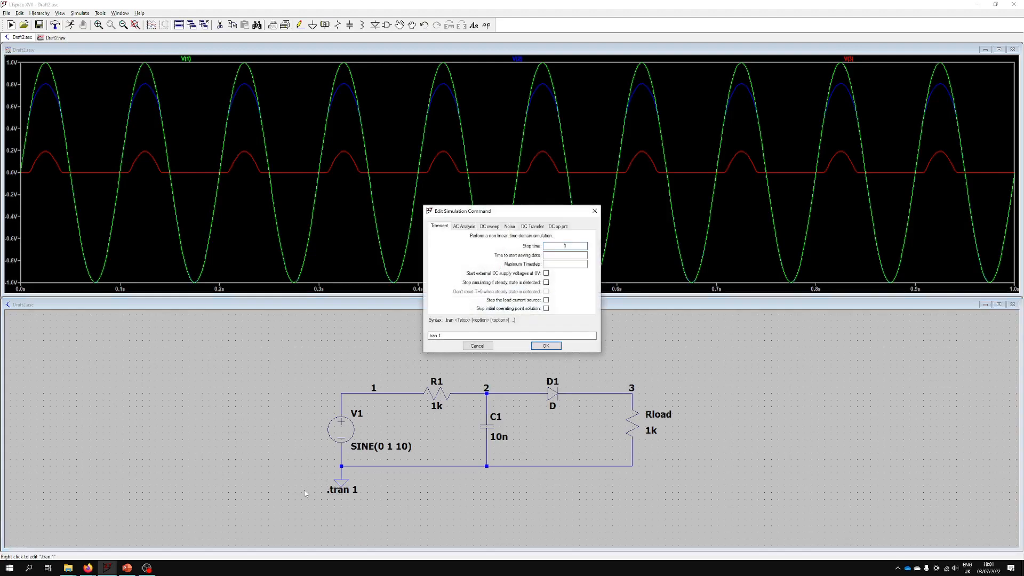
mouse_move(460, 298)
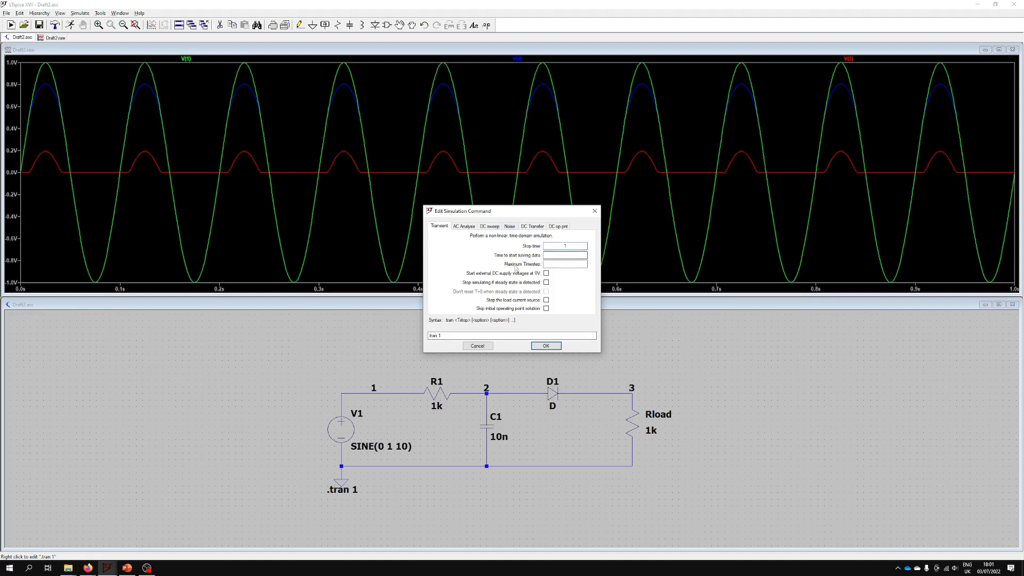
- Place .ac dec 10 10 1Meg: decade sweep, 10 points, 10 Hz to 1 MHz
click(464, 226)
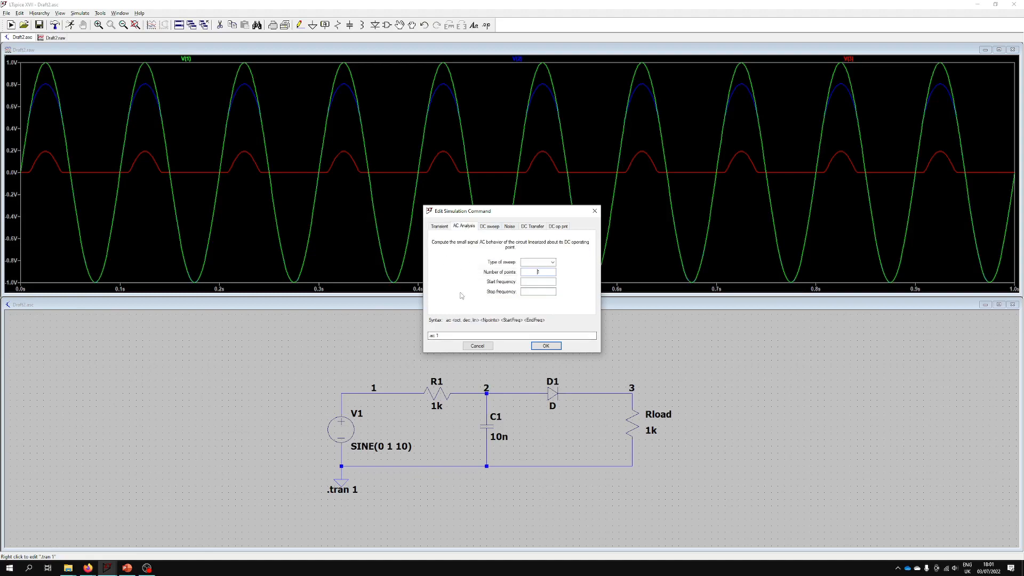
click(552, 262)
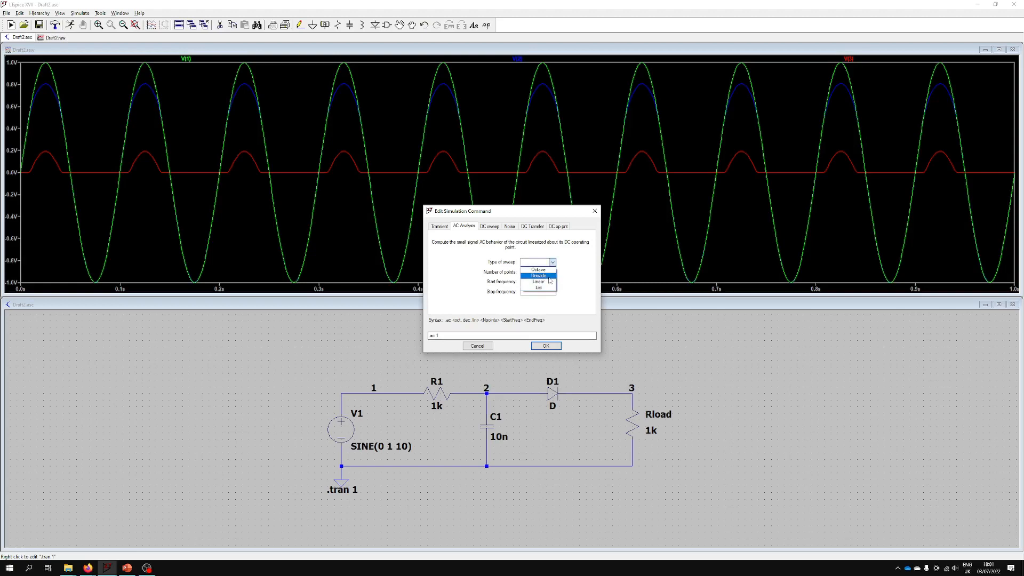
click(538, 276)
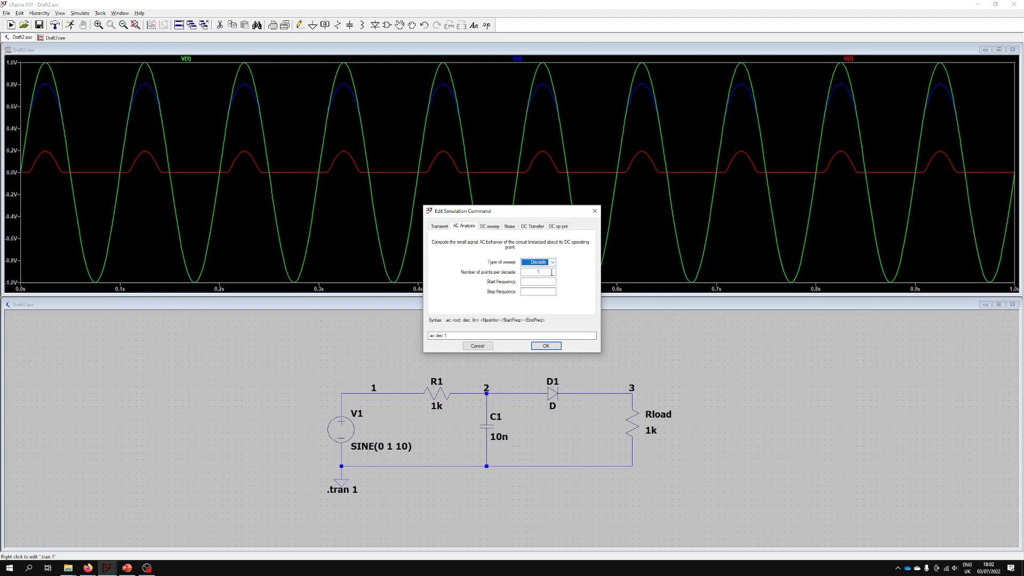
text(0)
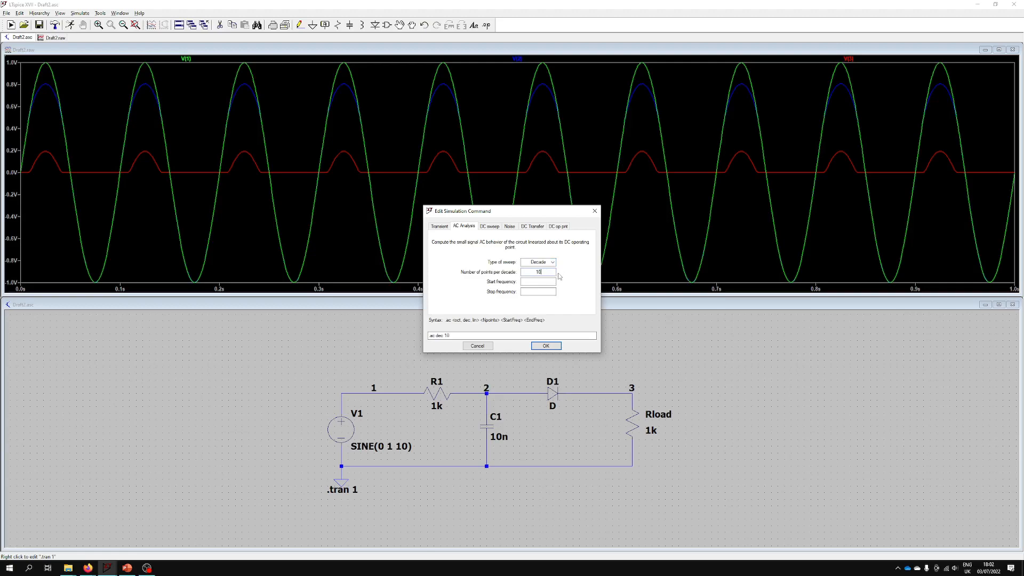
click(537, 282)
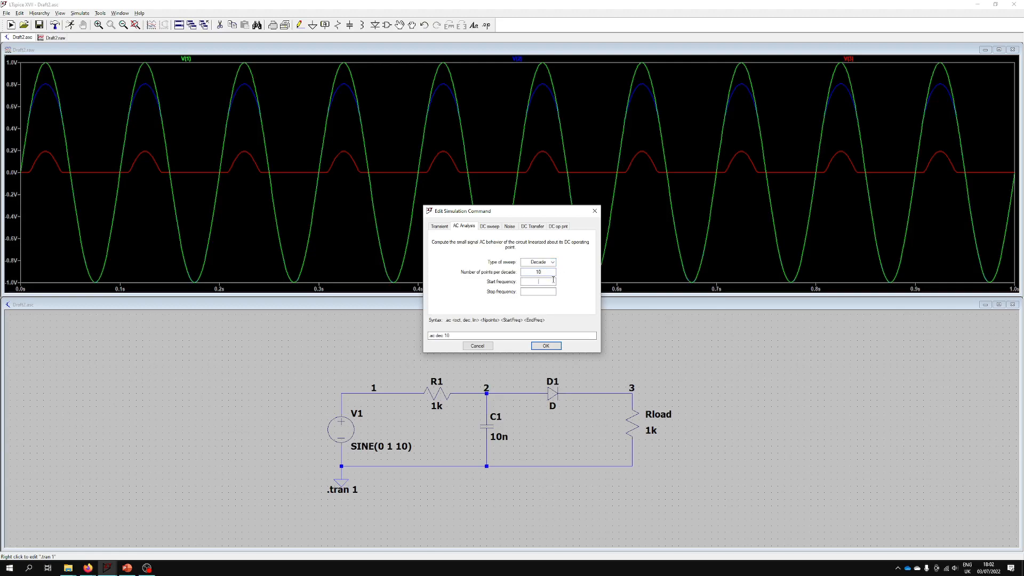
text(10)
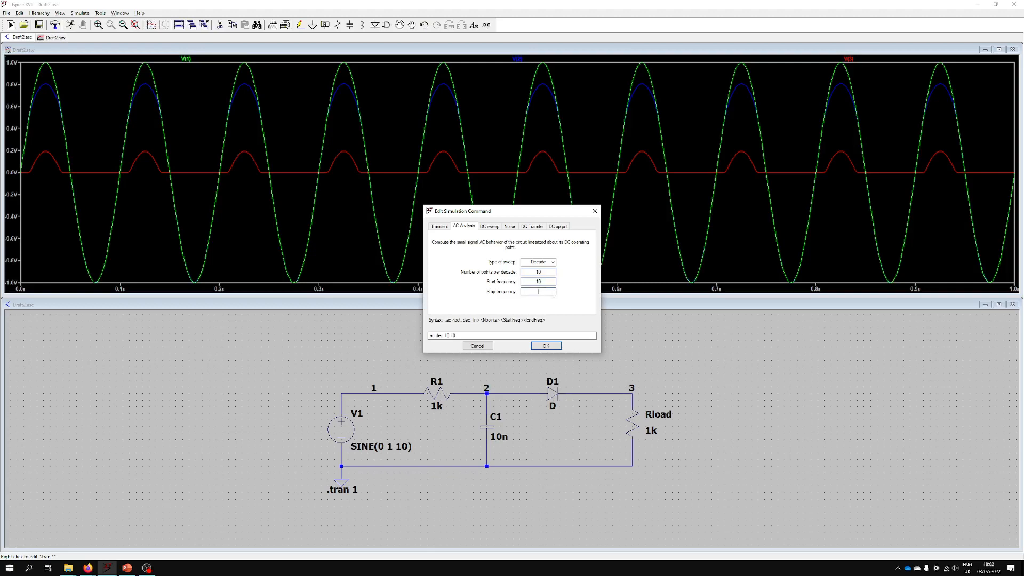
text(1Meg)
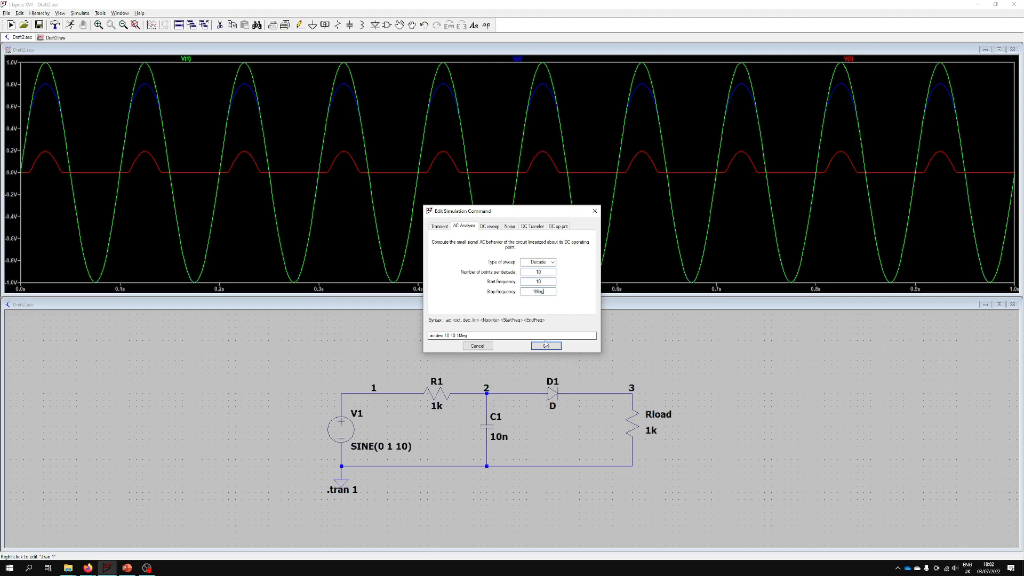
click(545, 346)
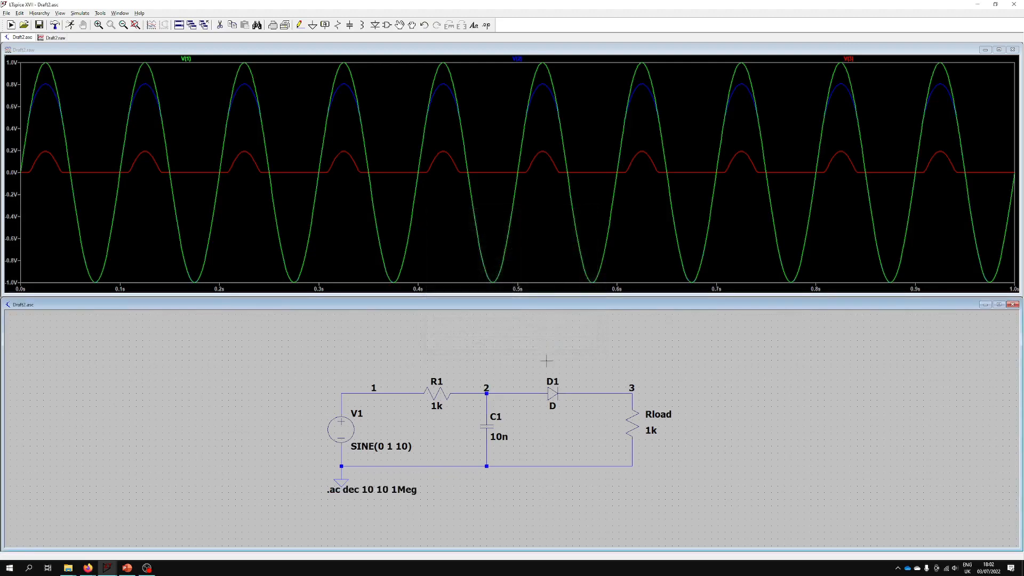
mouse_move(340, 429)
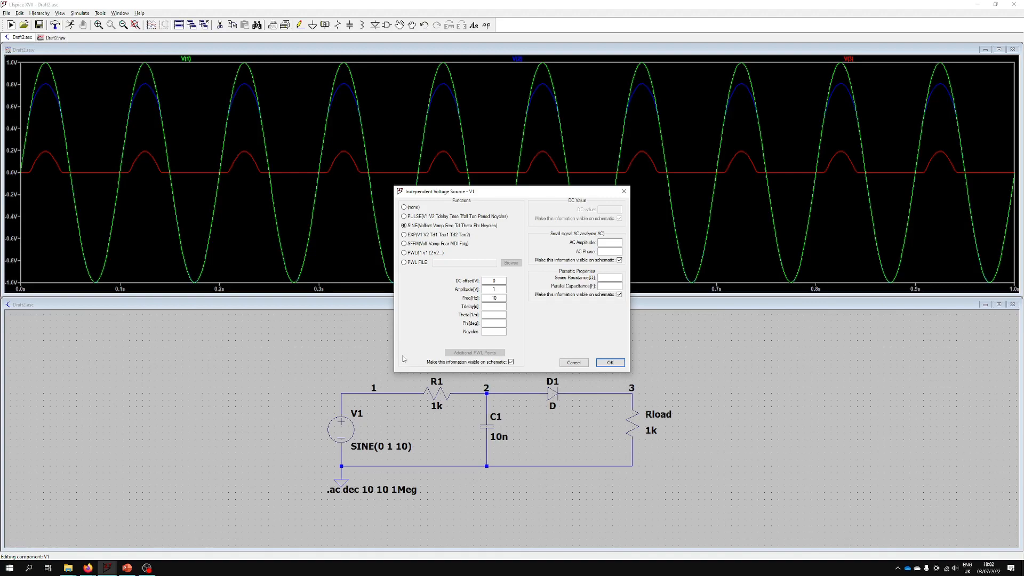
mouse_move(435, 269)
text(1)
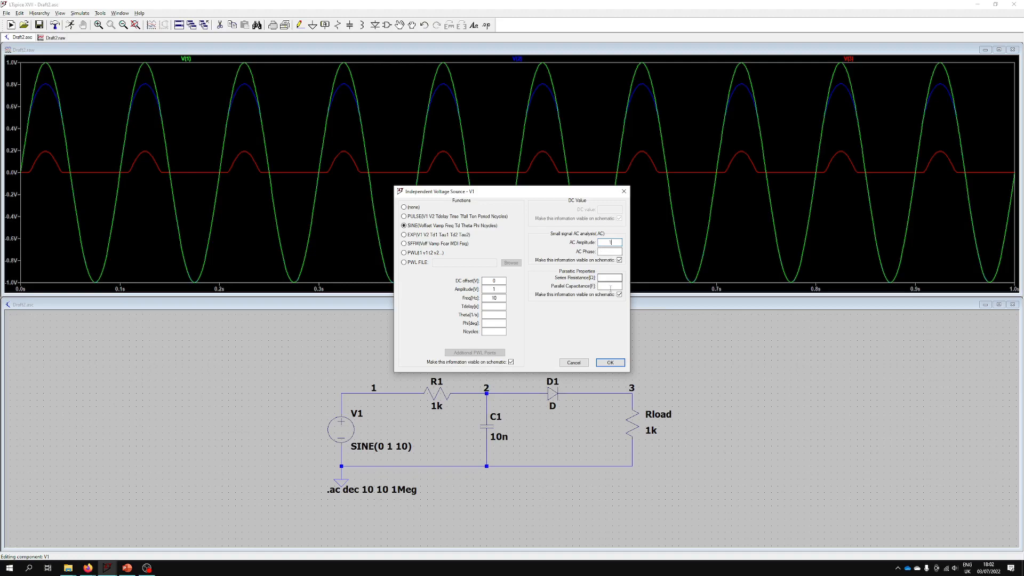
- Confirm V1's small-signal AC amplitude of 1 in the source dialog
click(608, 362)
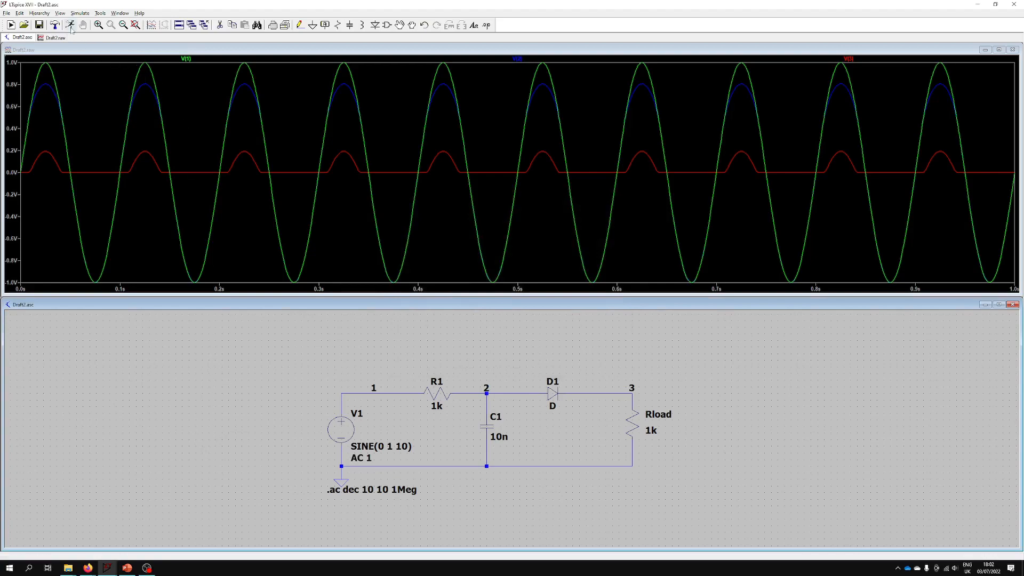
- Run the AC sweep and probe nodes 2 and 3 to plot V(2) and V(3)
click(69, 25)
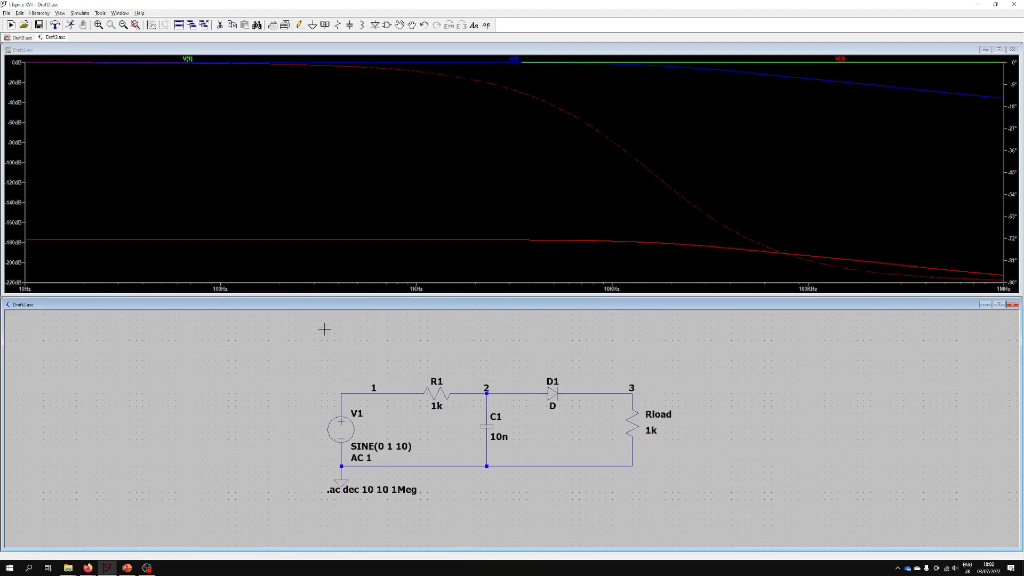
mouse_move(888, 59)
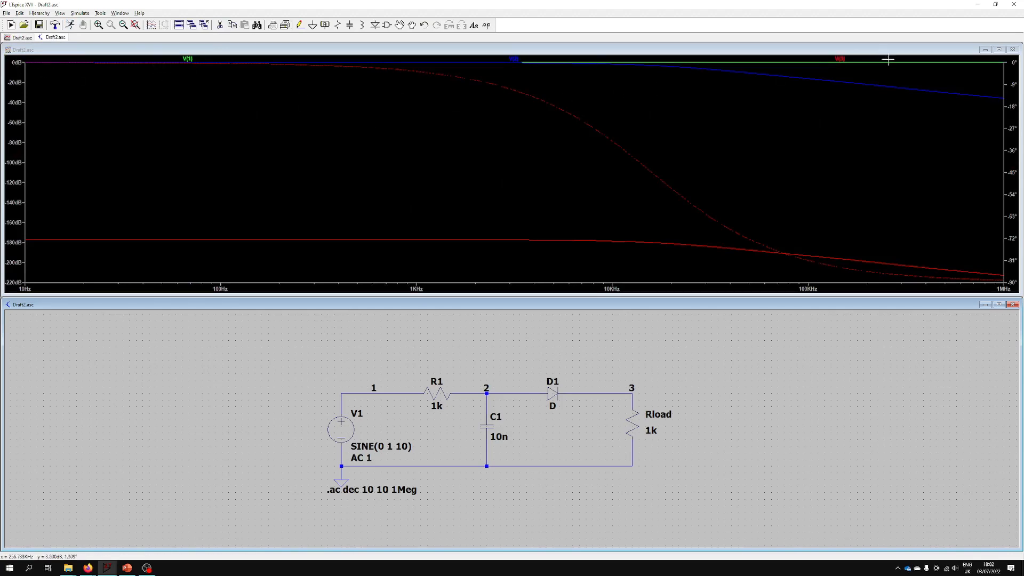
mouse_move(12, 85)
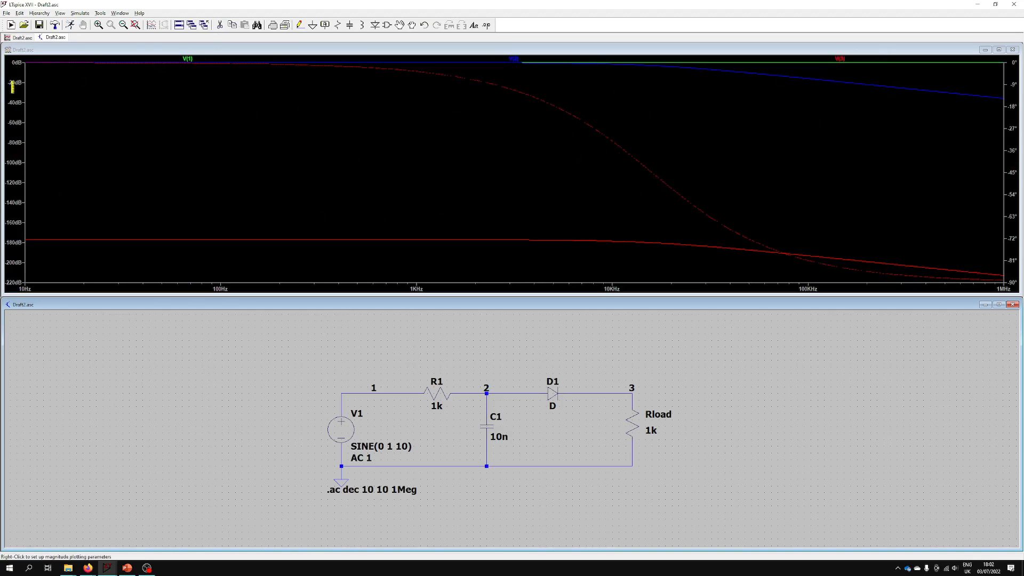
mouse_move(28, 65)
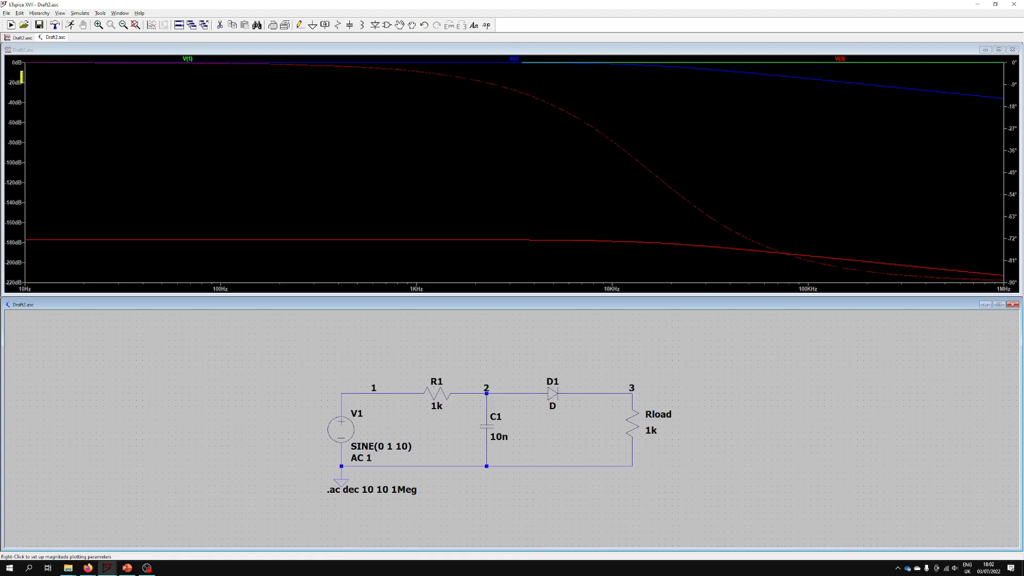
mouse_move(935, 115)
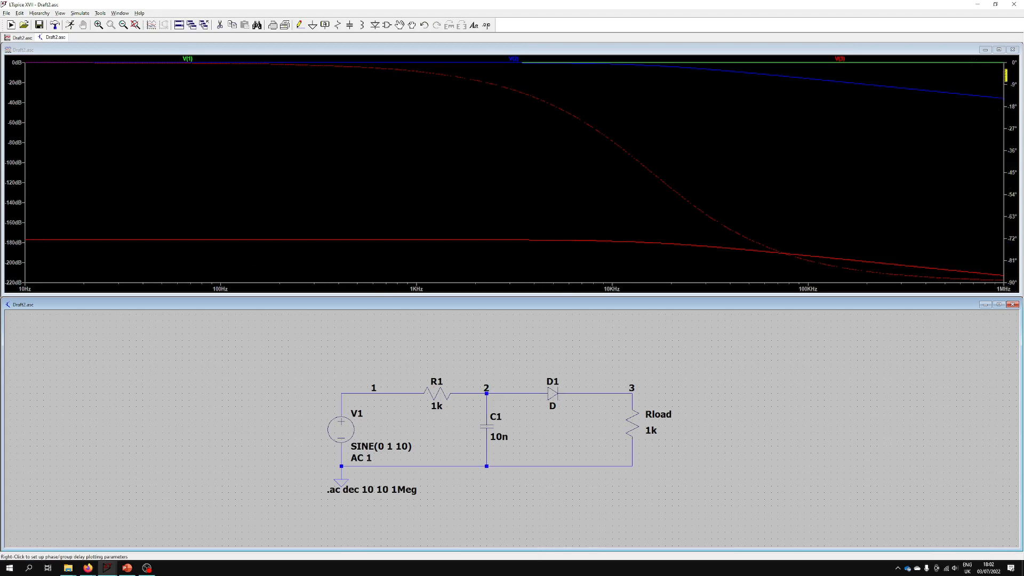
mouse_move(916, 175)
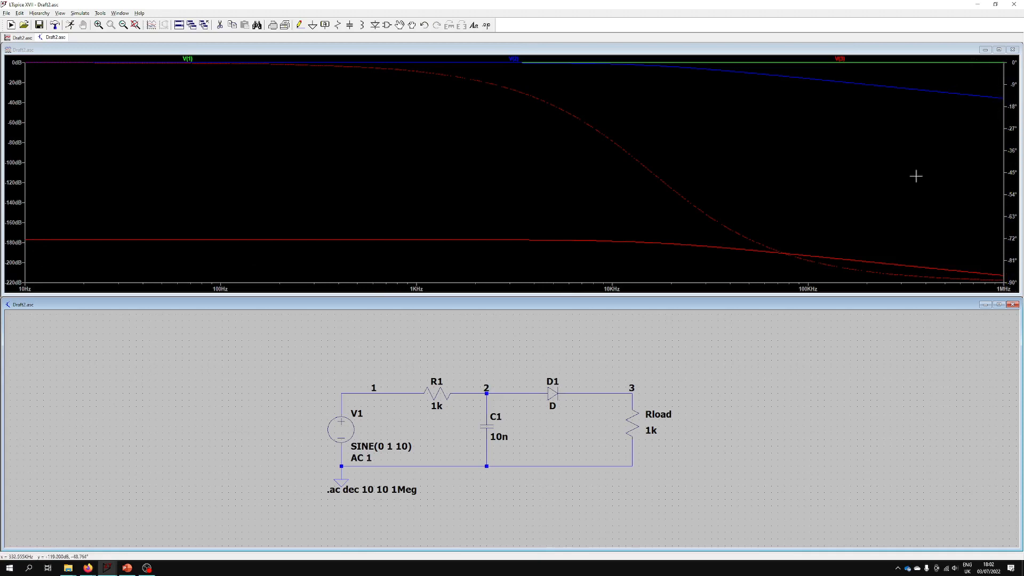
mouse_move(1017, 218)
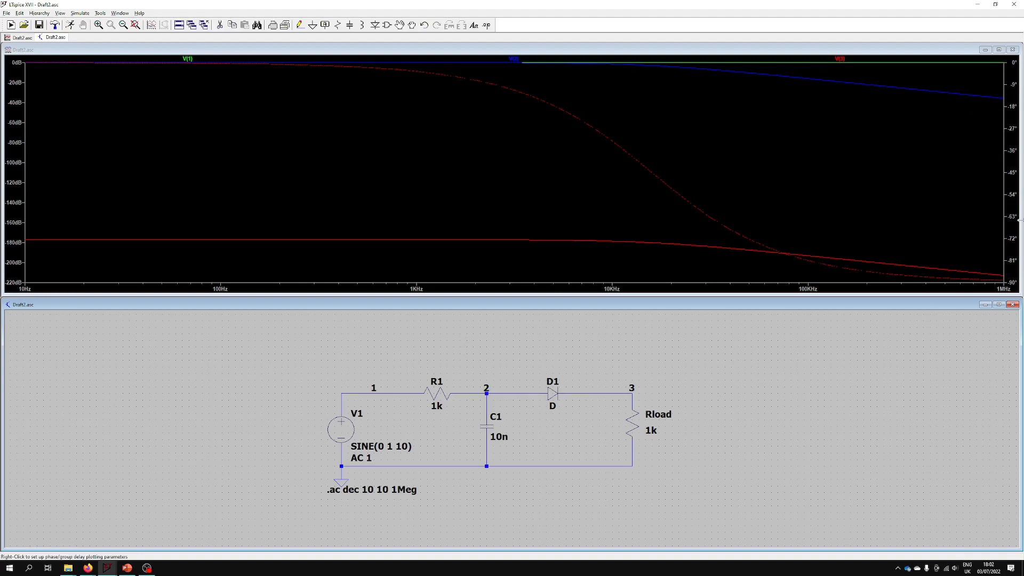
mouse_move(393, 389)
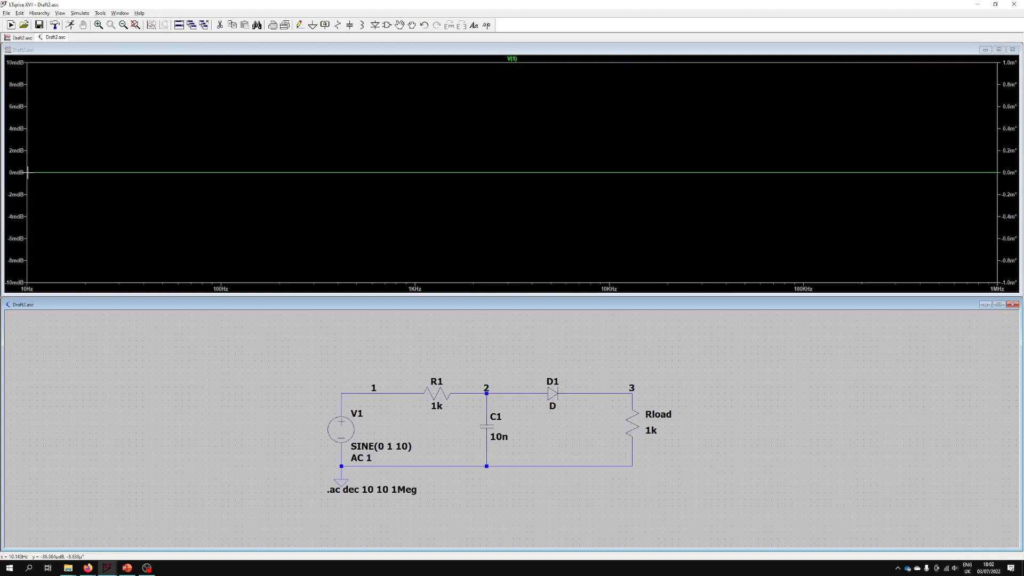
mouse_move(500, 387)
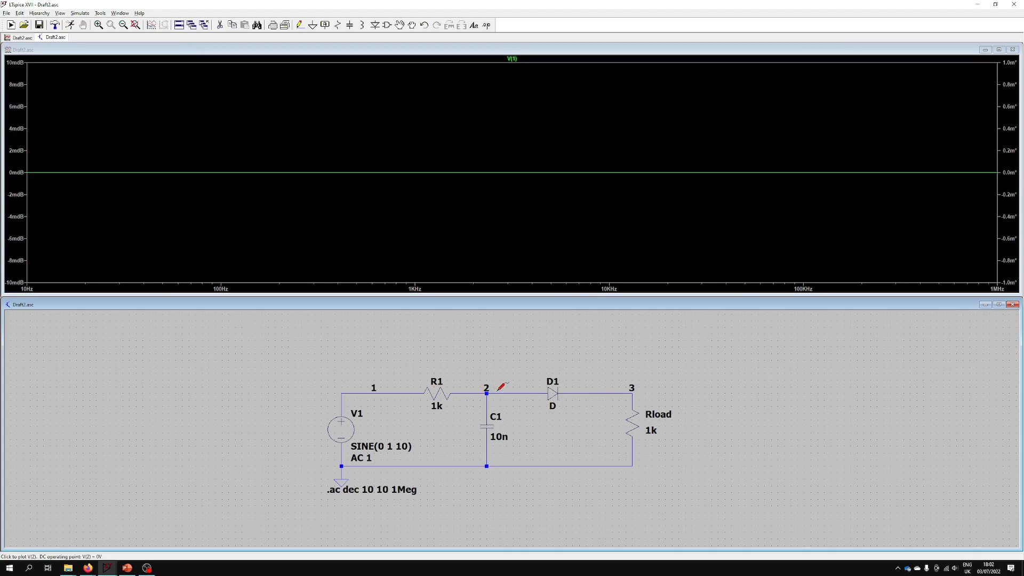
click(485, 389)
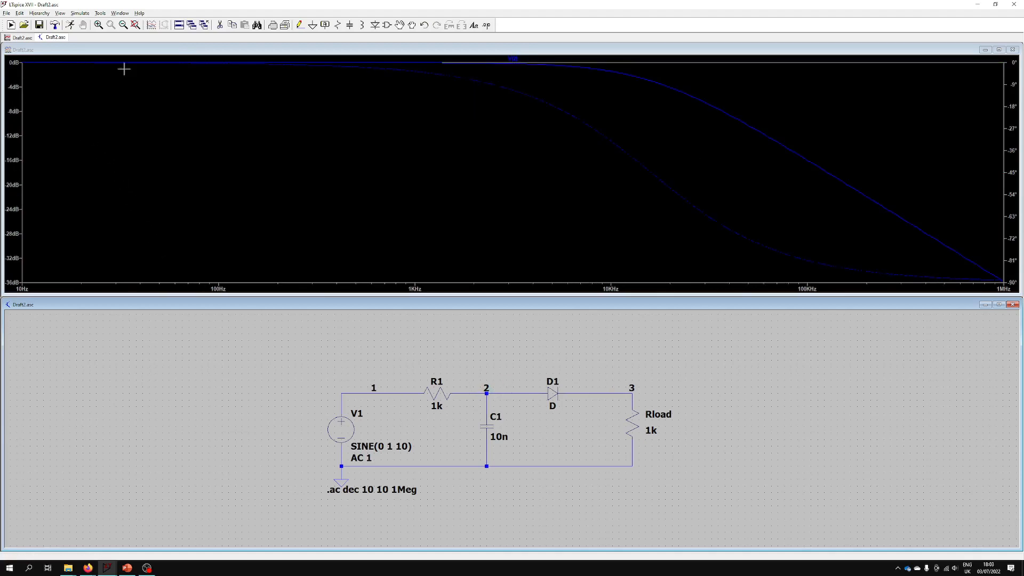
mouse_move(328, 83)
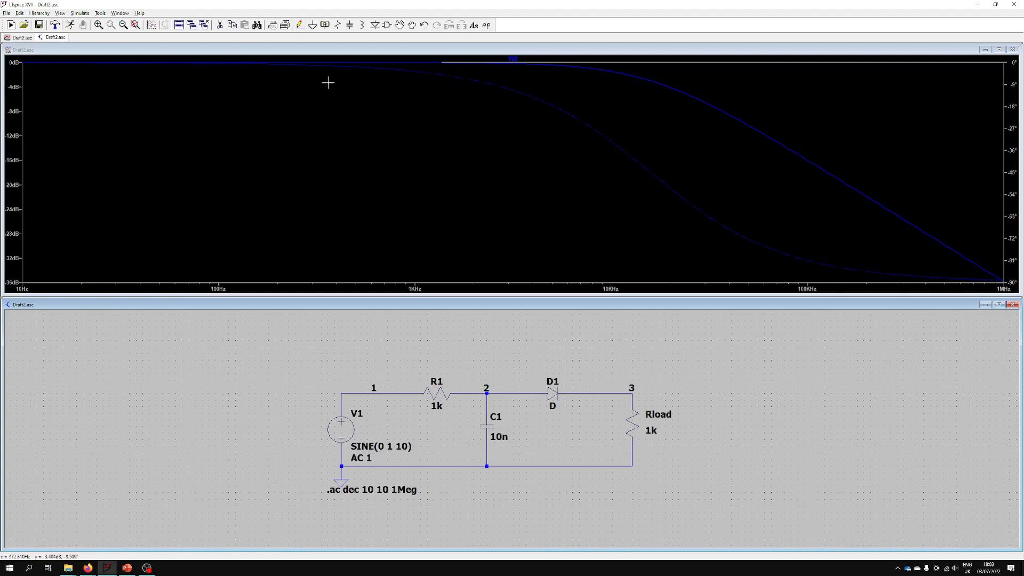
click(607, 387)
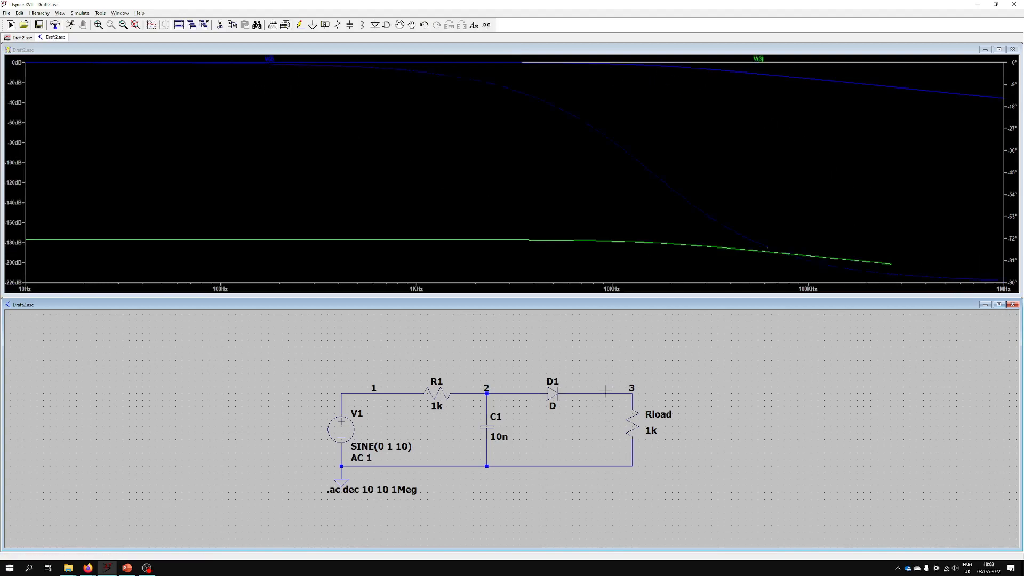
mouse_move(529, 390)
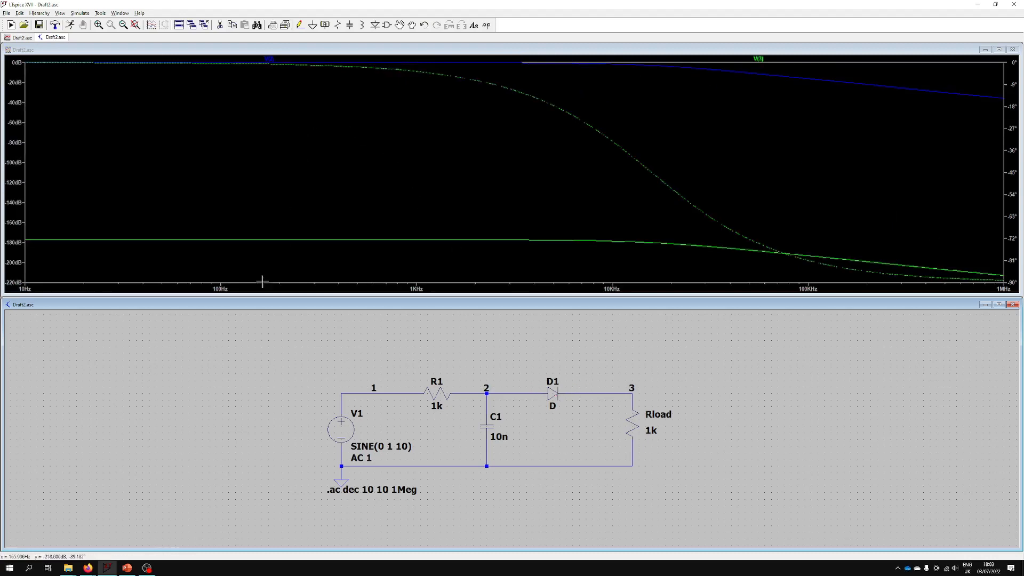
mouse_move(363, 410)
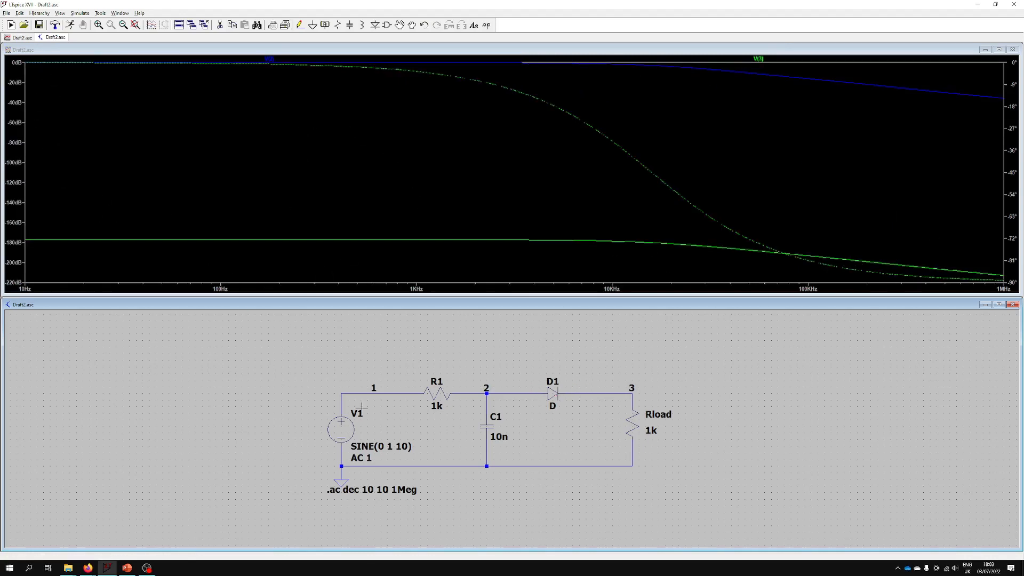
mouse_move(746, 425)
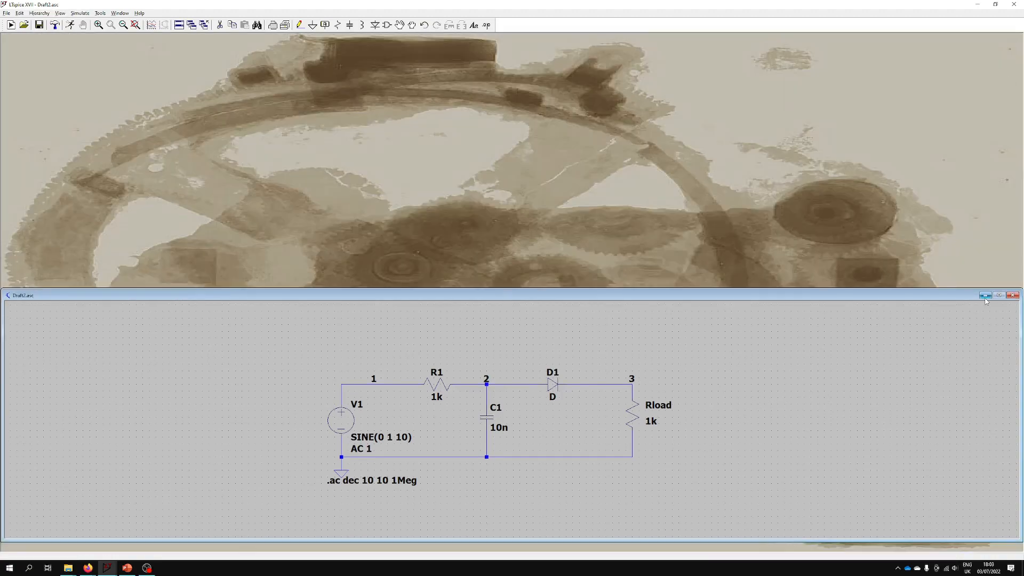
- Maximize the schematic window so the circuit fills the workspace
click(998, 295)
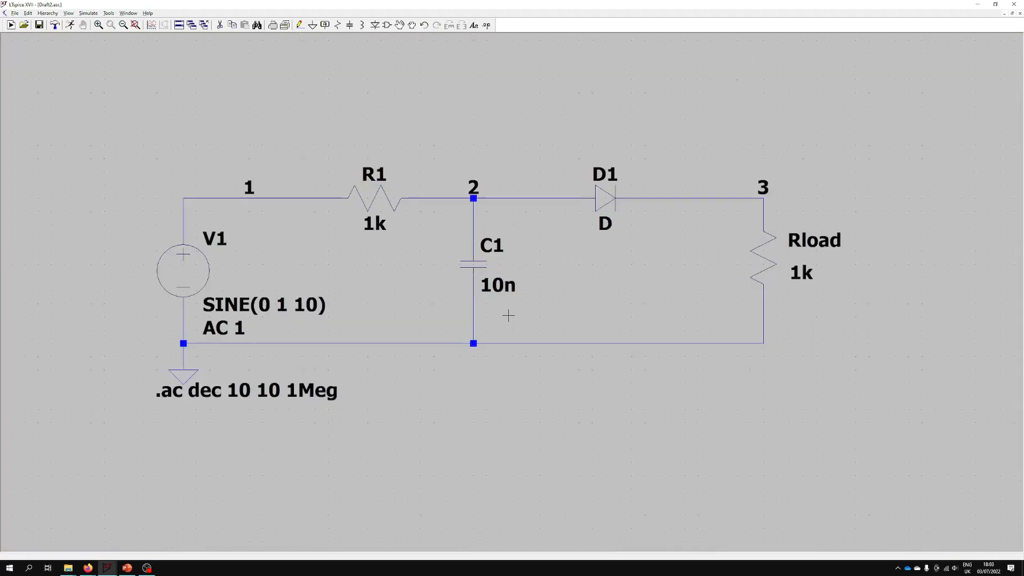